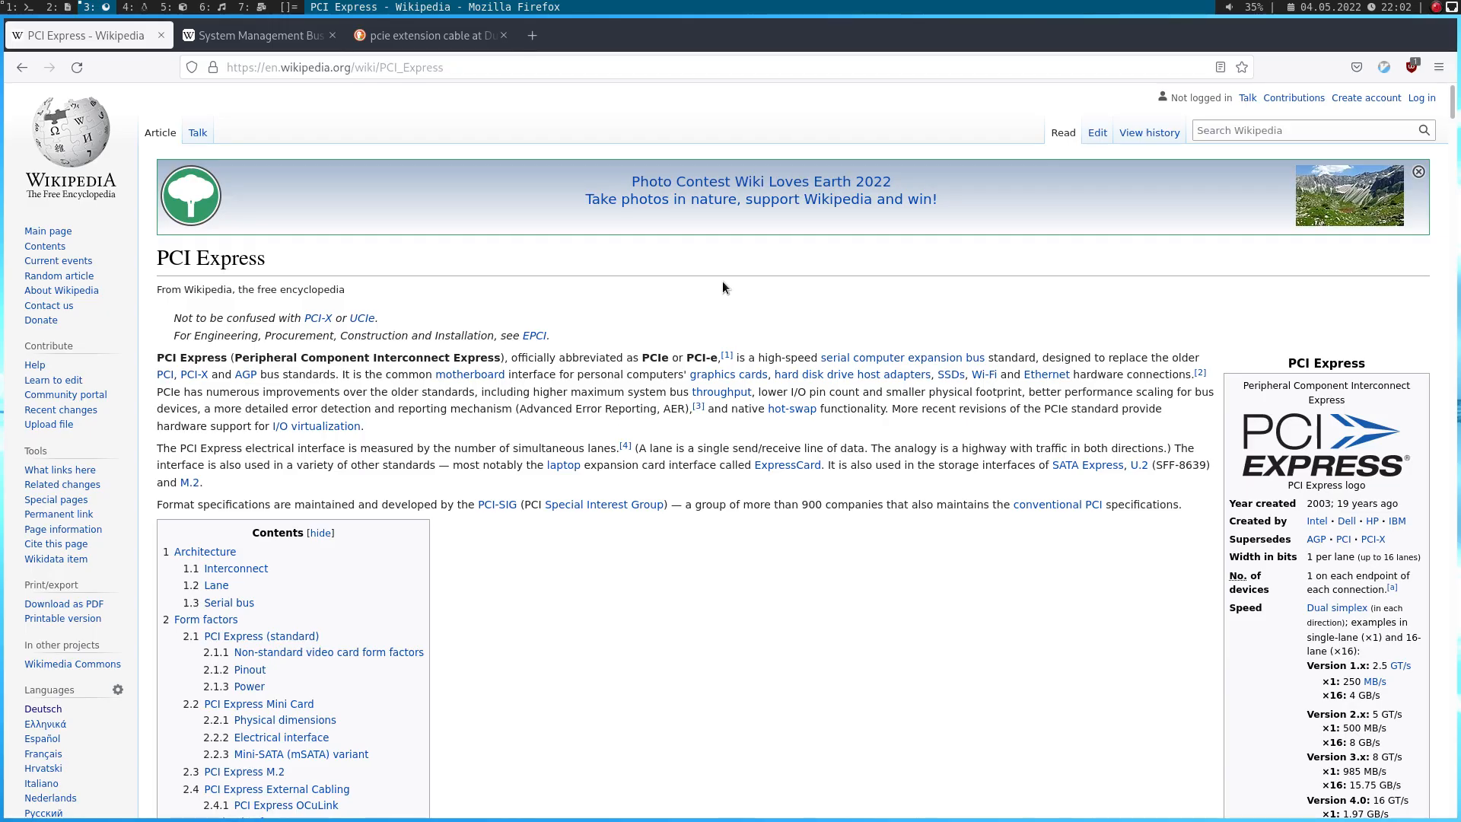
mouse_move(369, 260)
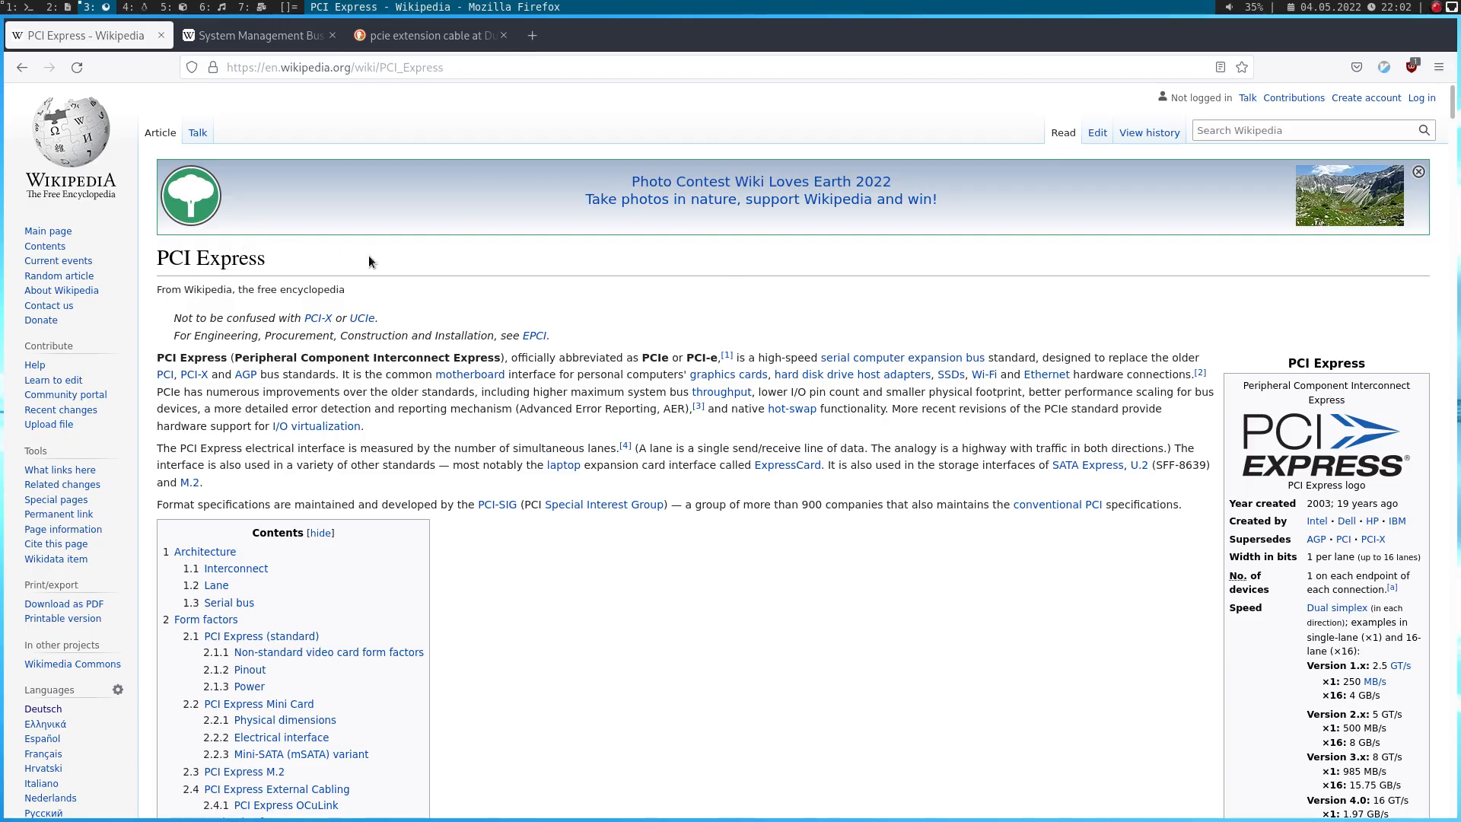
mouse_move(839, 454)
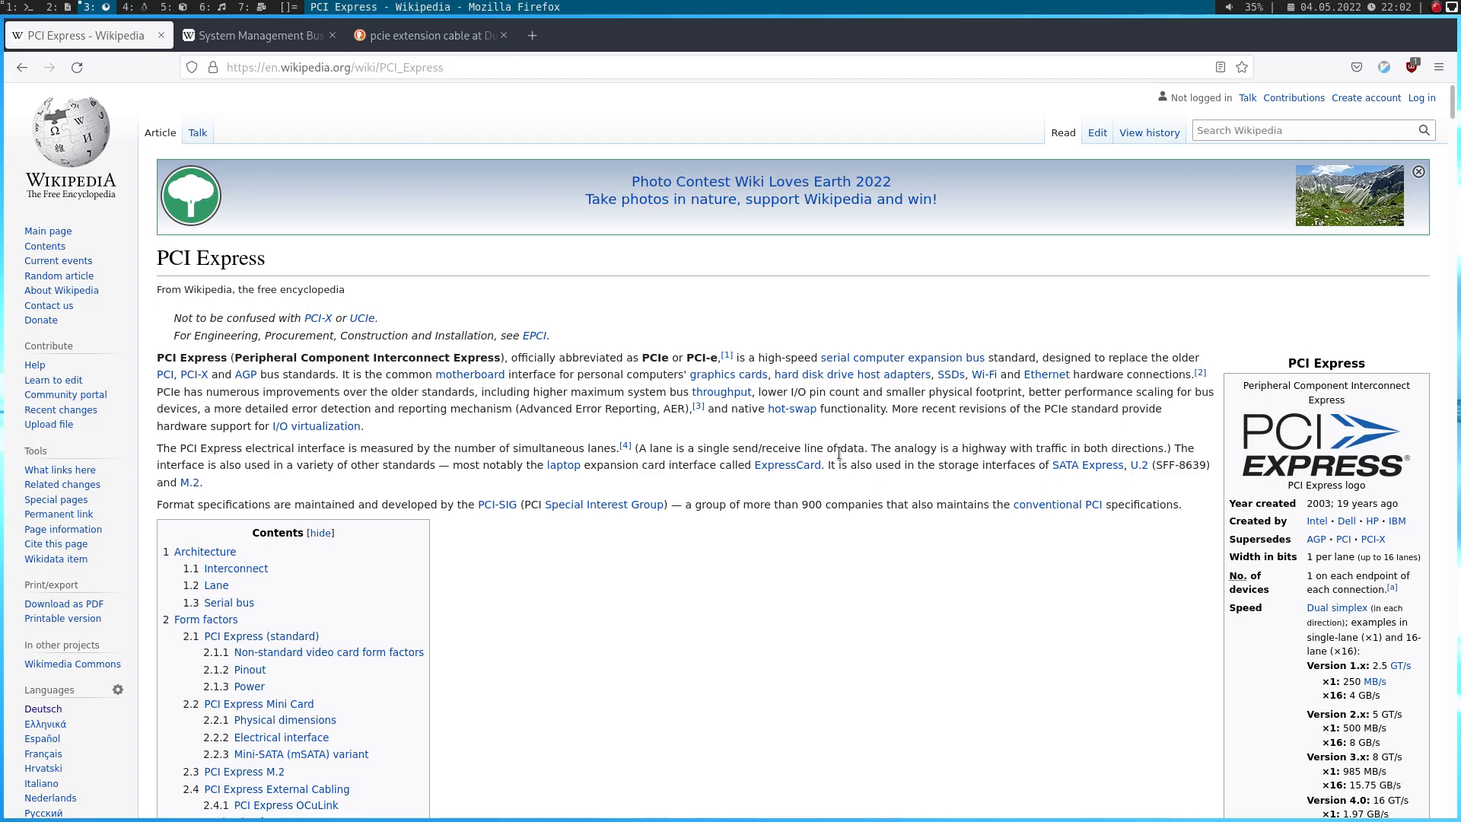
Scroll the PCI Express article down to the connector pinout table with the SMBus pins
scroll(down, 3)
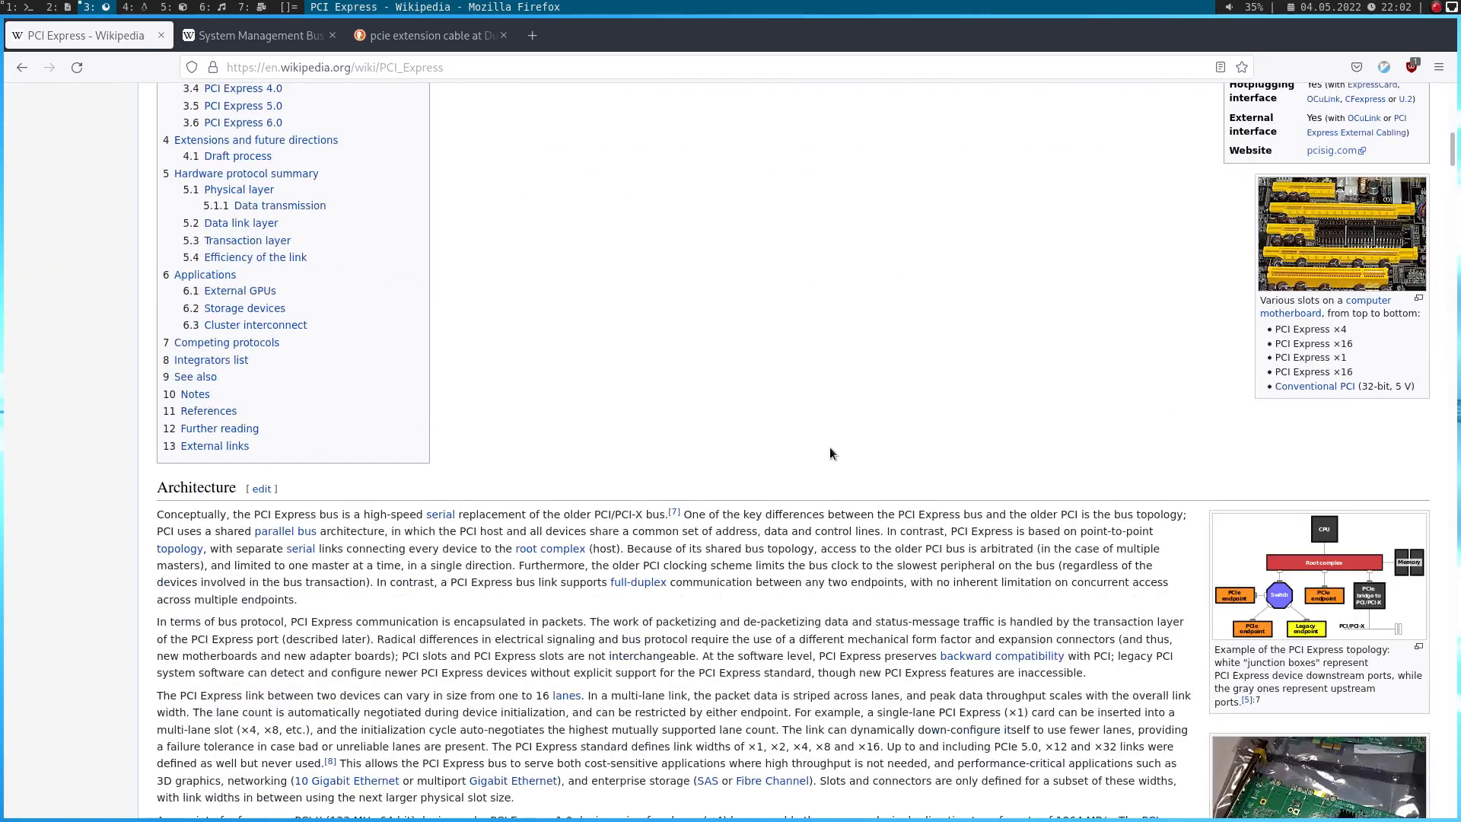
scroll(down, 3)
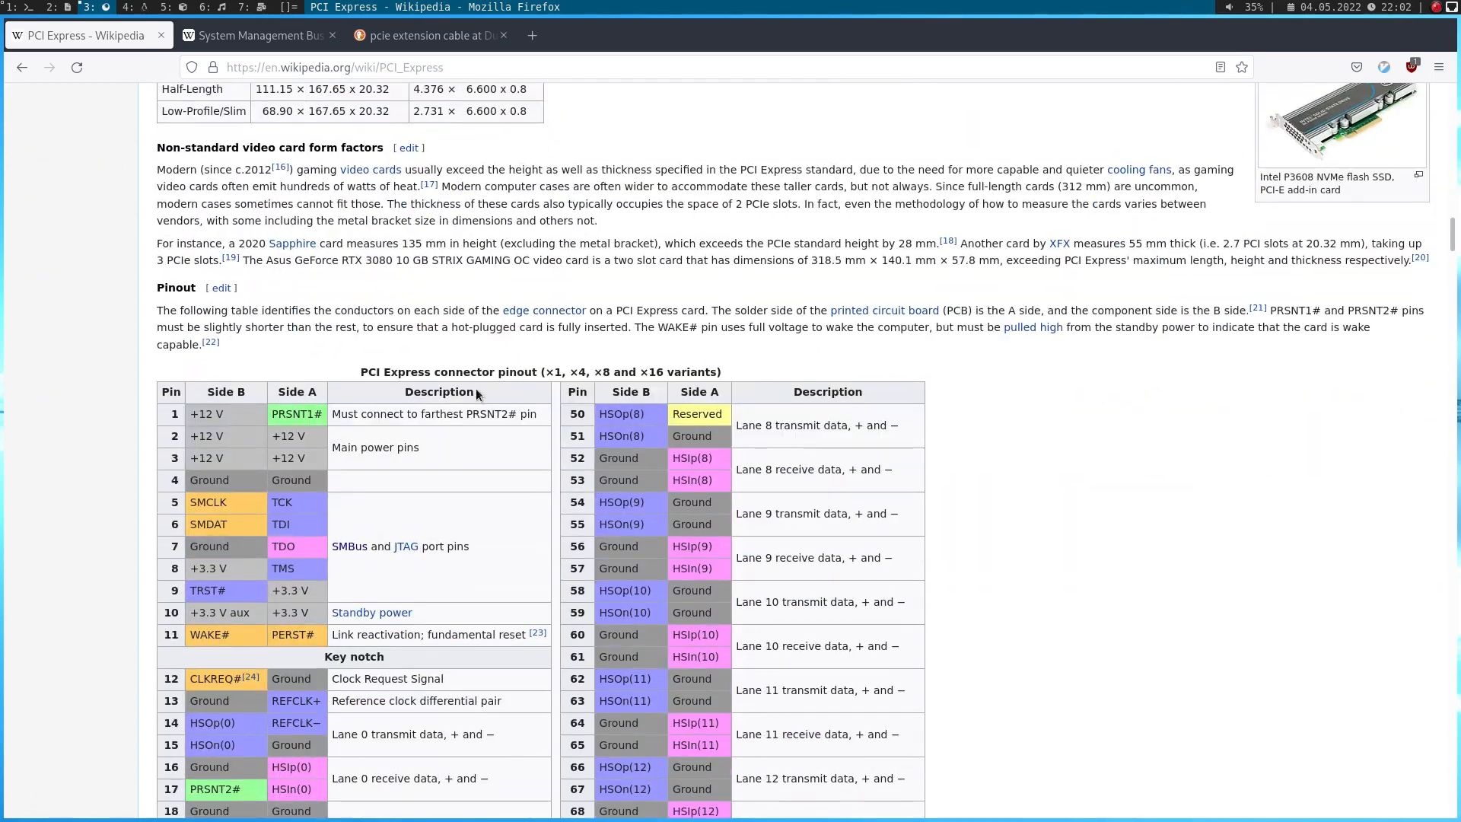
scroll(down, 3)
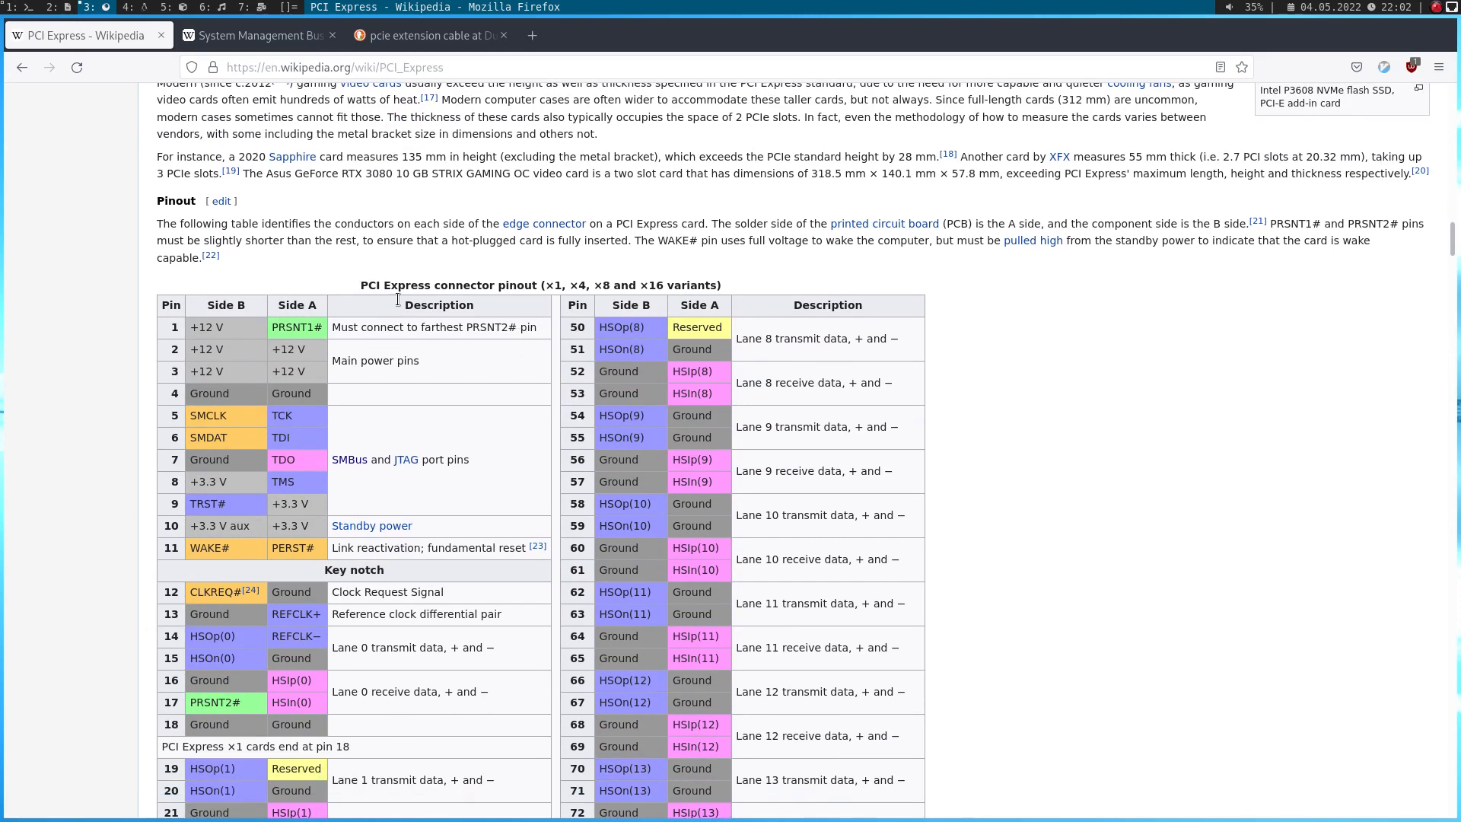
mouse_move(483, 470)
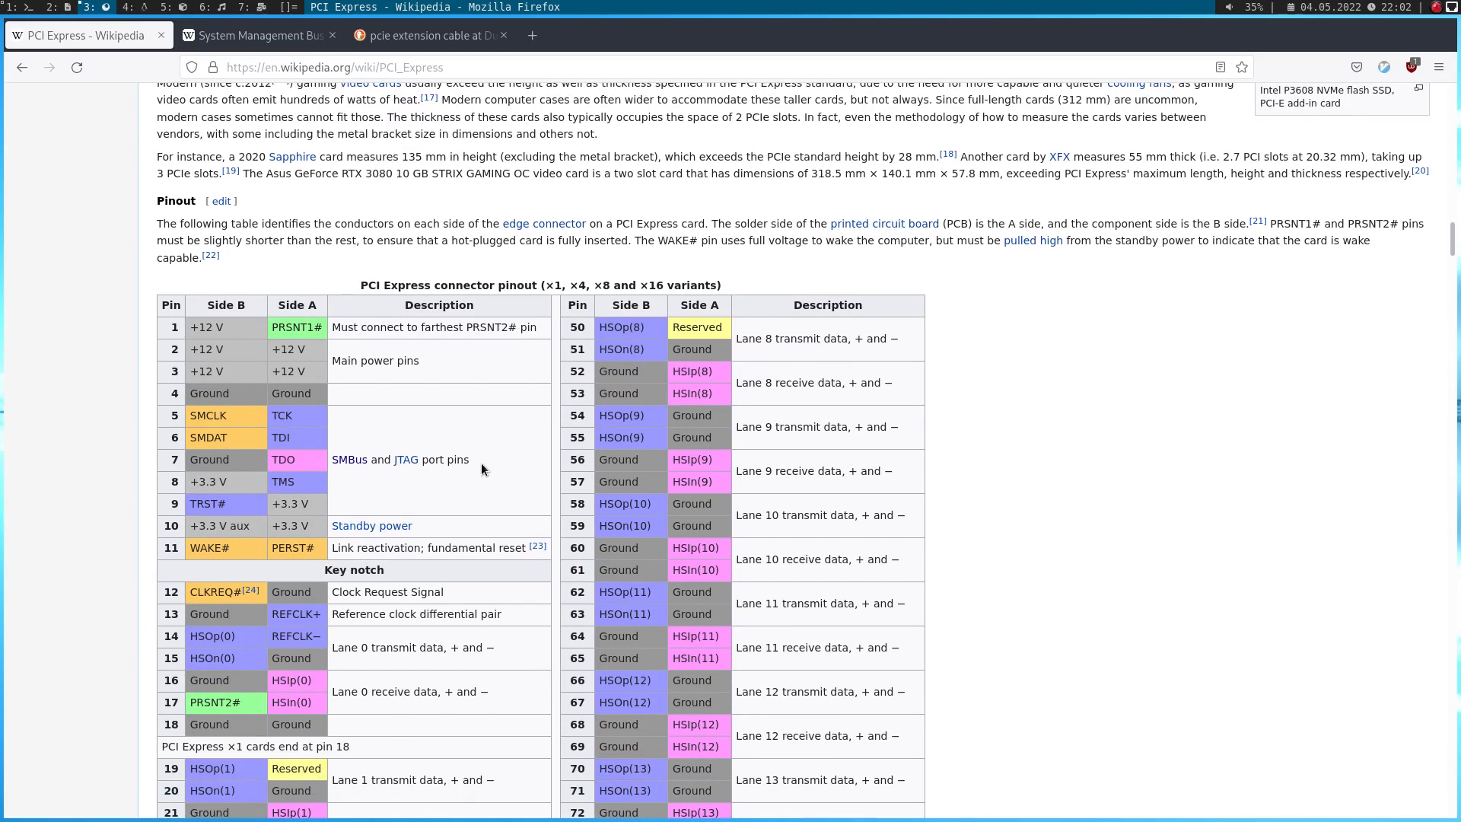
mouse_move(294, 338)
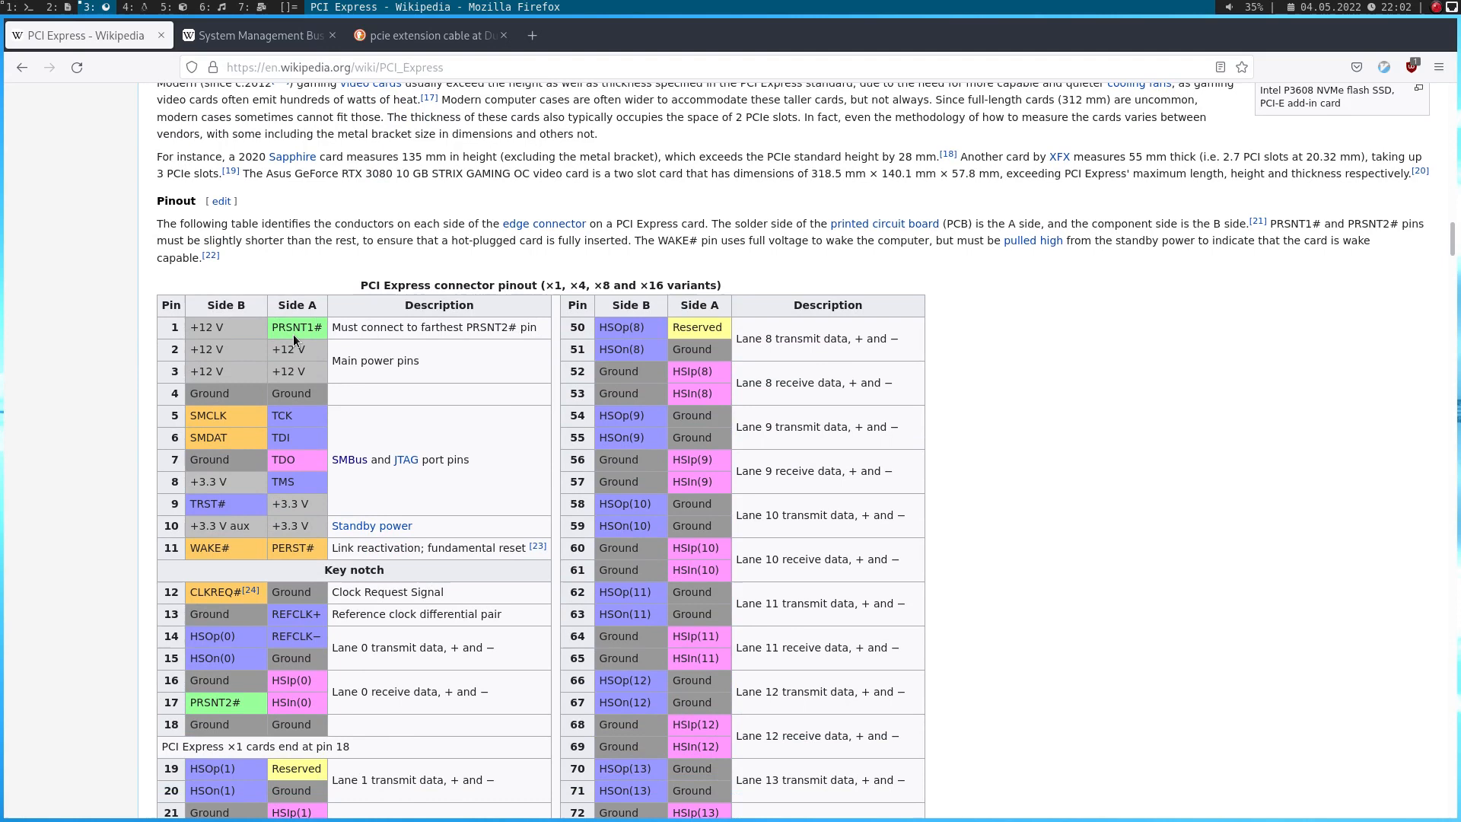
mouse_move(366, 592)
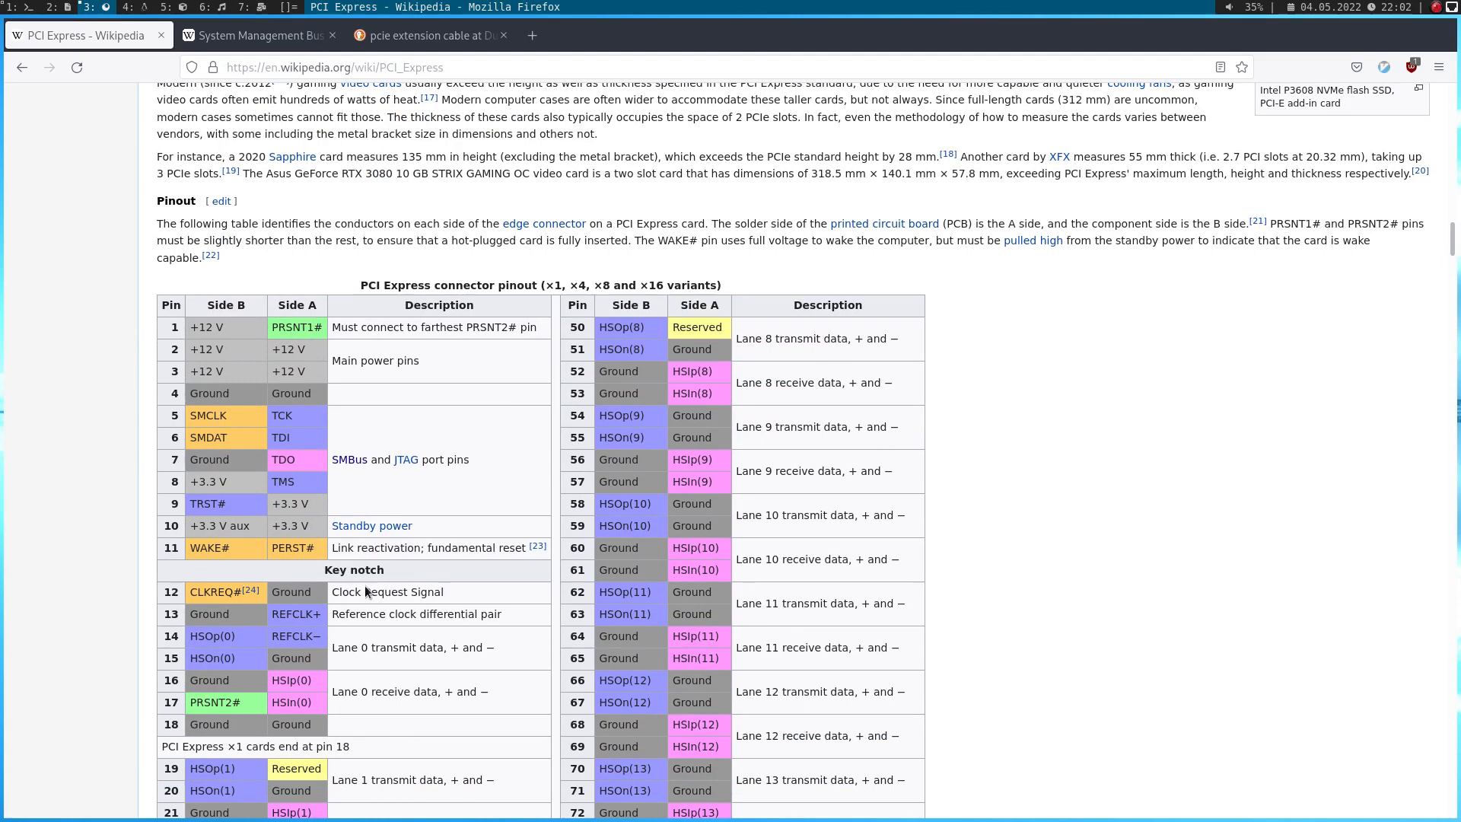
mouse_move(469, 653)
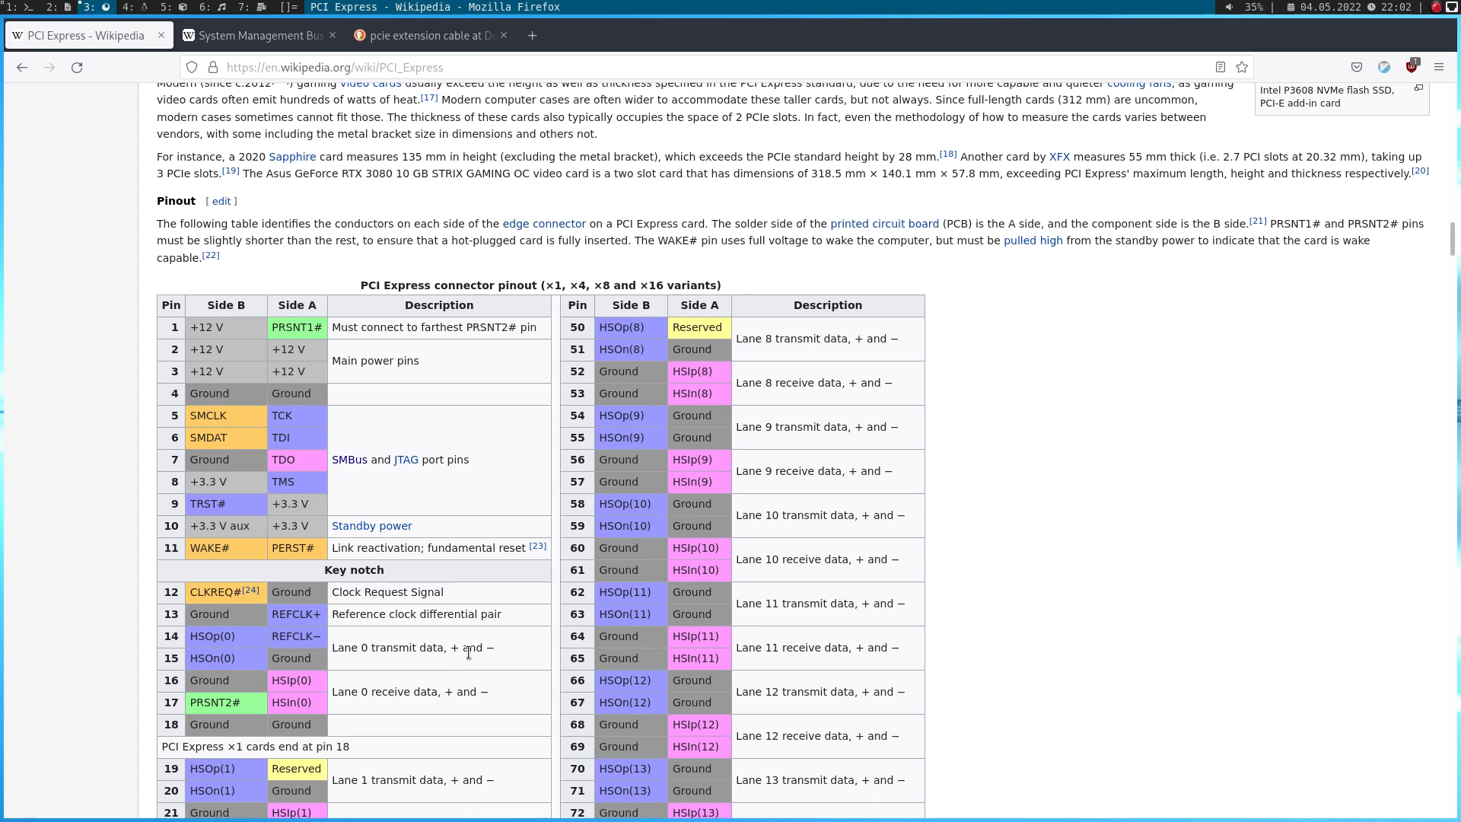
mouse_move(399, 397)
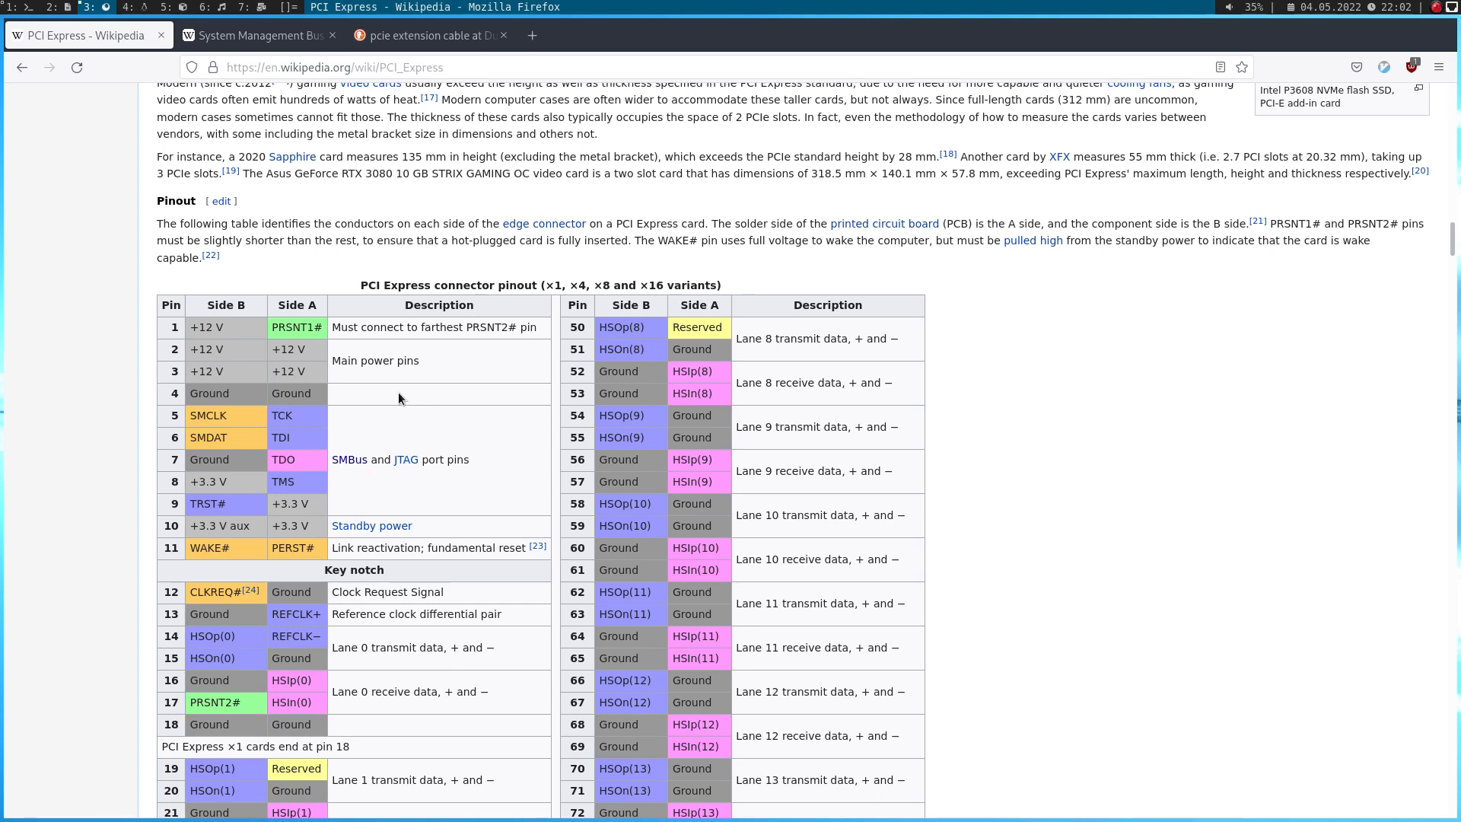
mouse_move(237, 420)
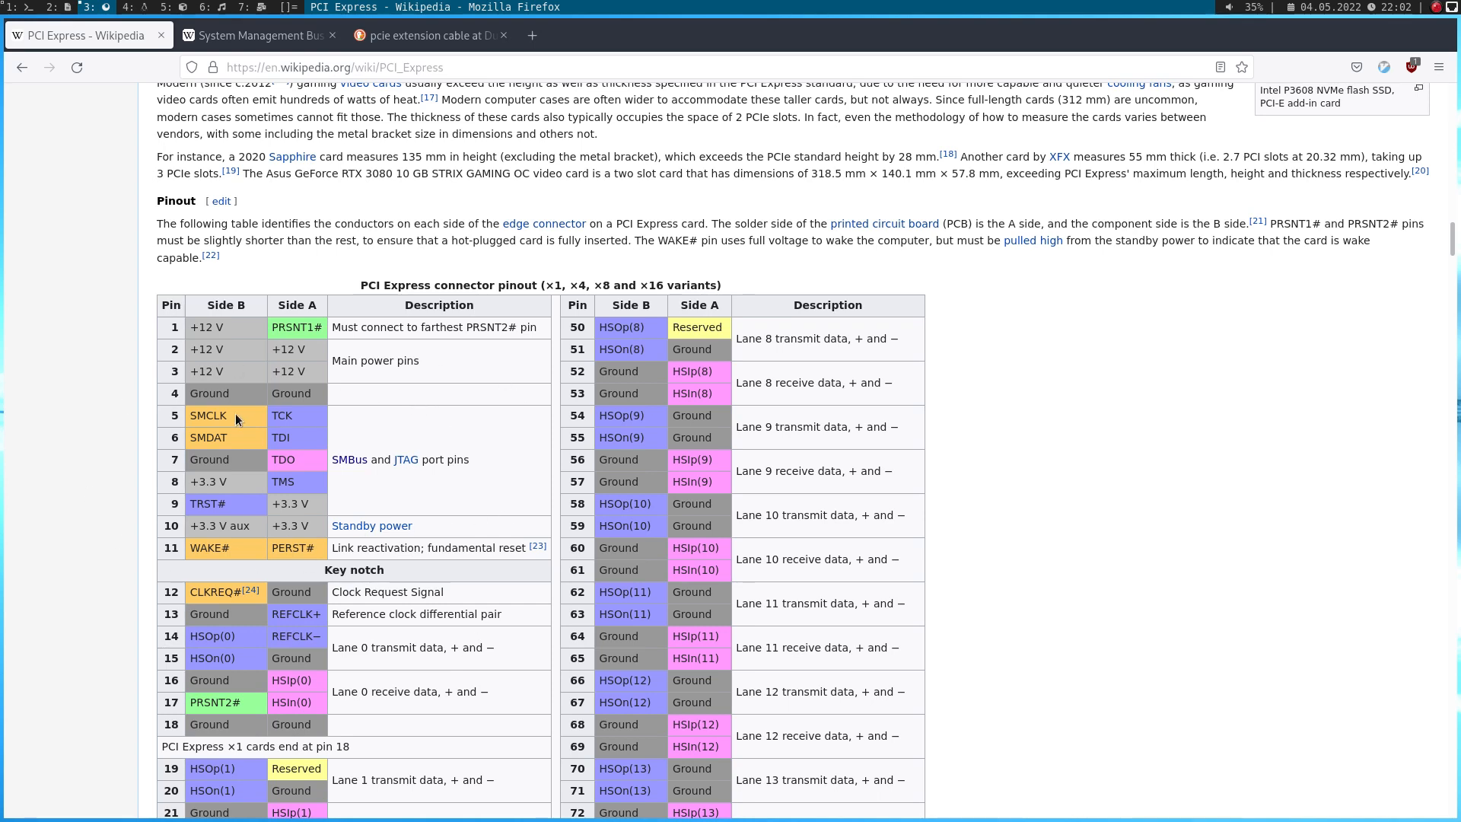
mouse_move(344, 460)
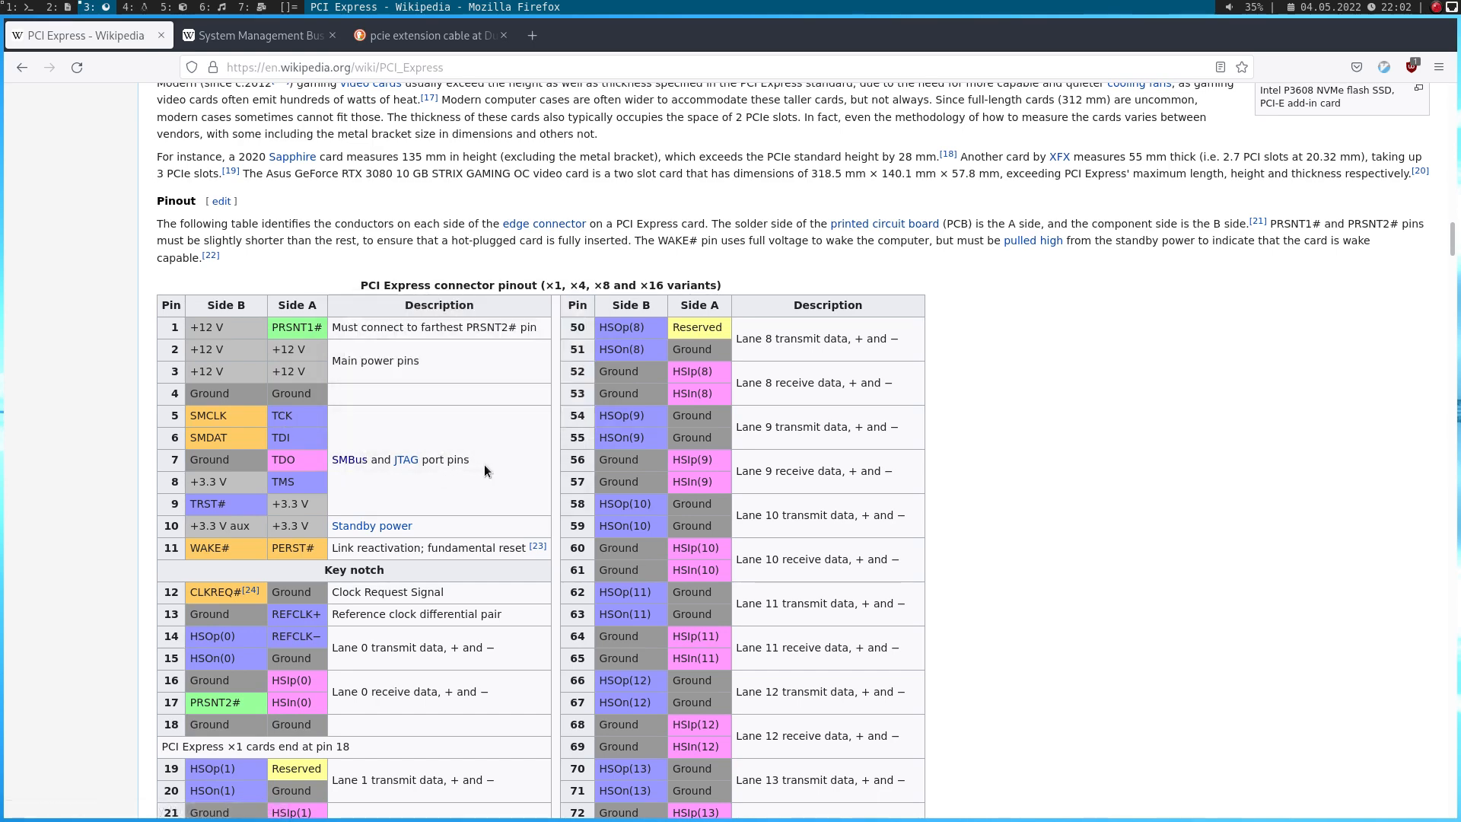
mouse_move(208, 431)
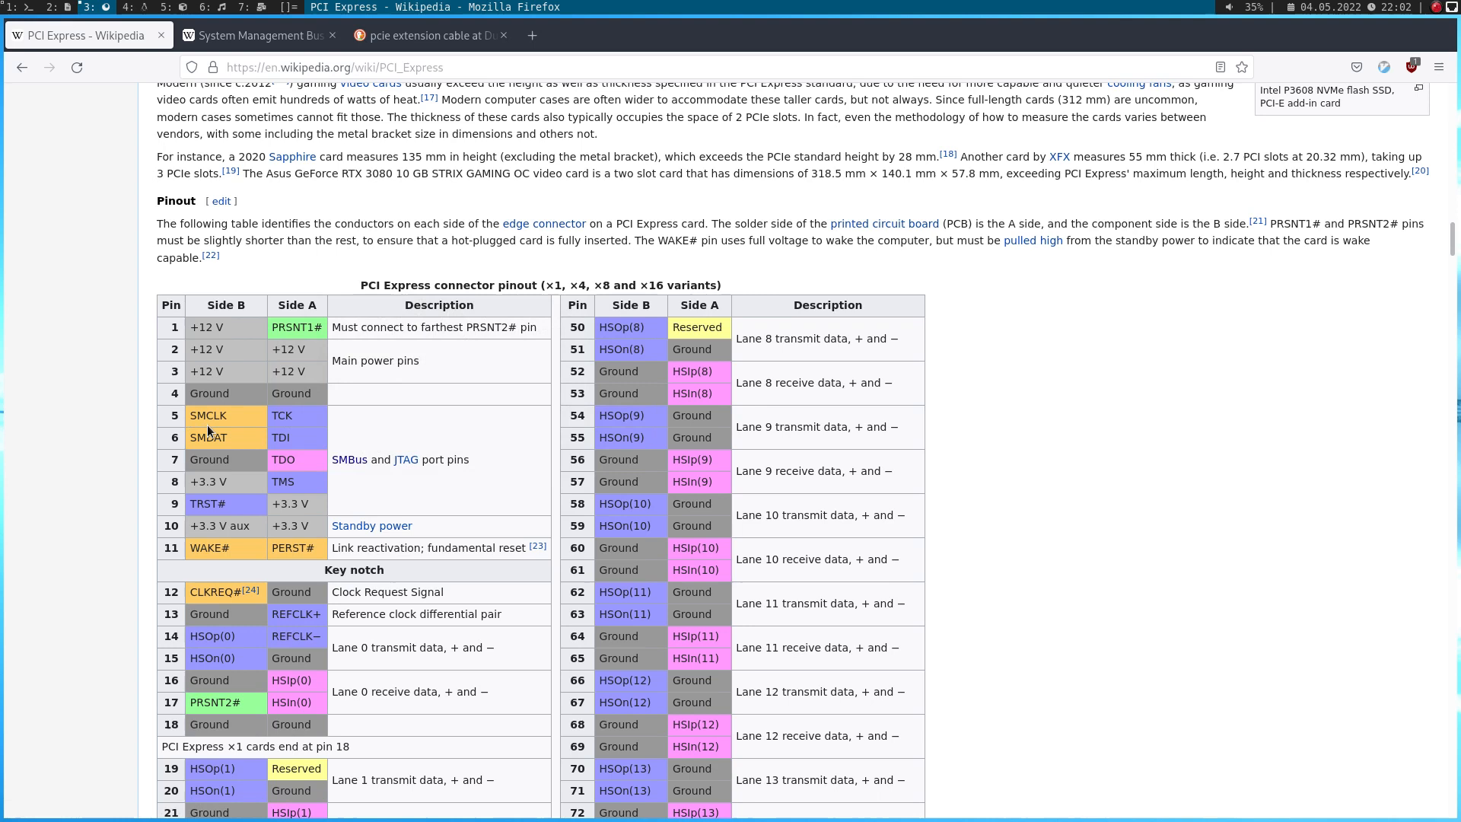
mouse_move(224, 437)
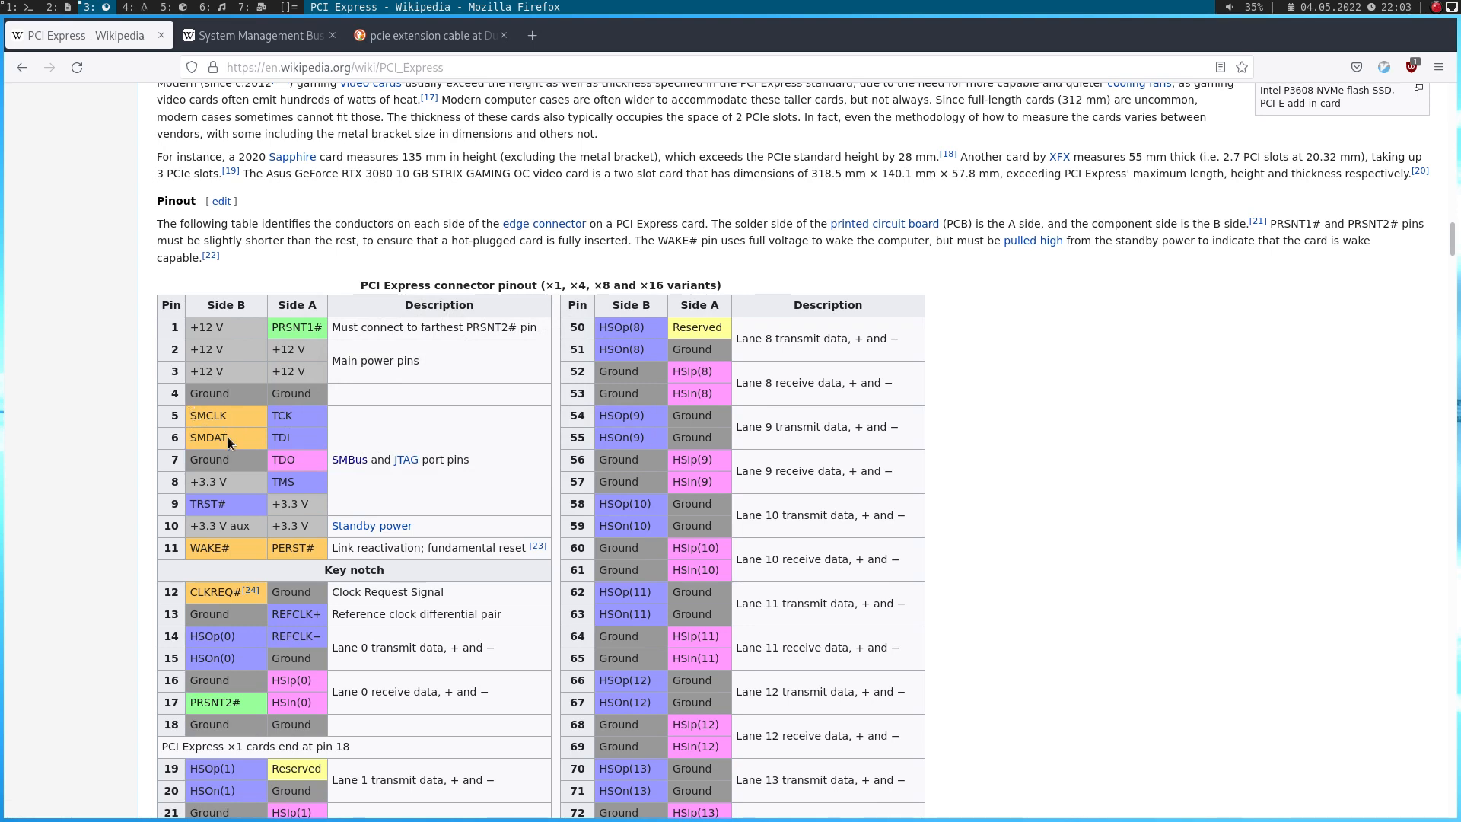
mouse_move(239, 435)
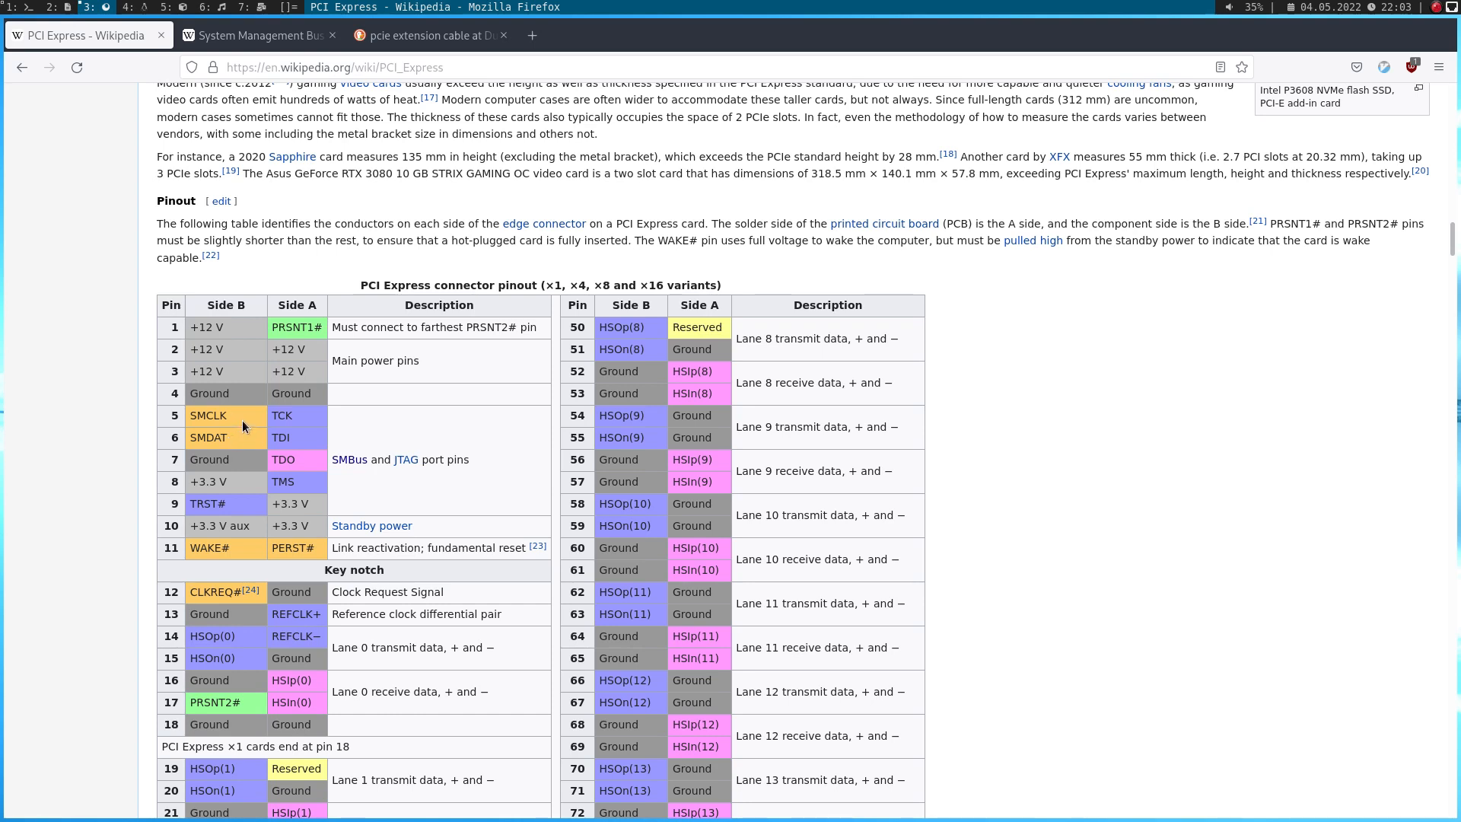
mouse_move(258, 35)
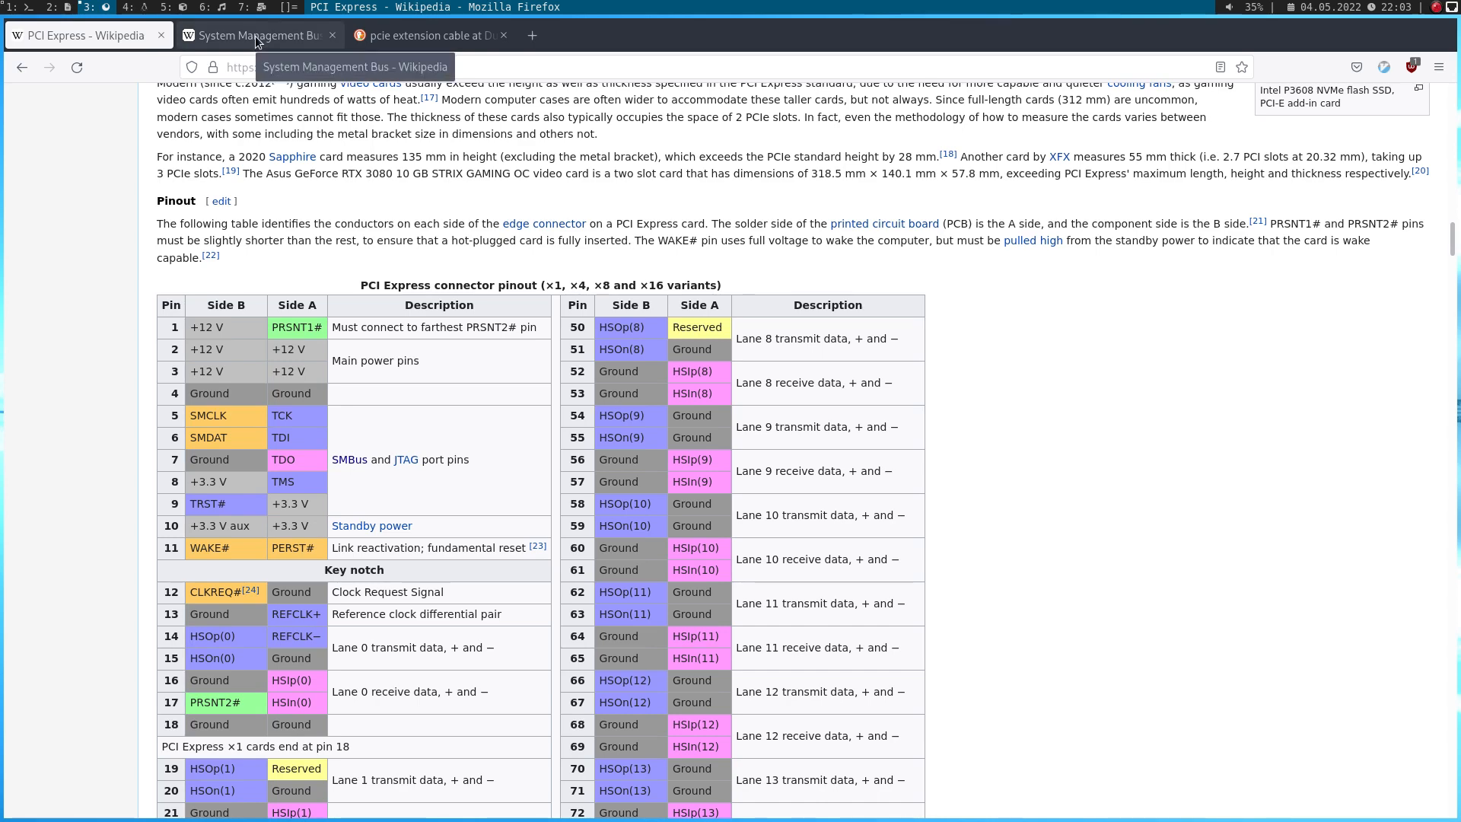
Switch to the System Management Bus article and scroll to its introduction
click(261, 35)
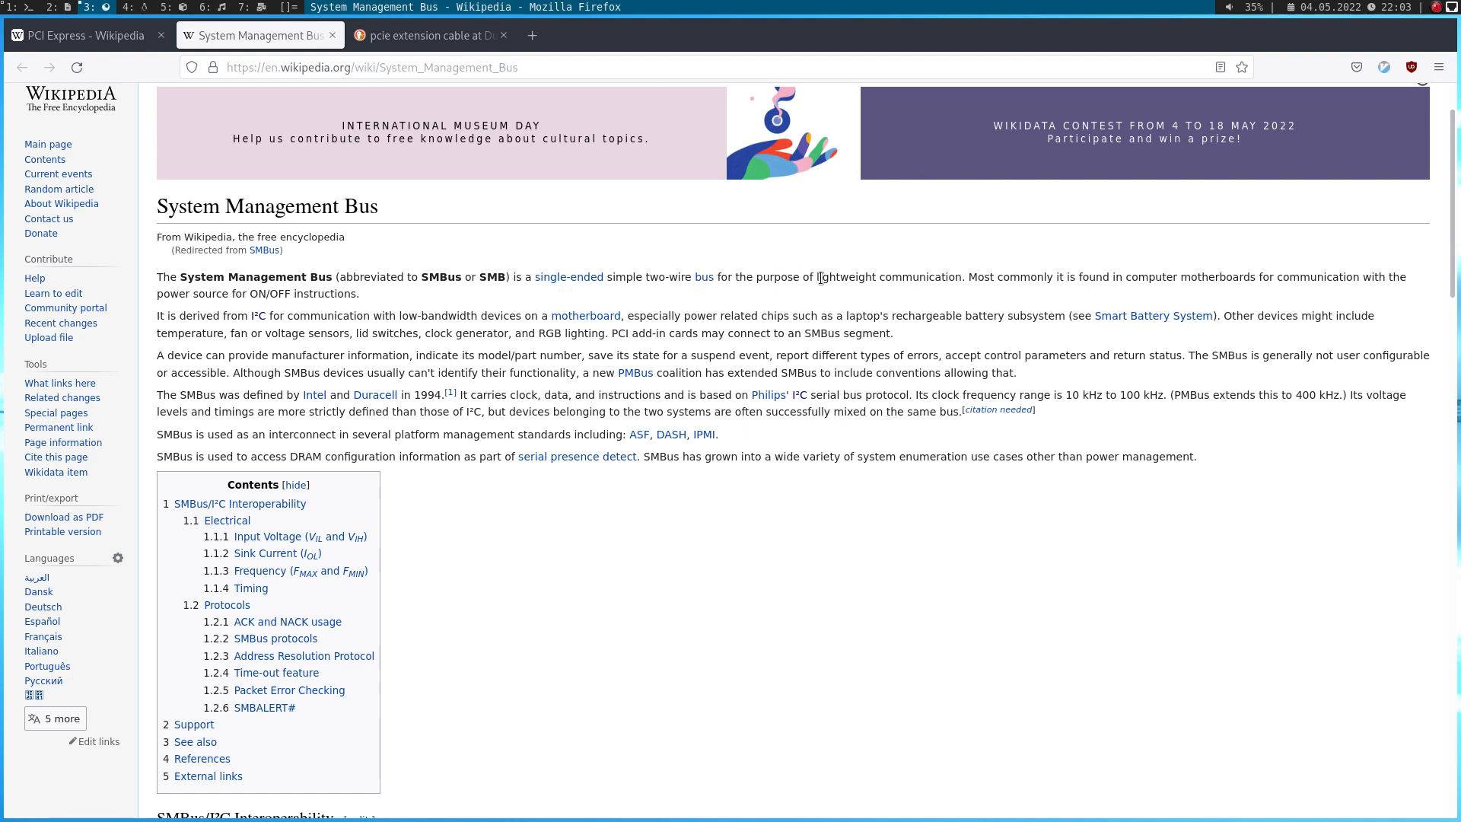
mouse_move(197, 315)
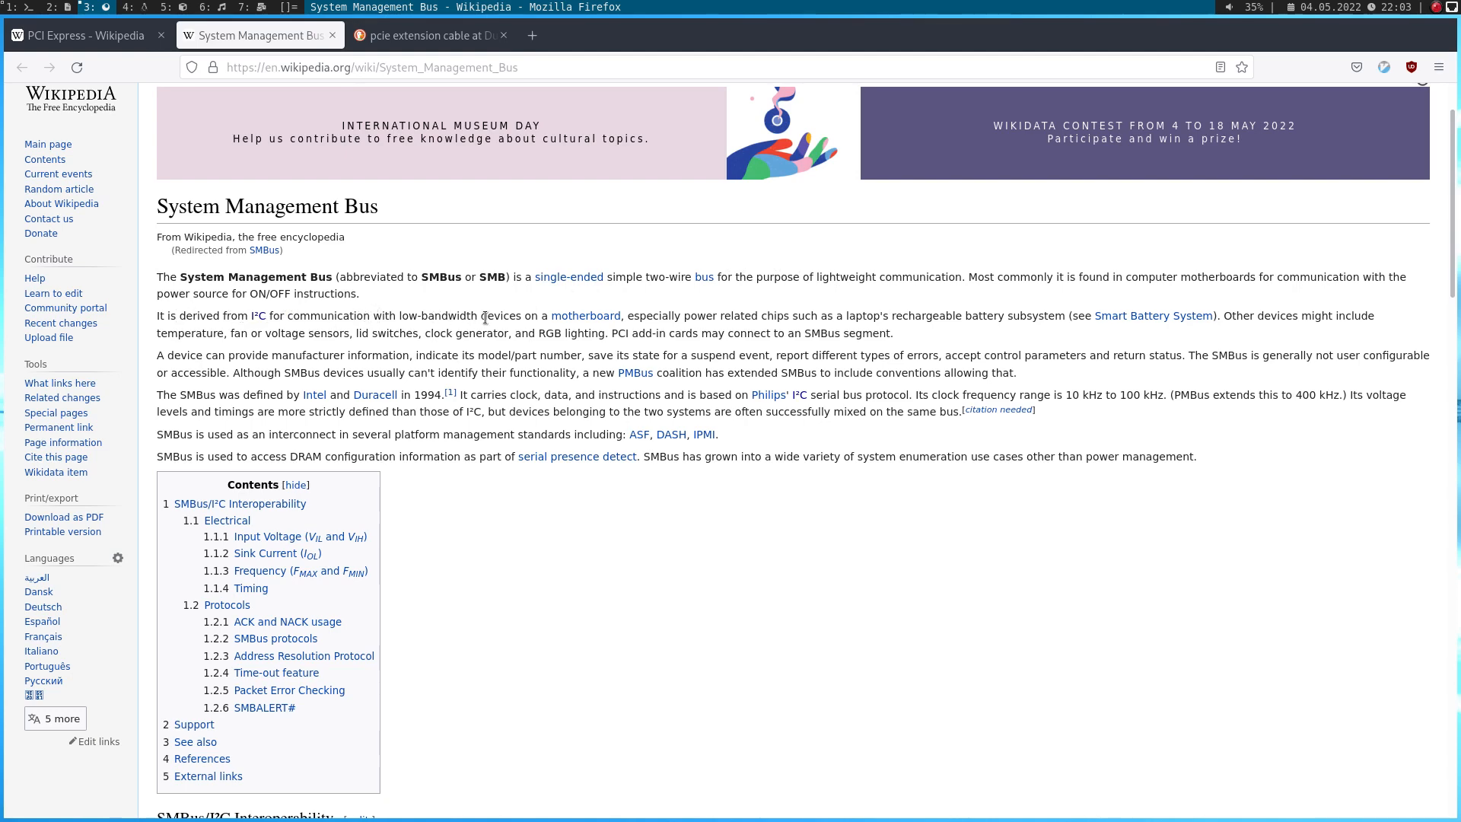
mouse_move(714, 309)
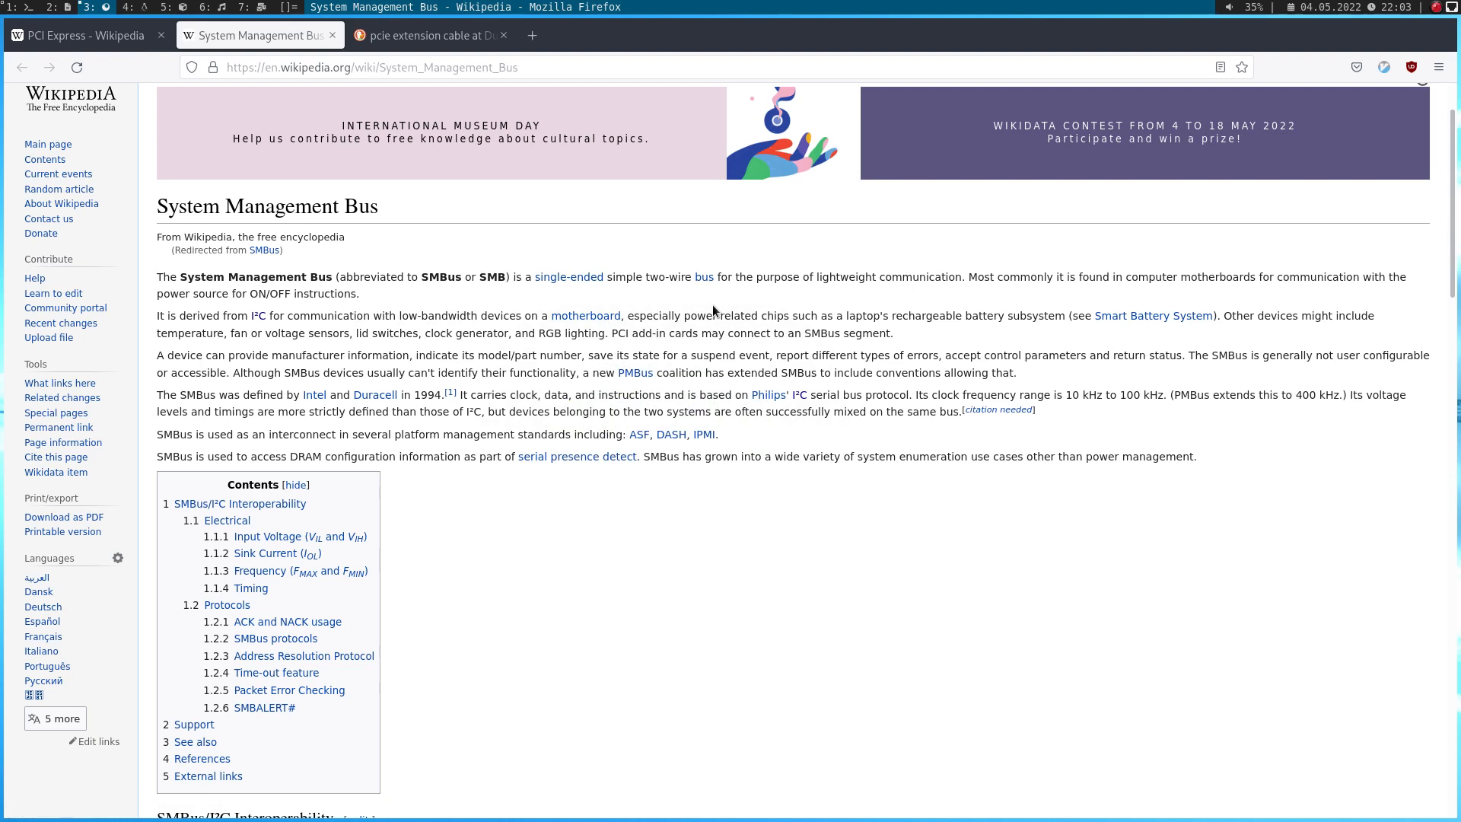
mouse_move(396, 577)
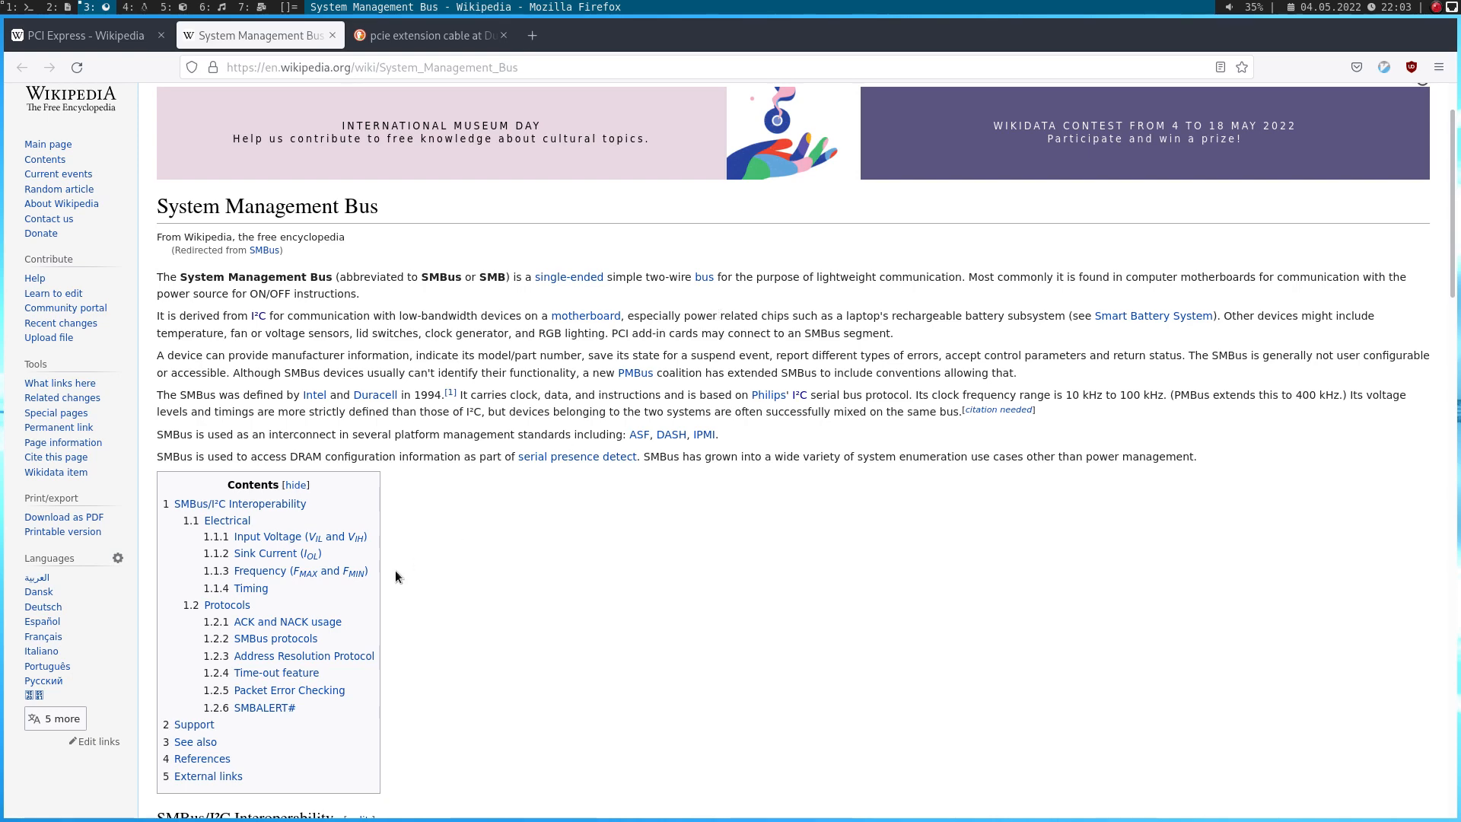
mouse_move(510, 526)
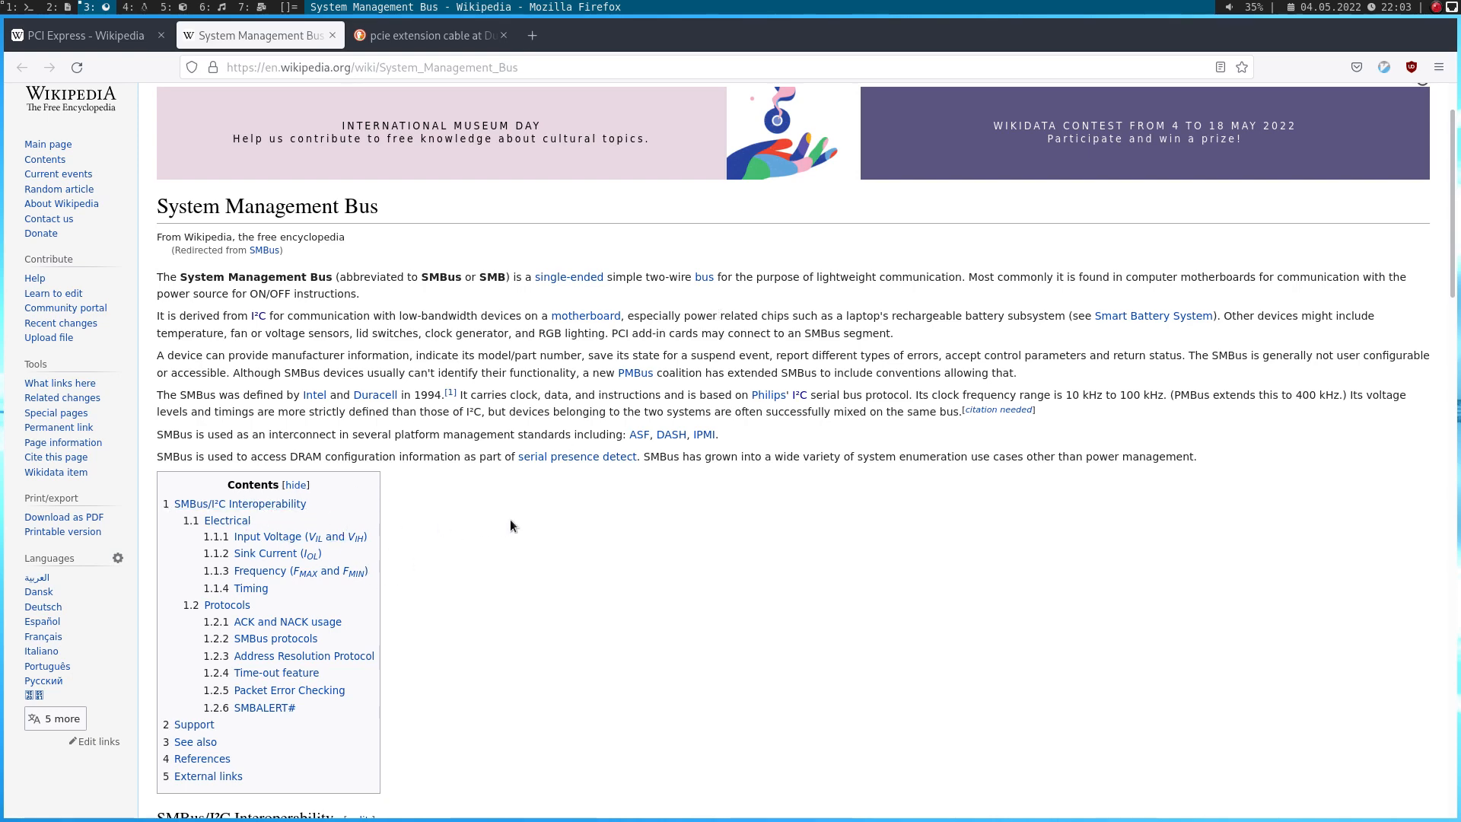
scroll(up, 3)
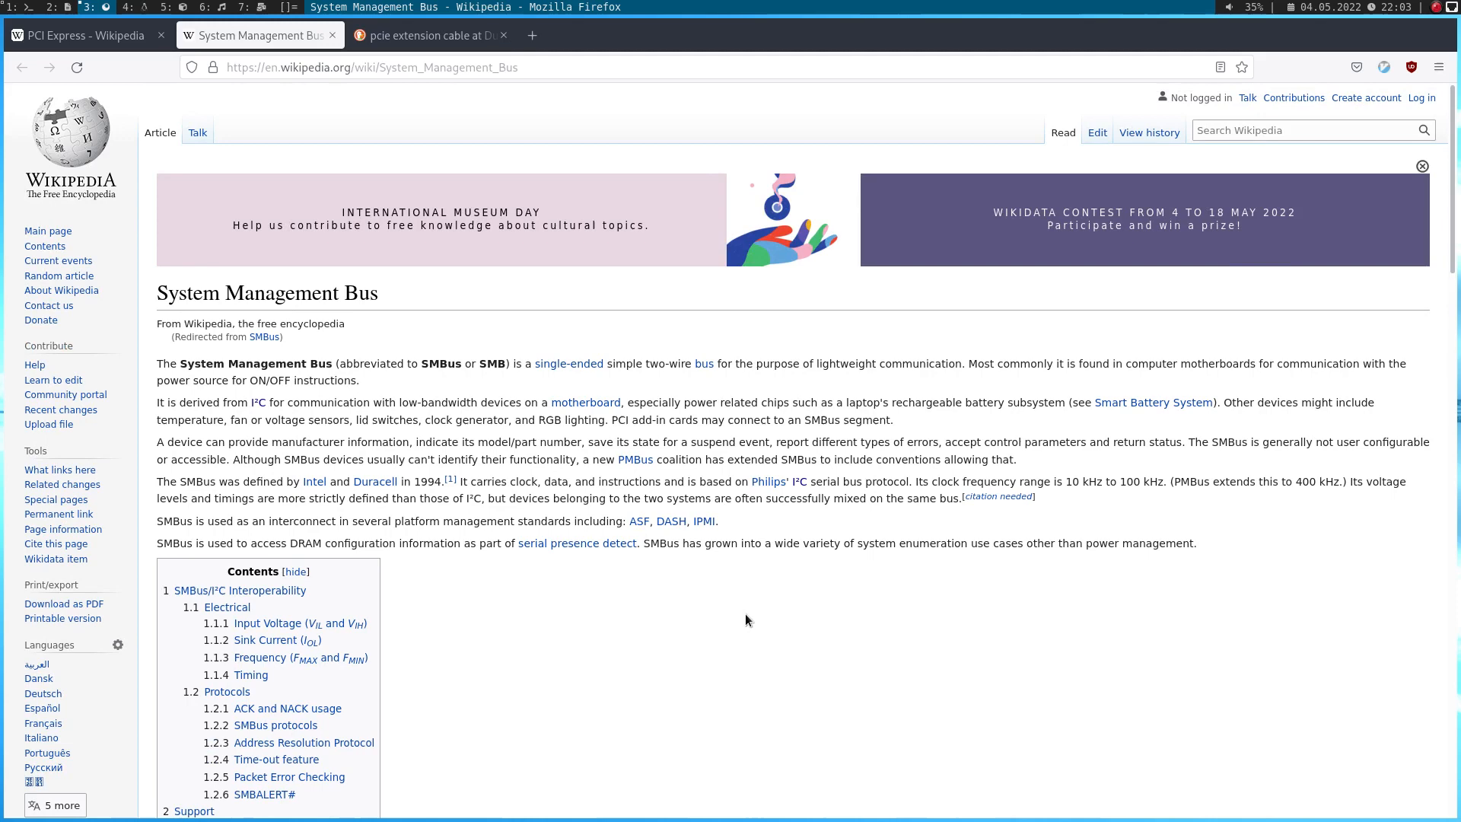
mouse_move(343, 231)
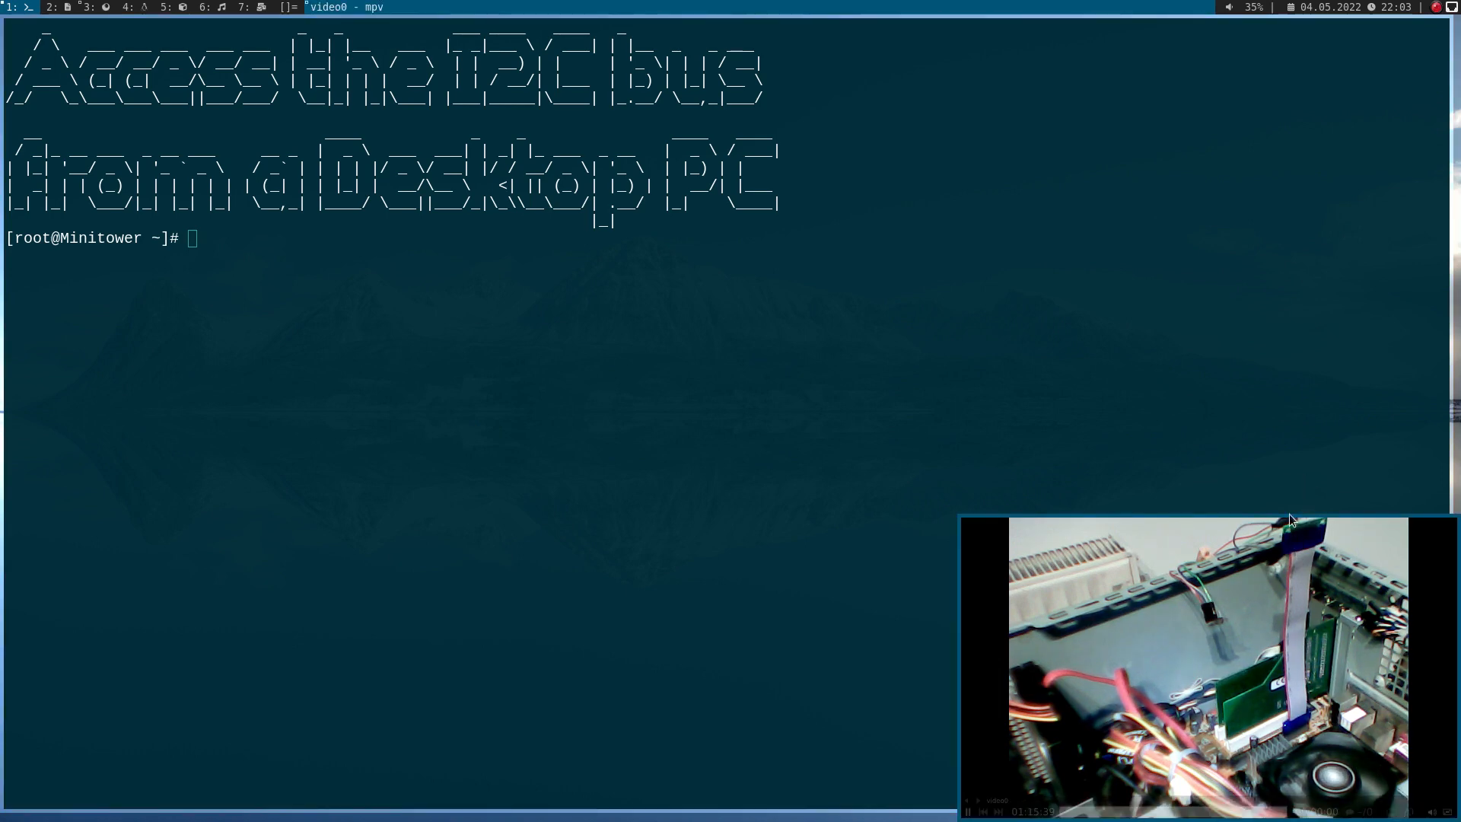
mouse_move(1303, 549)
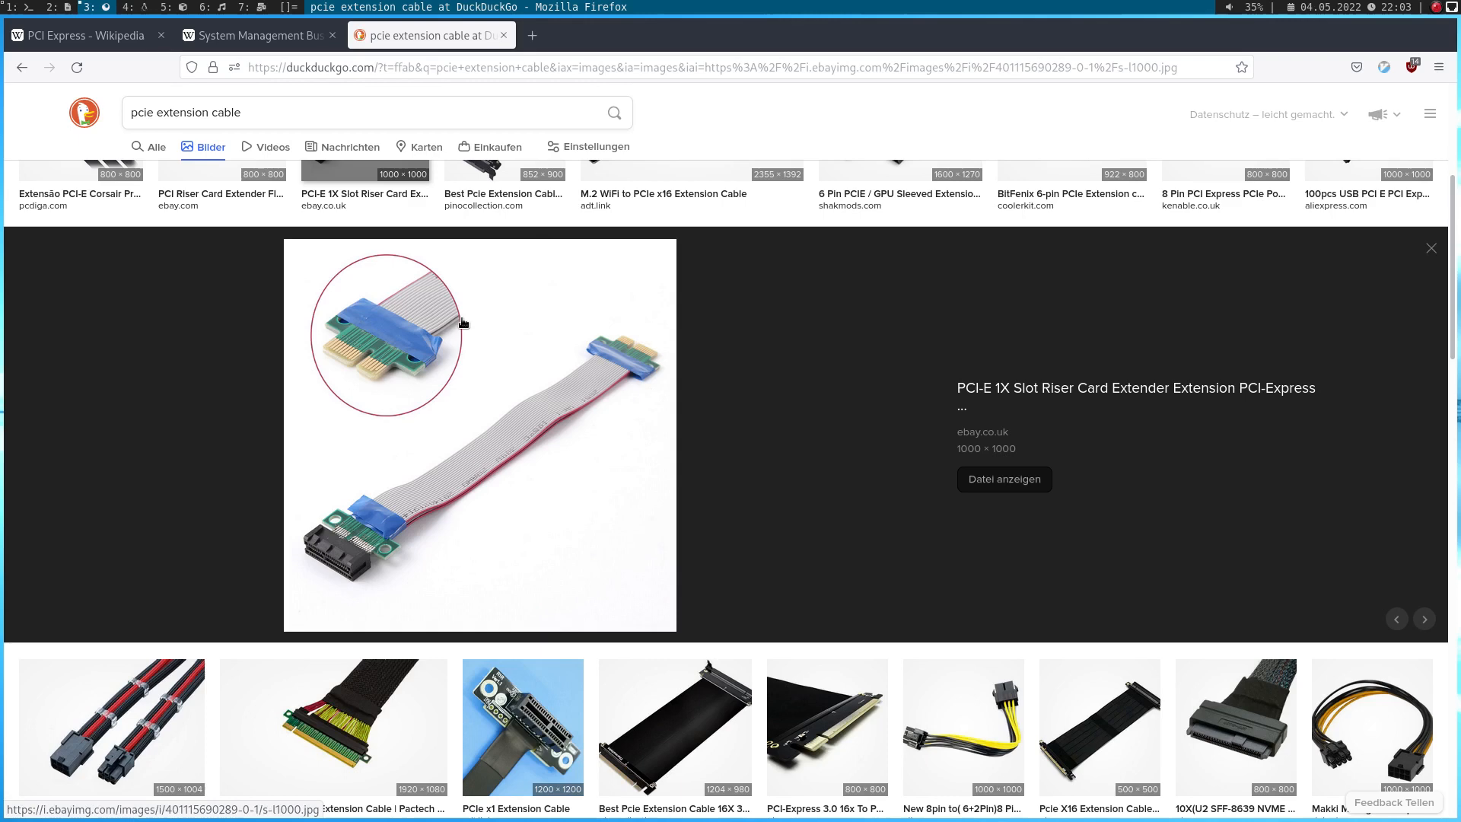
mouse_move(417, 457)
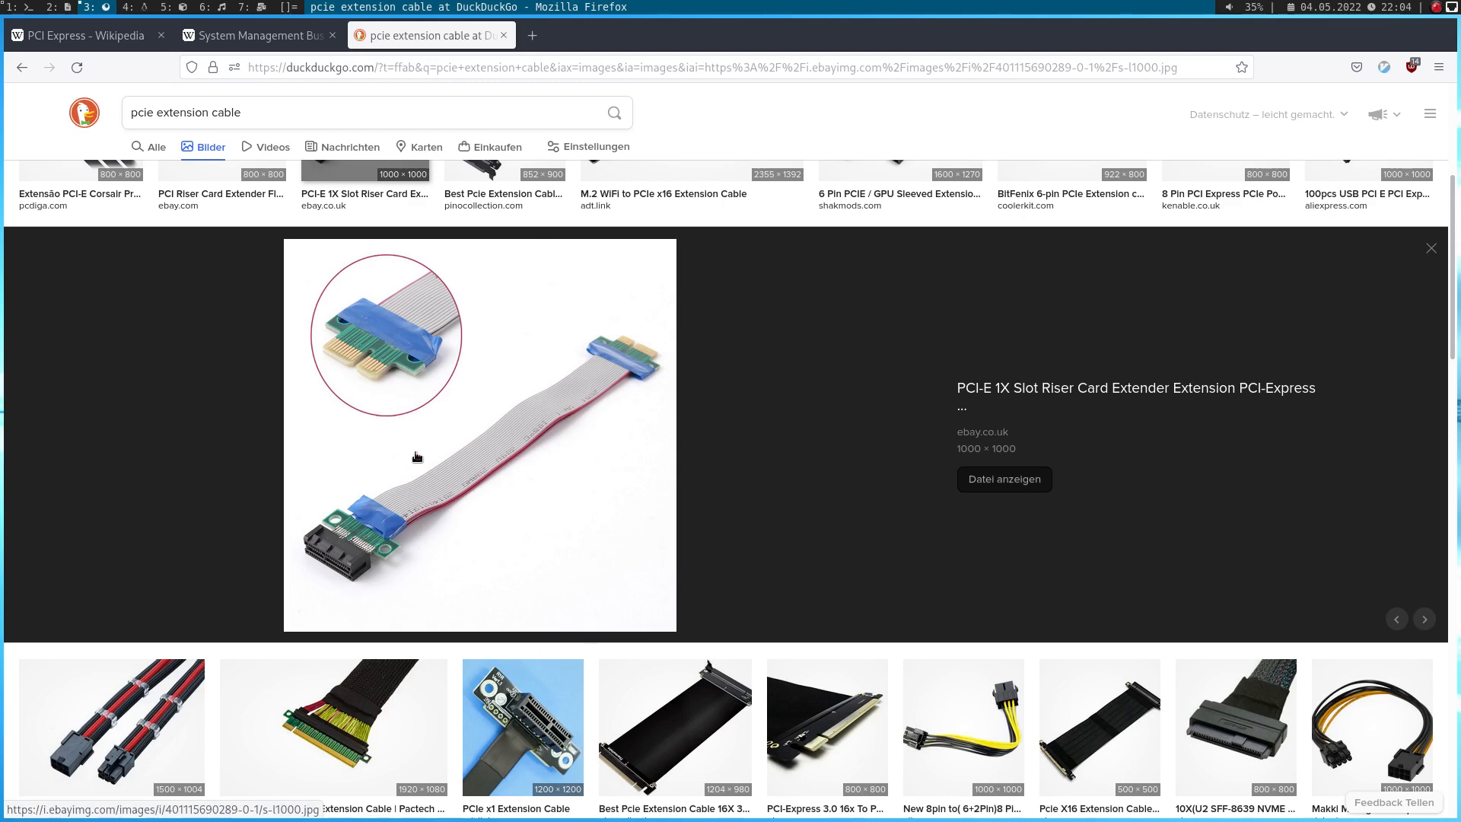
mouse_move(342, 554)
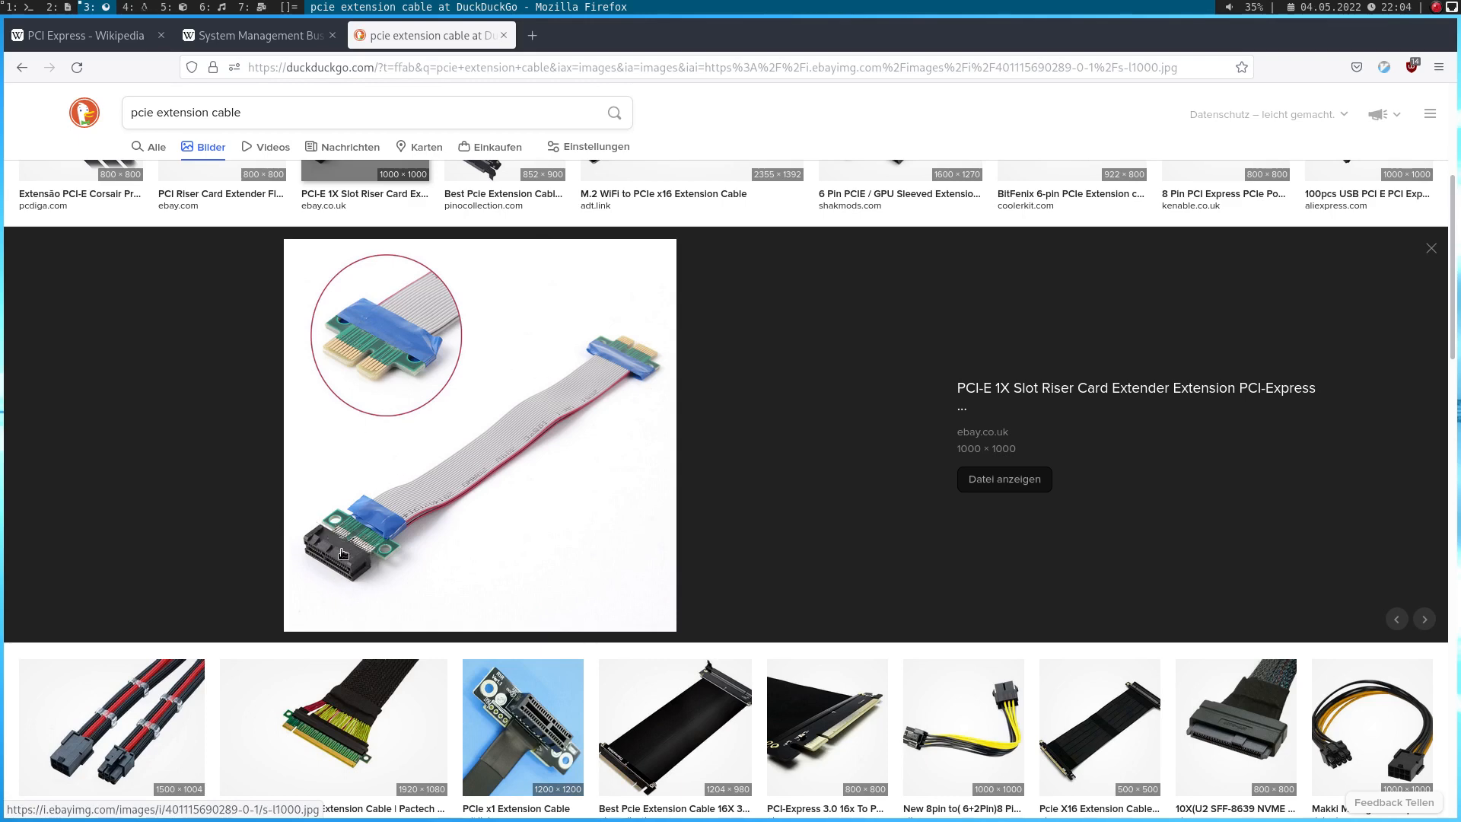
mouse_move(341, 549)
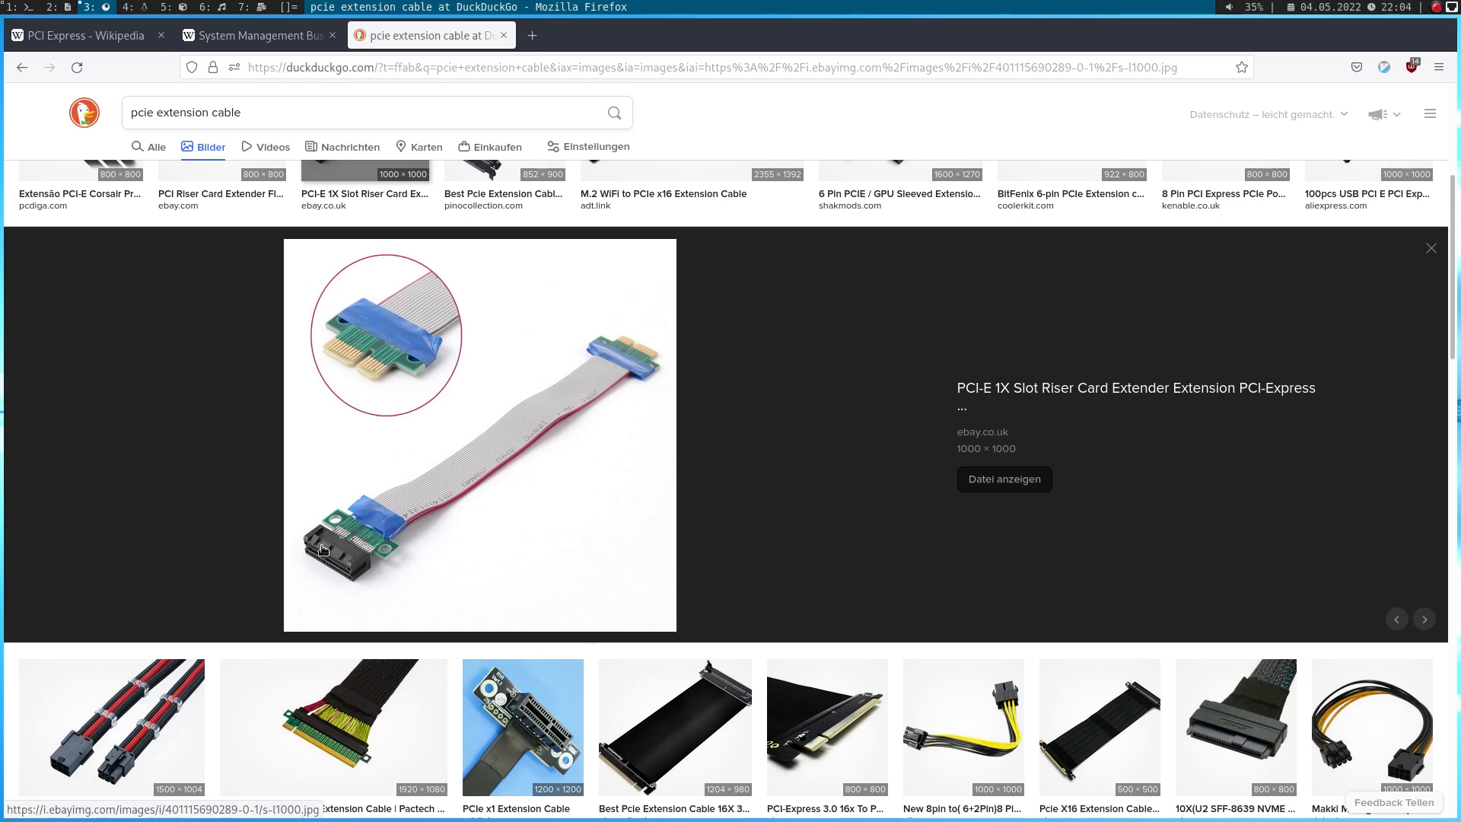
mouse_move(367, 541)
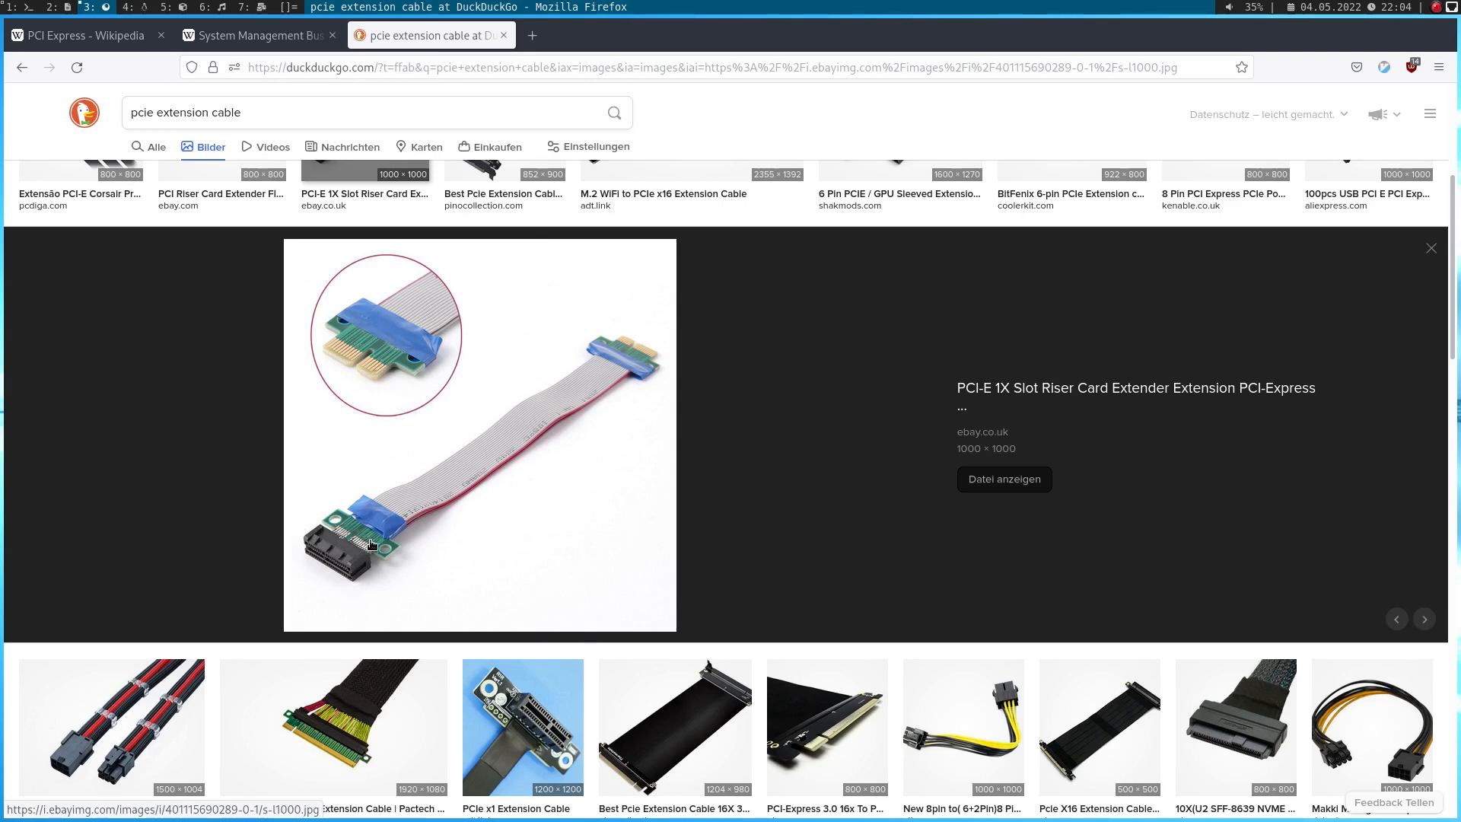
click(83, 35)
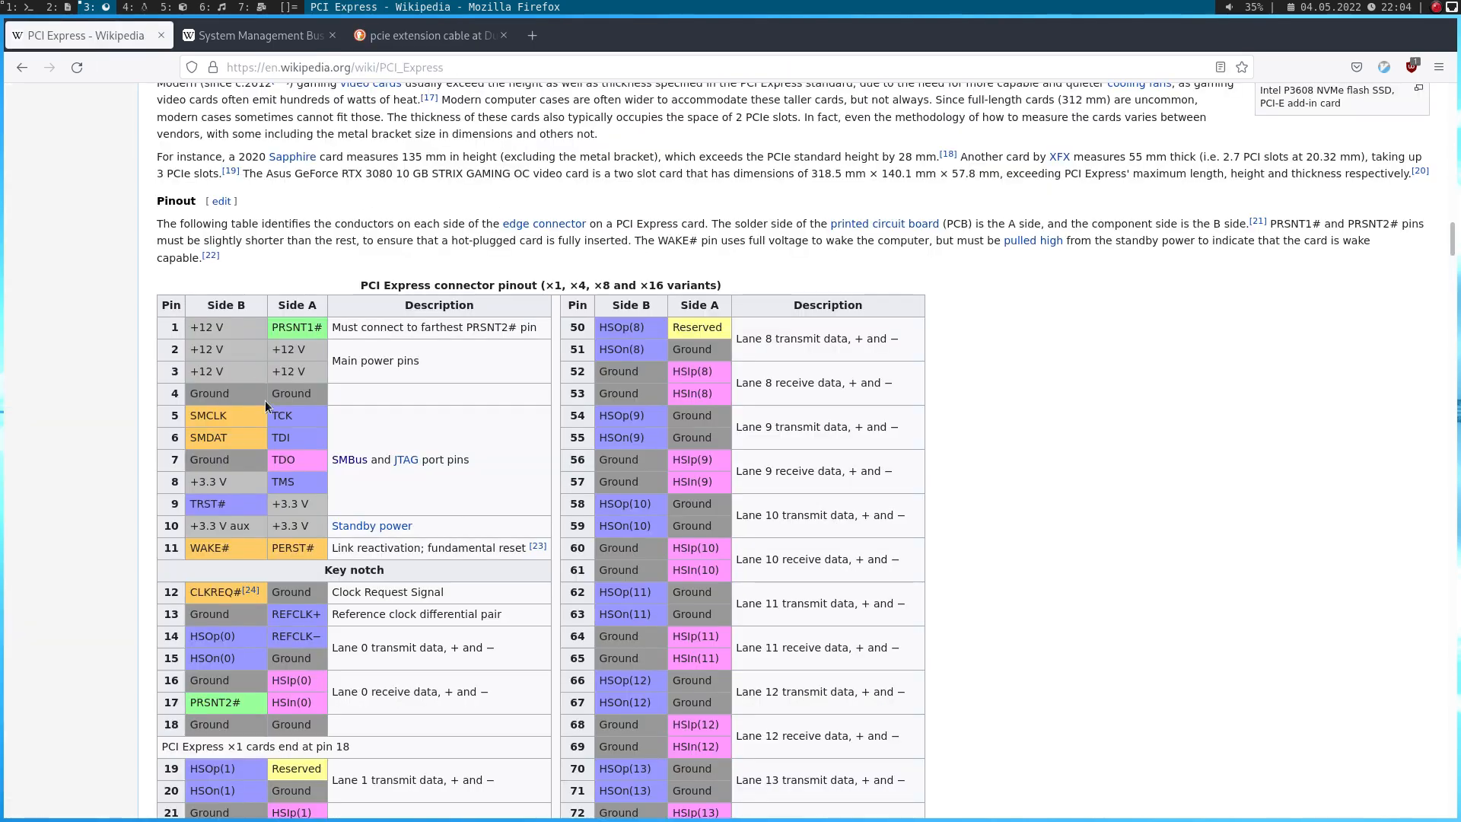
mouse_move(172, 412)
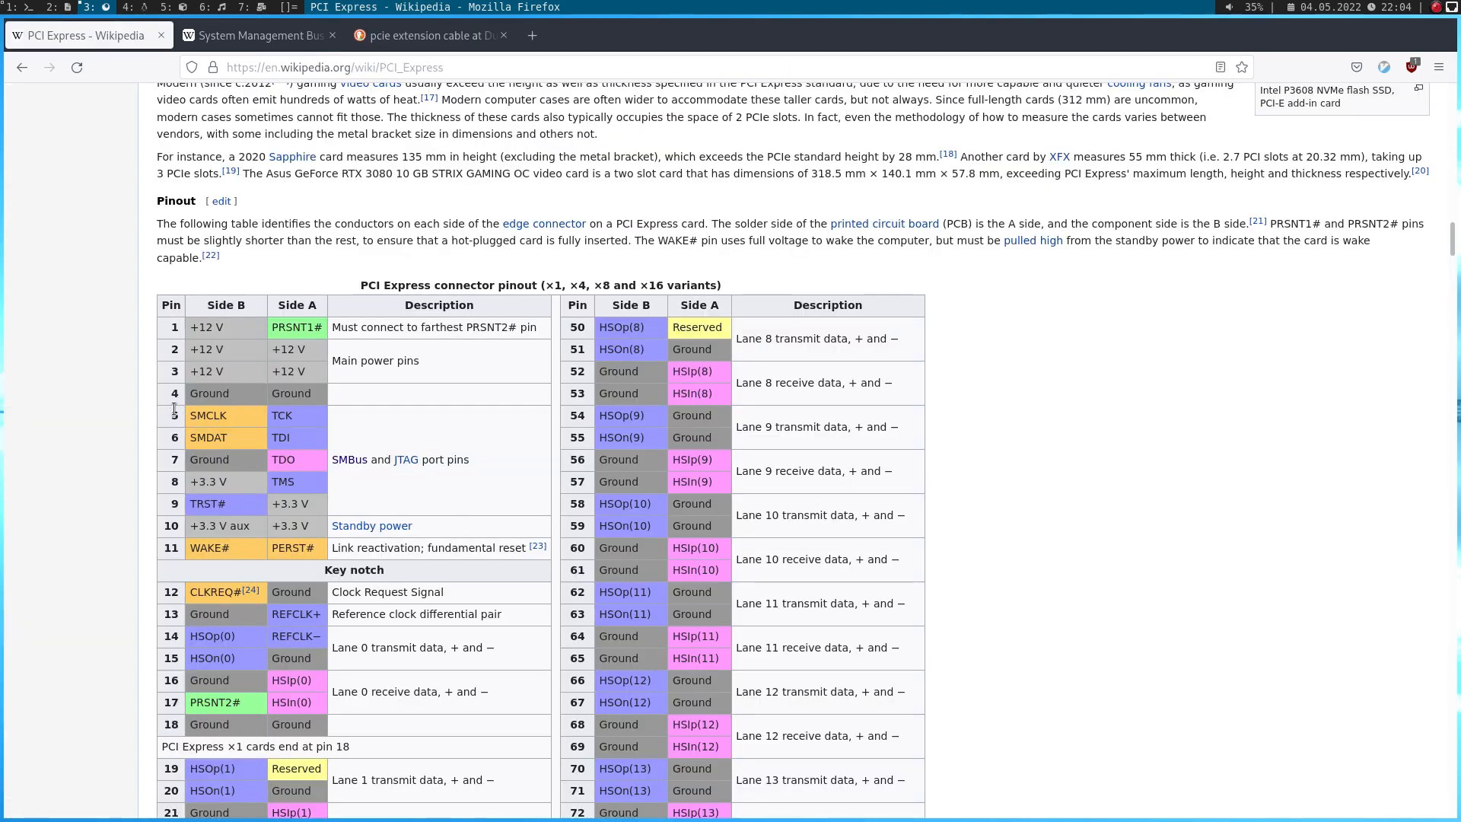
double_click(209, 414)
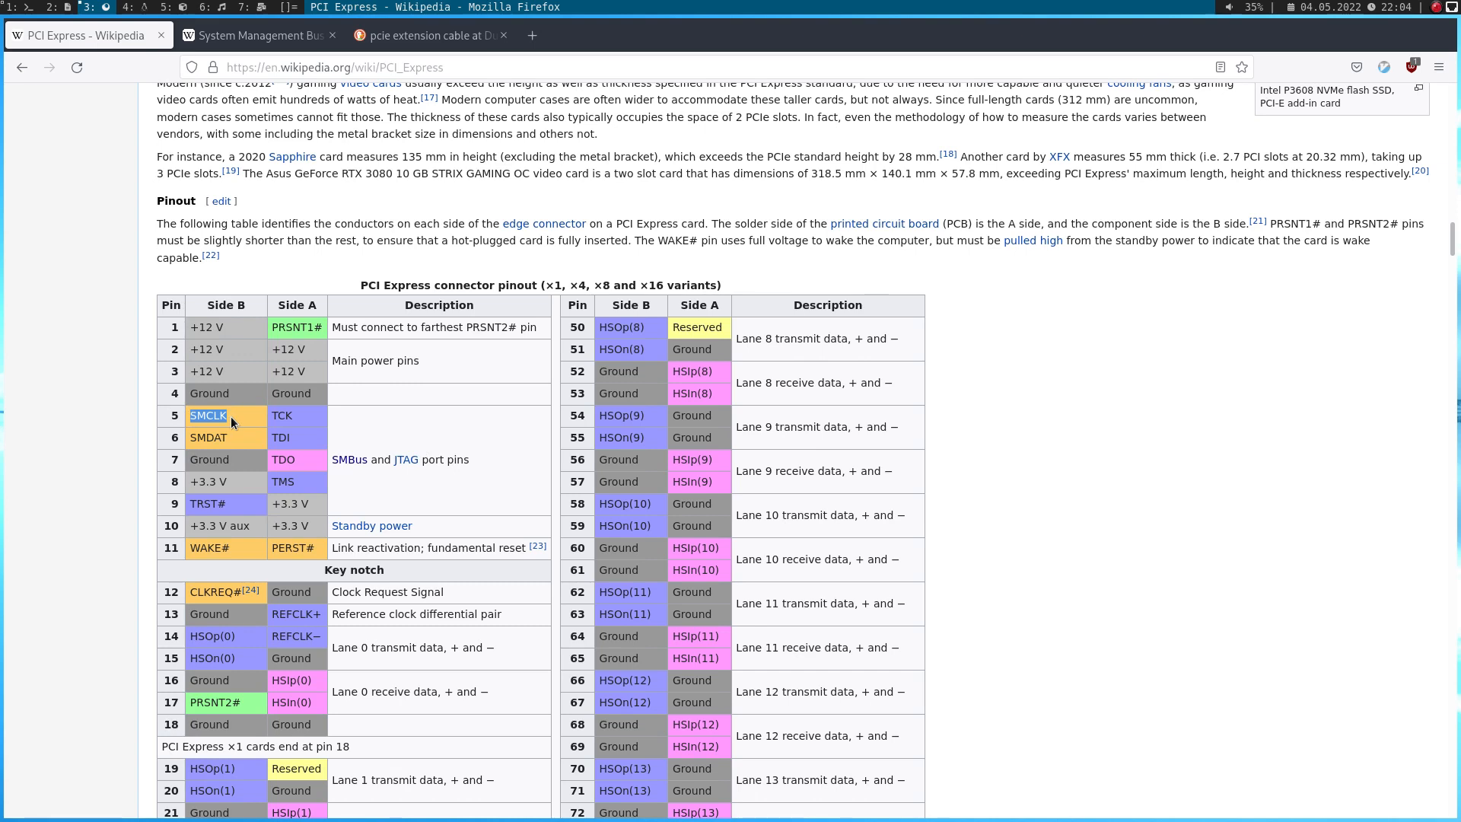
mouse_move(447, 439)
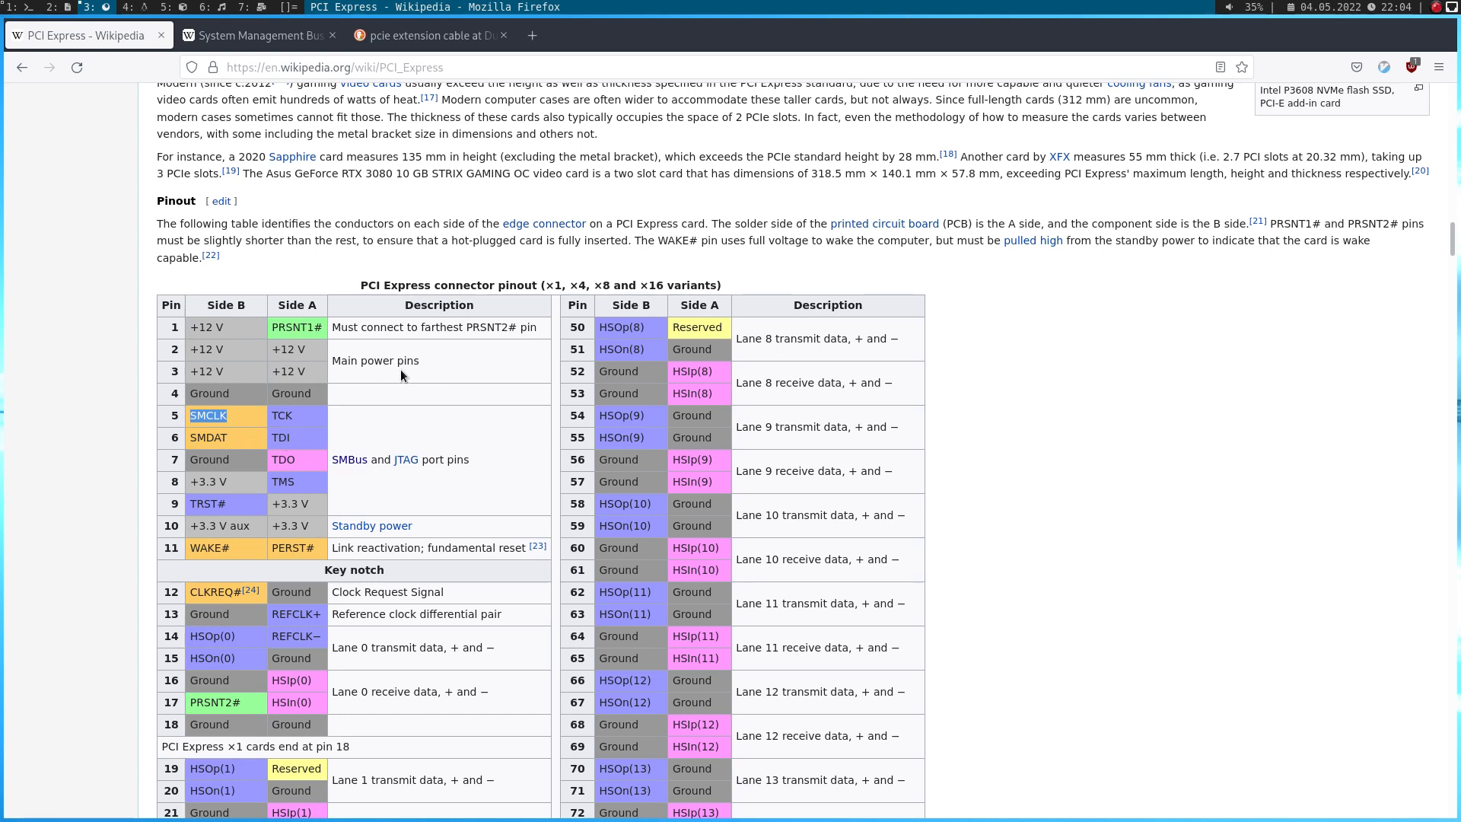
mouse_move(420, 405)
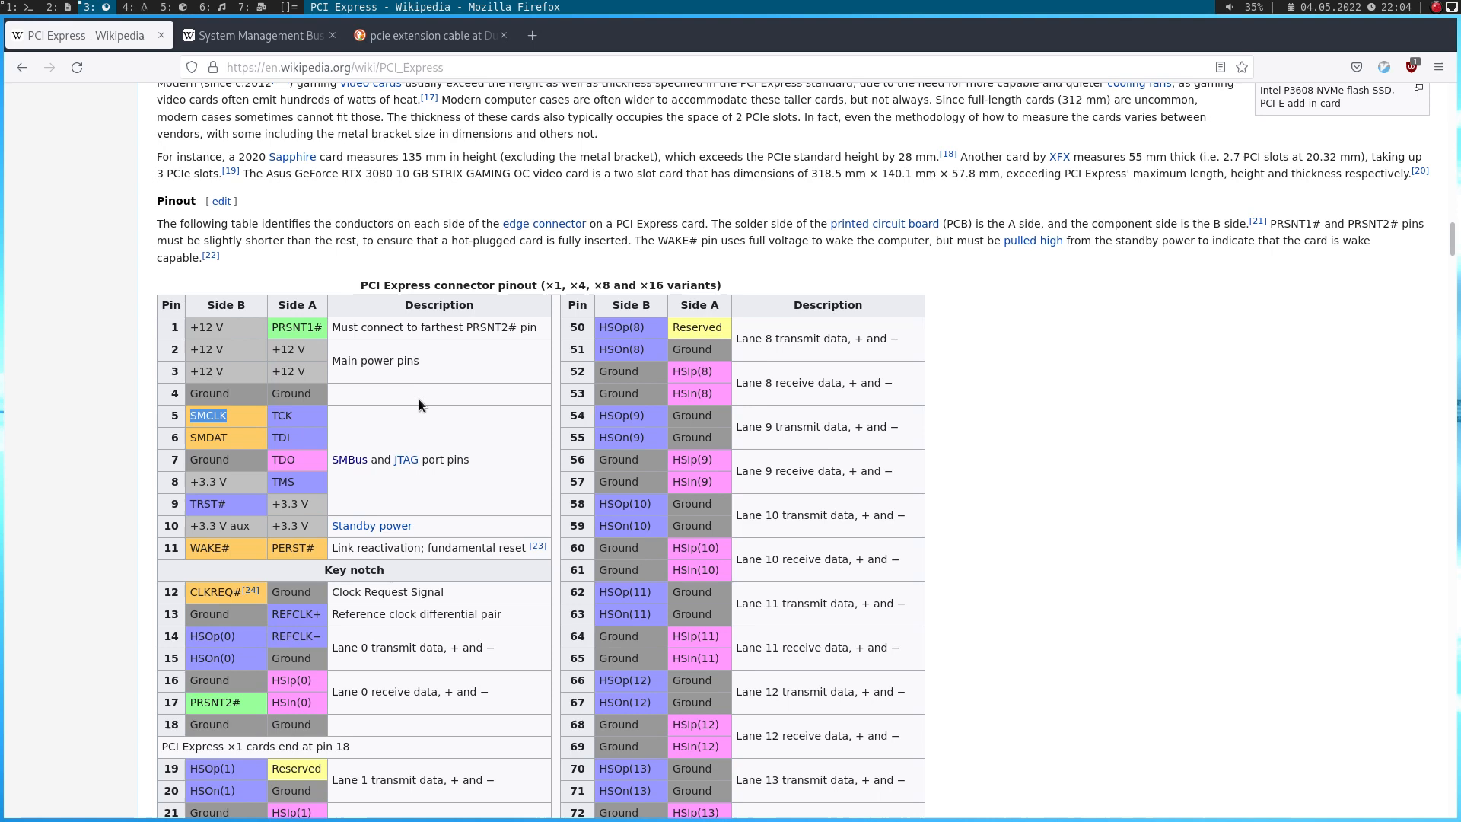
mouse_move(288, 476)
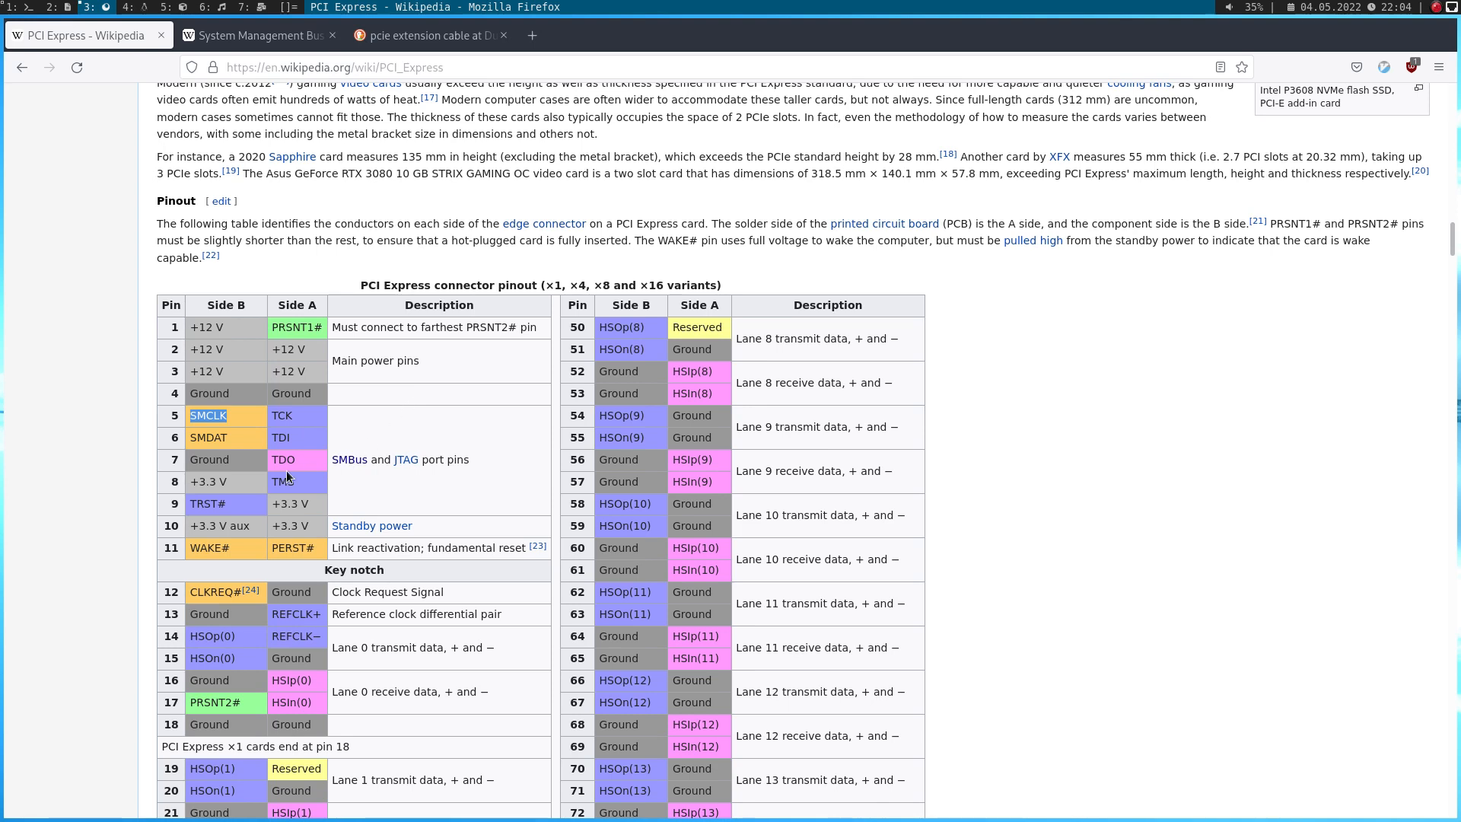
mouse_move(186, 457)
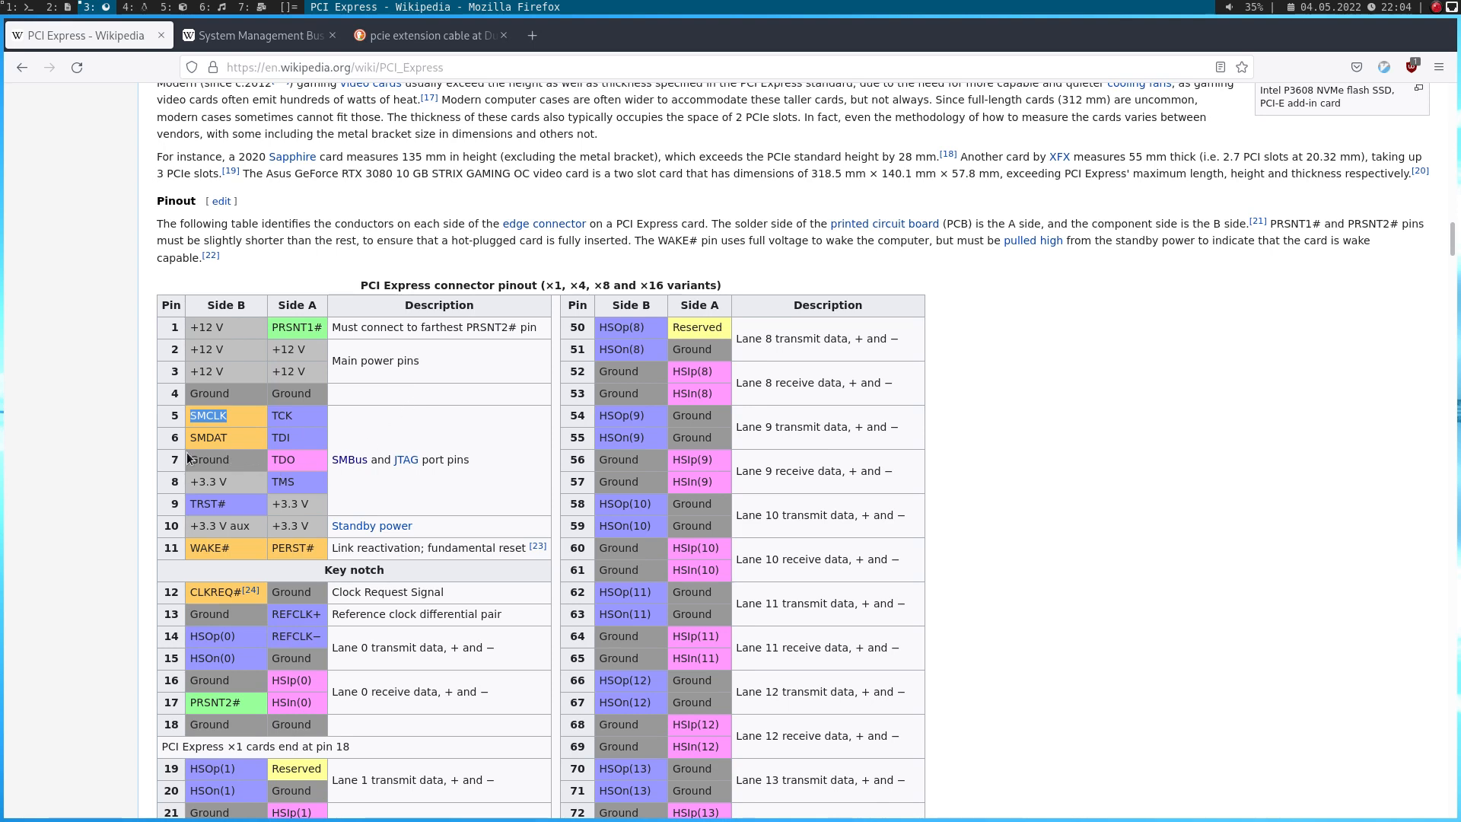
mouse_move(488, 608)
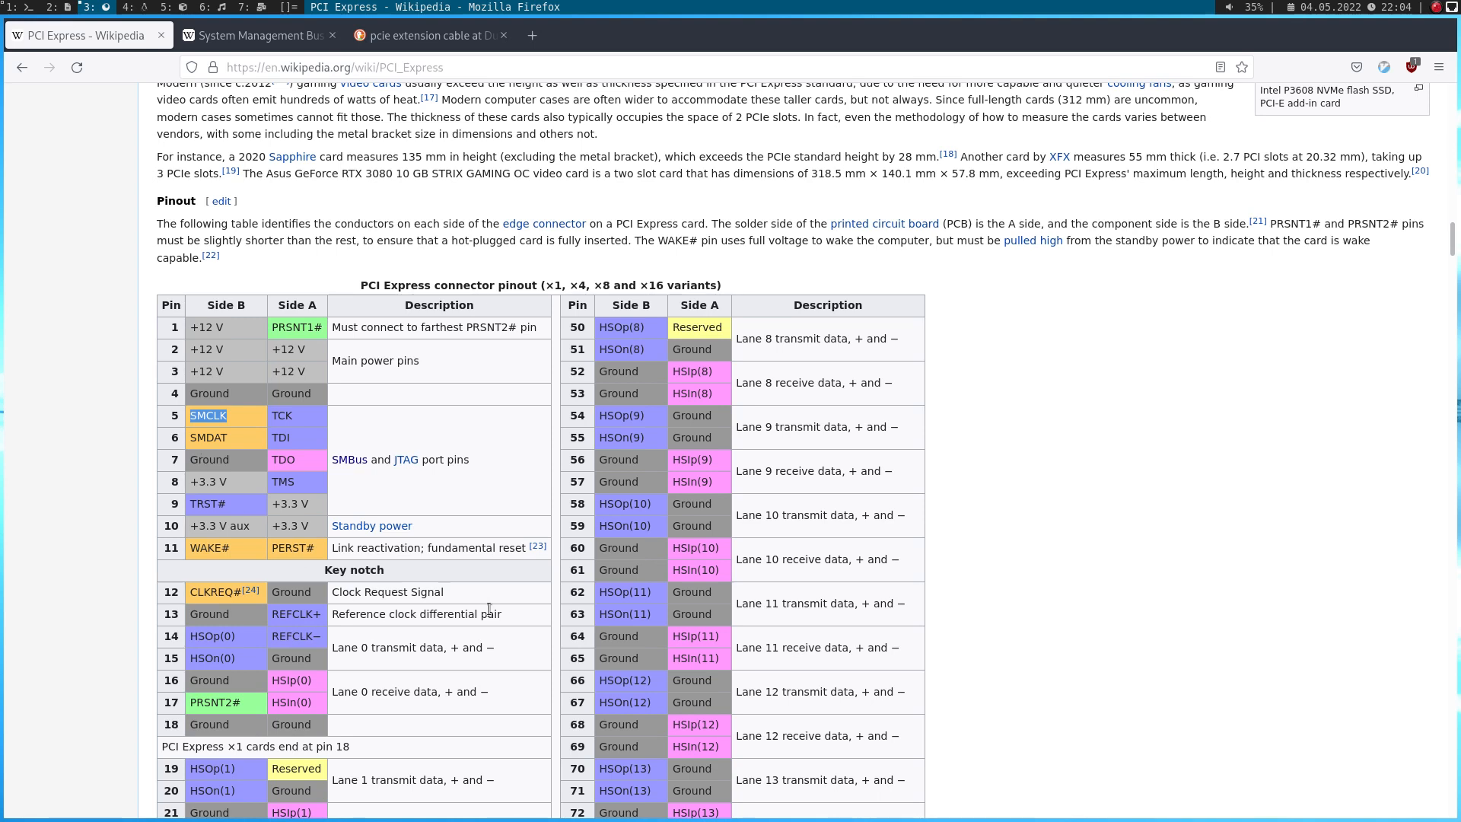
mouse_move(198, 475)
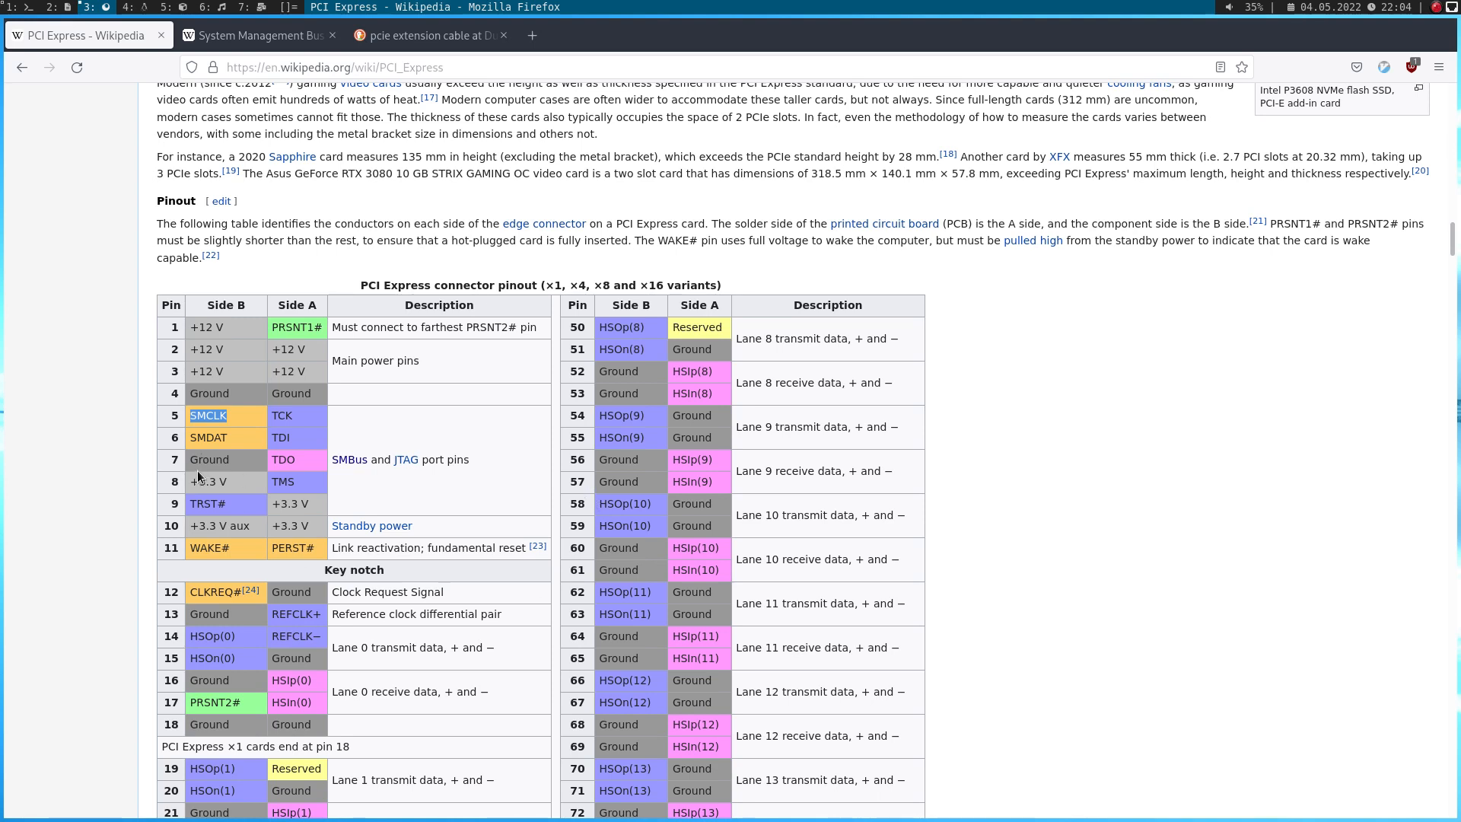
mouse_move(631, 584)
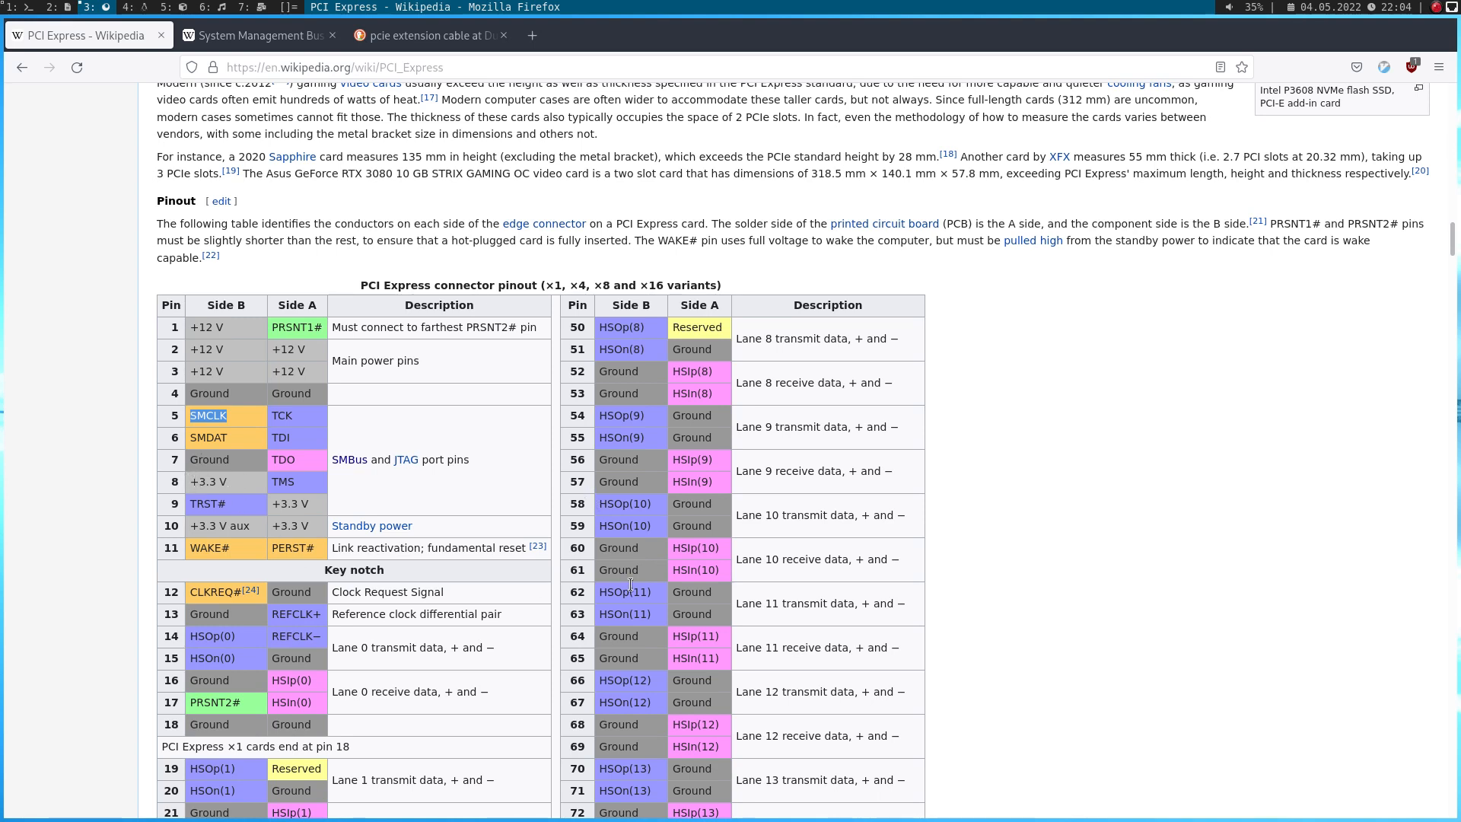
mouse_move(517, 438)
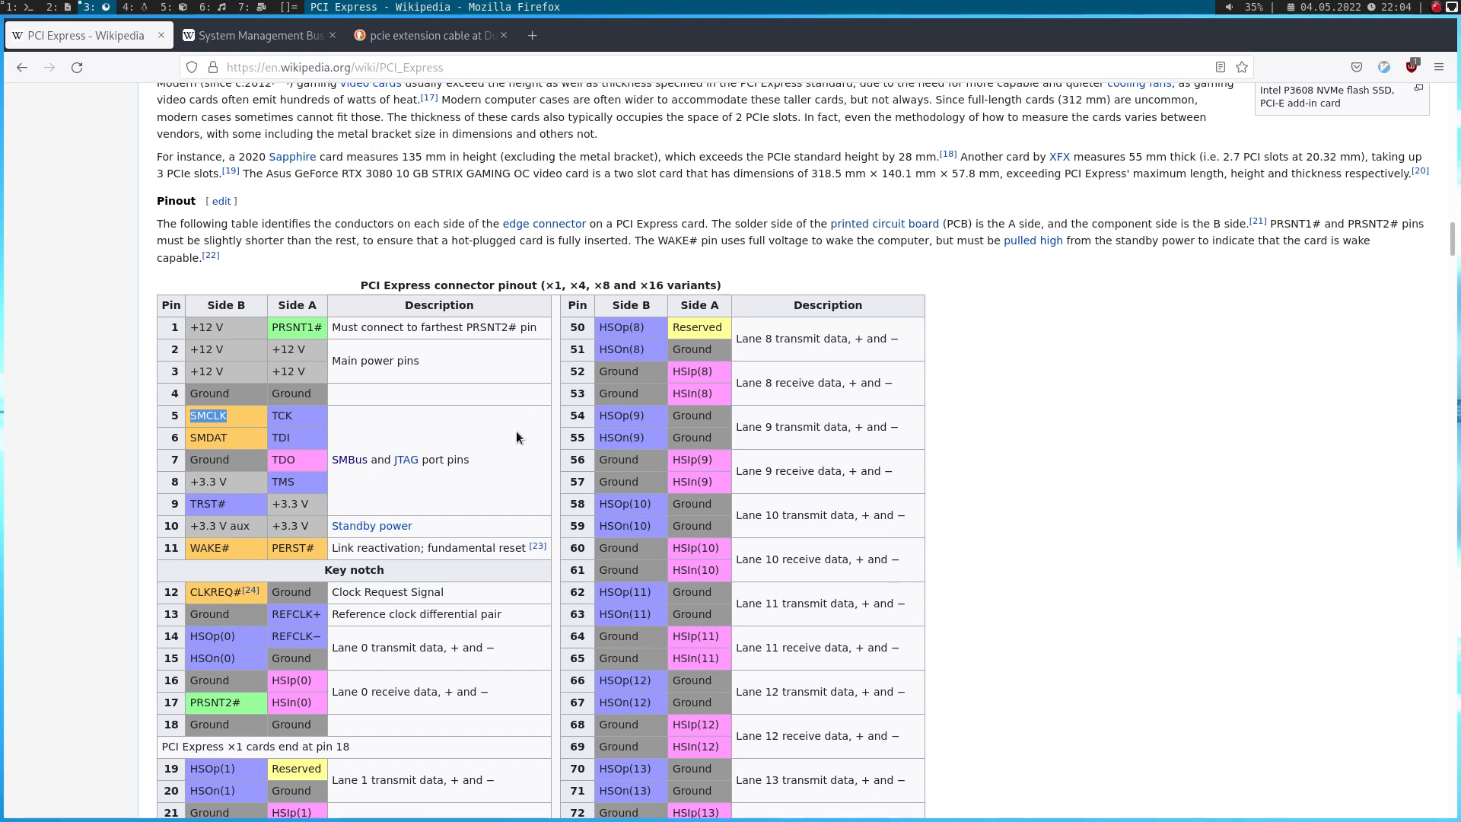
mouse_move(475, 472)
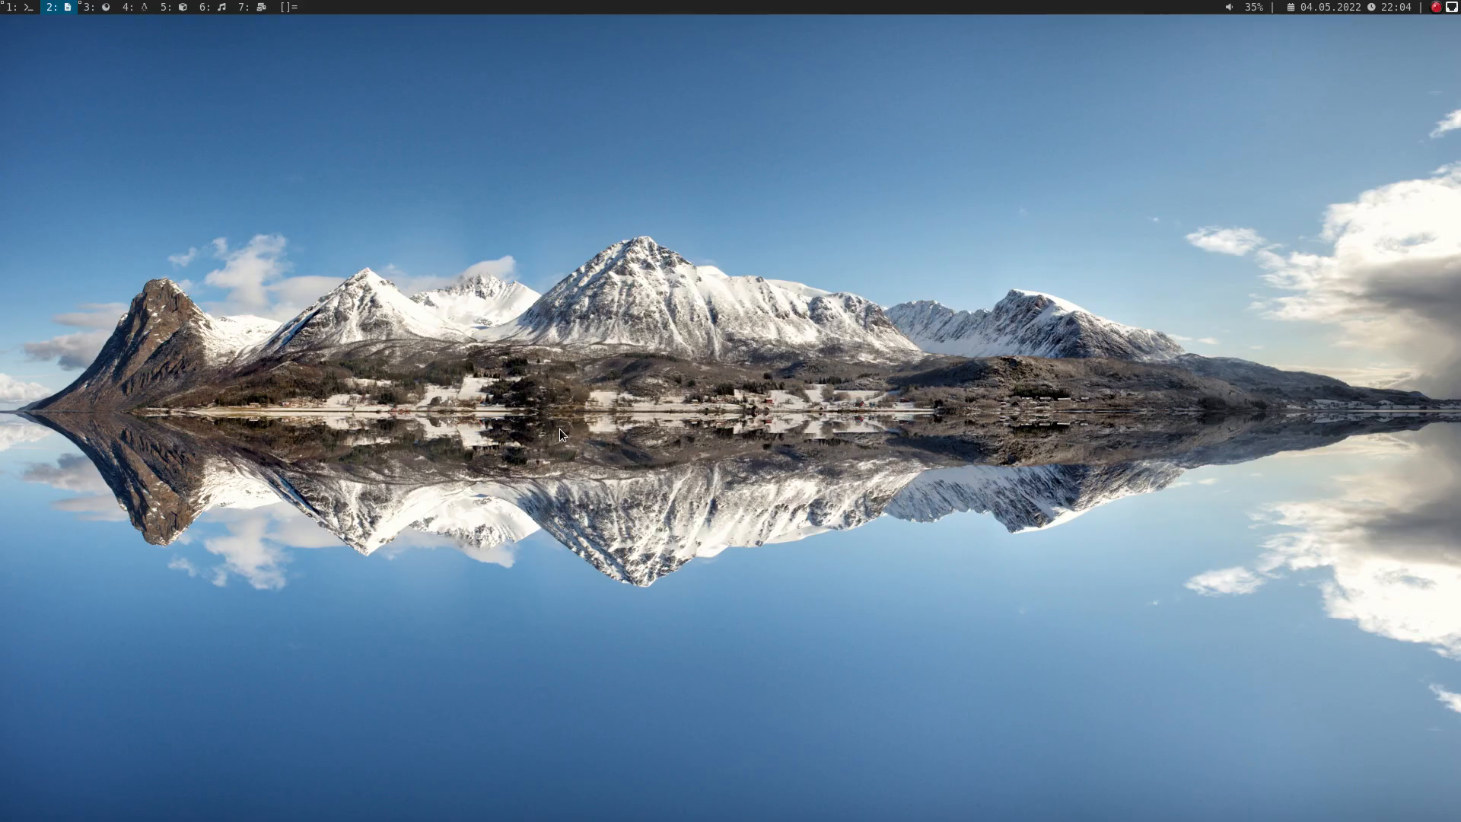
Run sxiv Bilder/ to view the photo of the PCIe adapter wired to the sensor
text(sxiv)
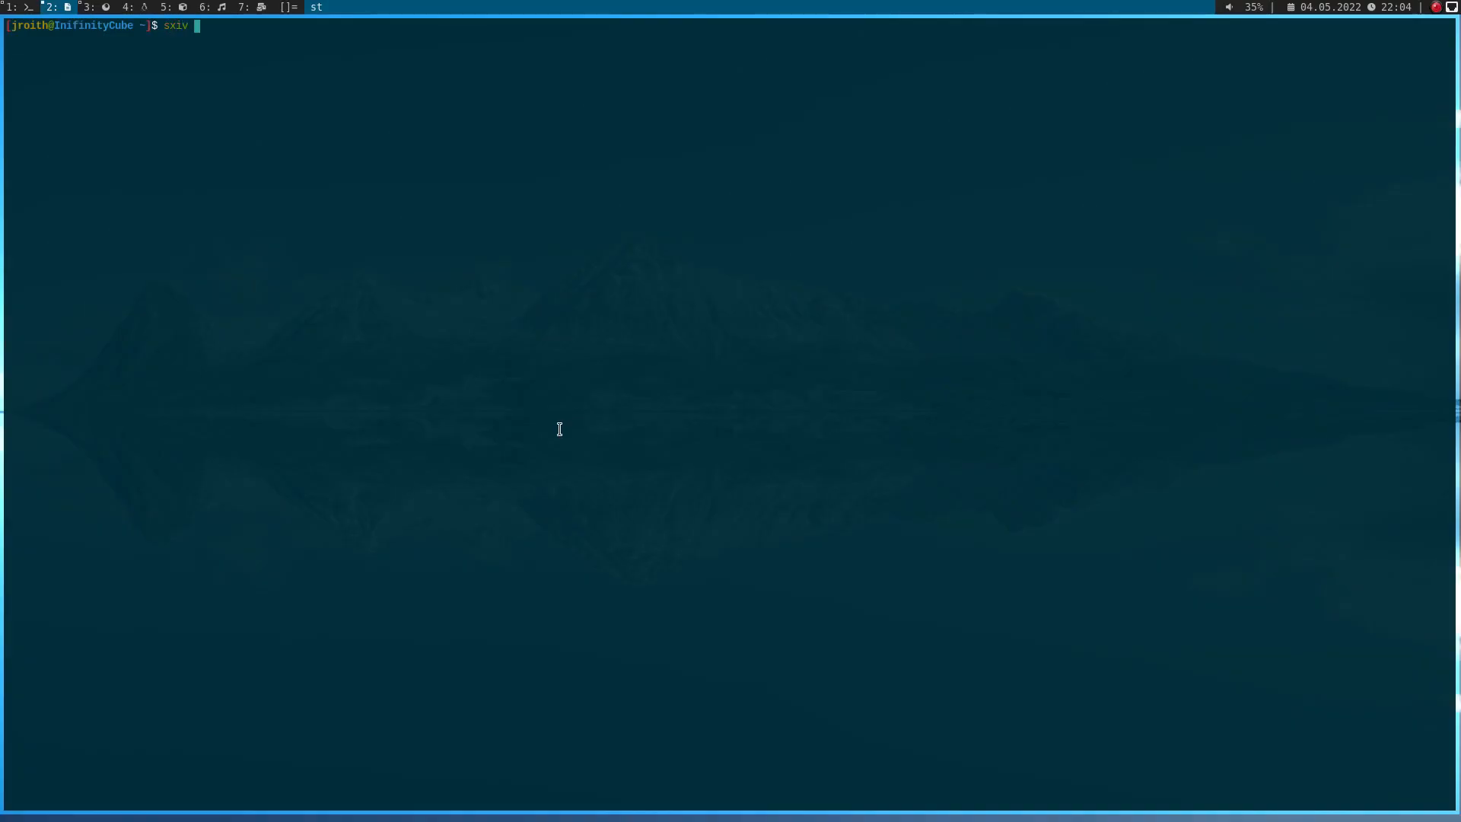
text(Bilder/)
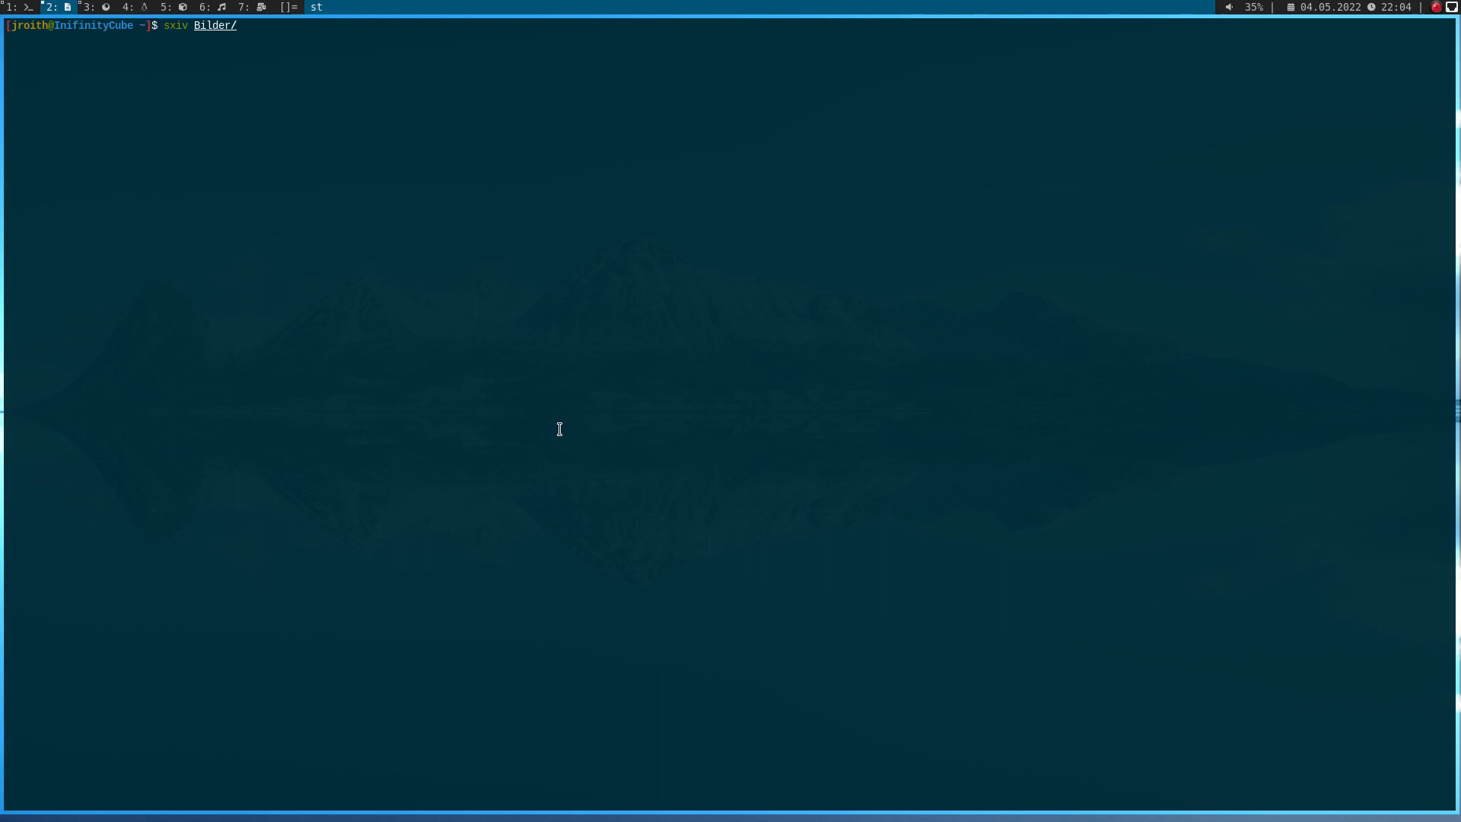
key(Return)
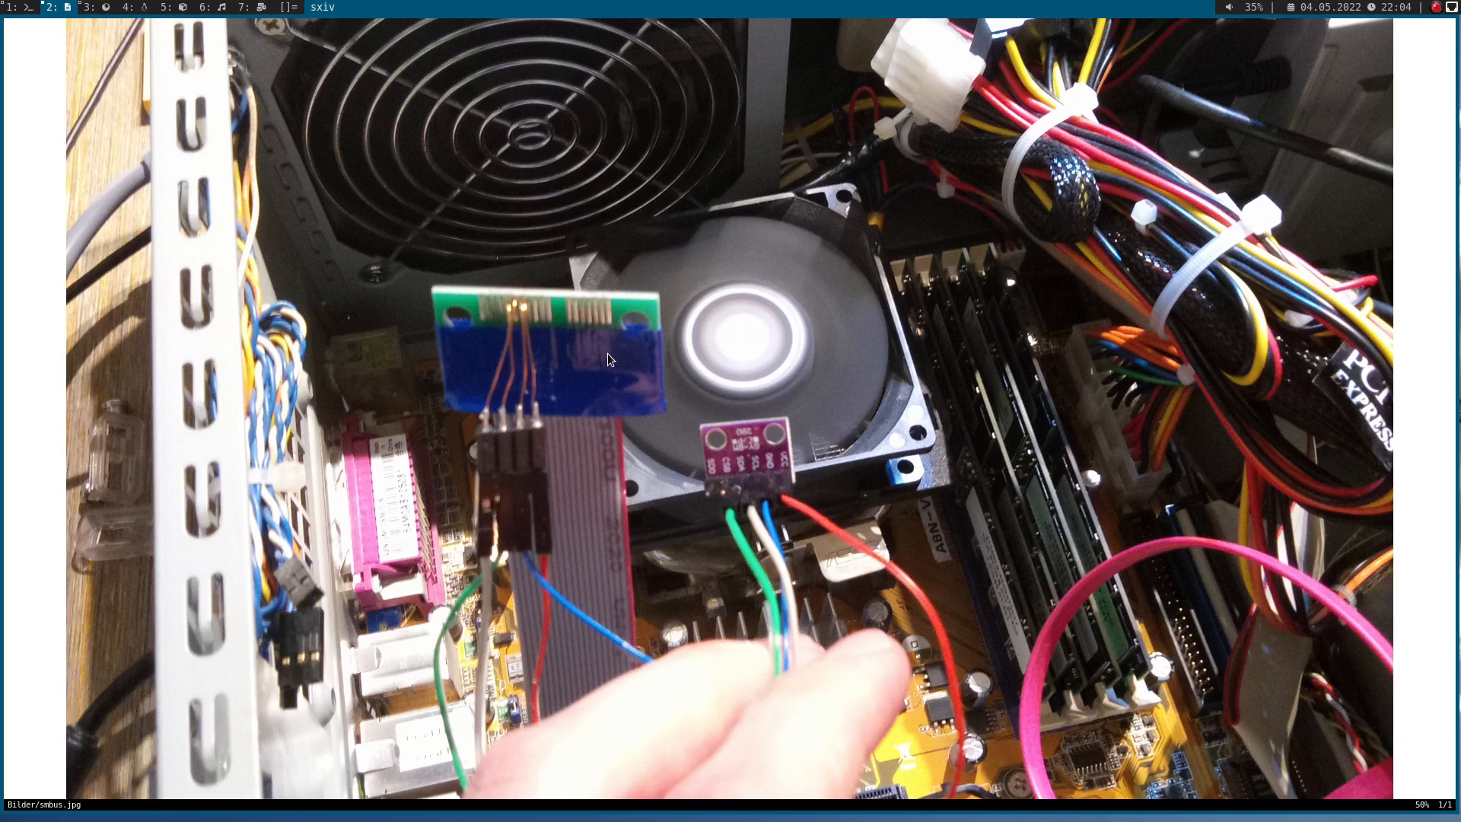
mouse_move(487, 495)
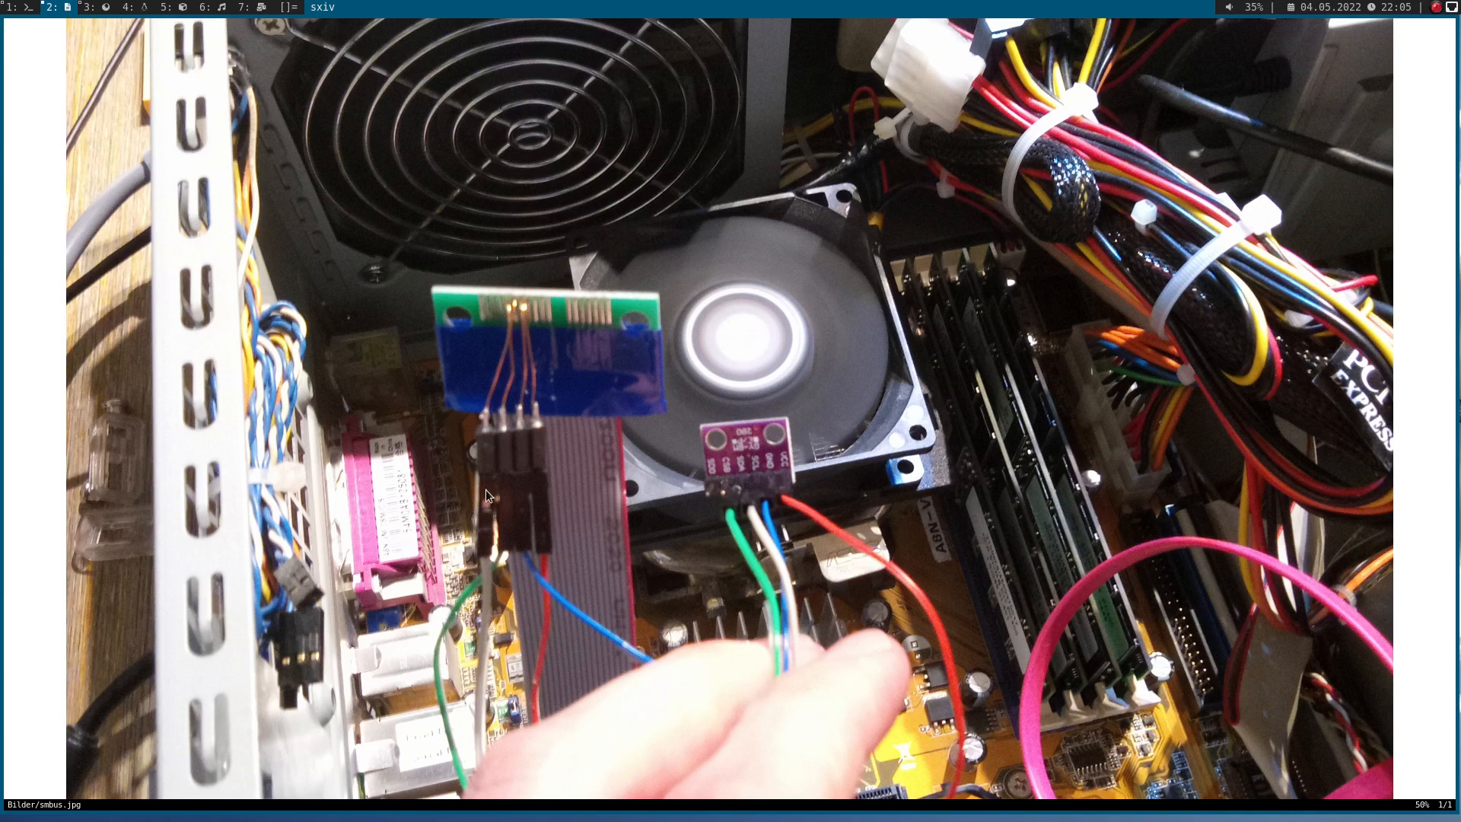
mouse_move(537, 447)
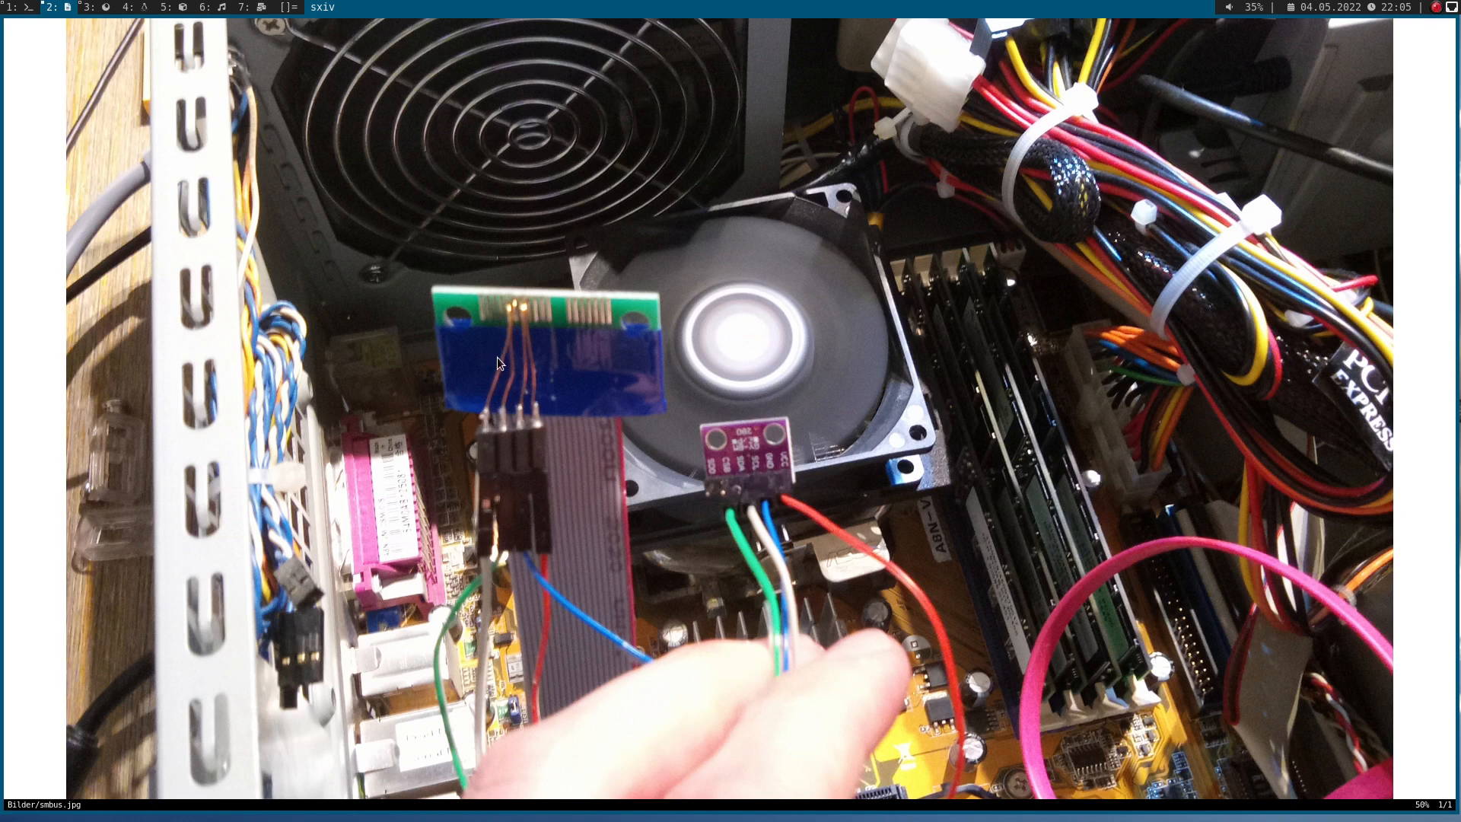
mouse_move(522, 501)
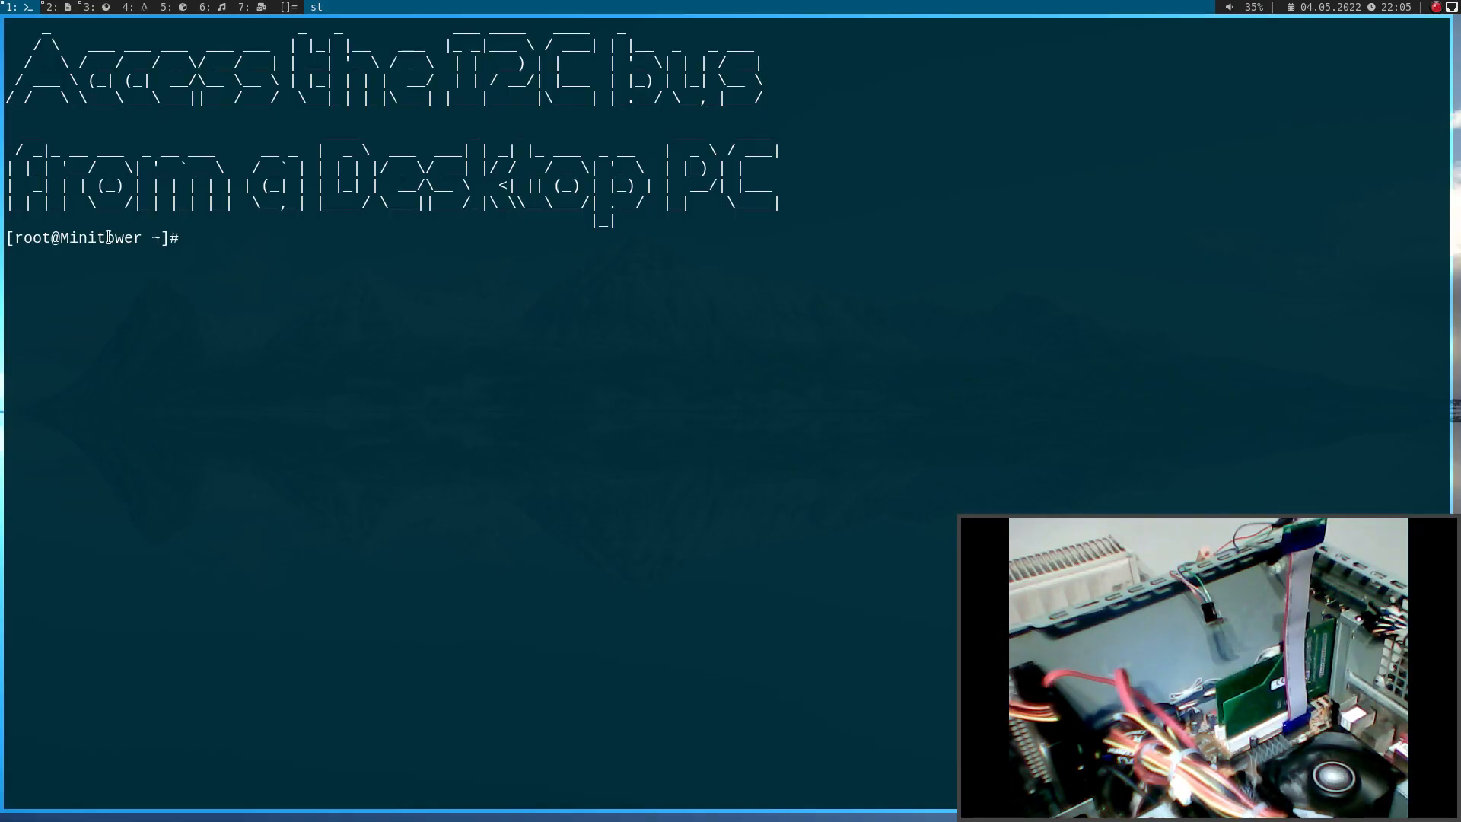
mouse_move(368, 268)
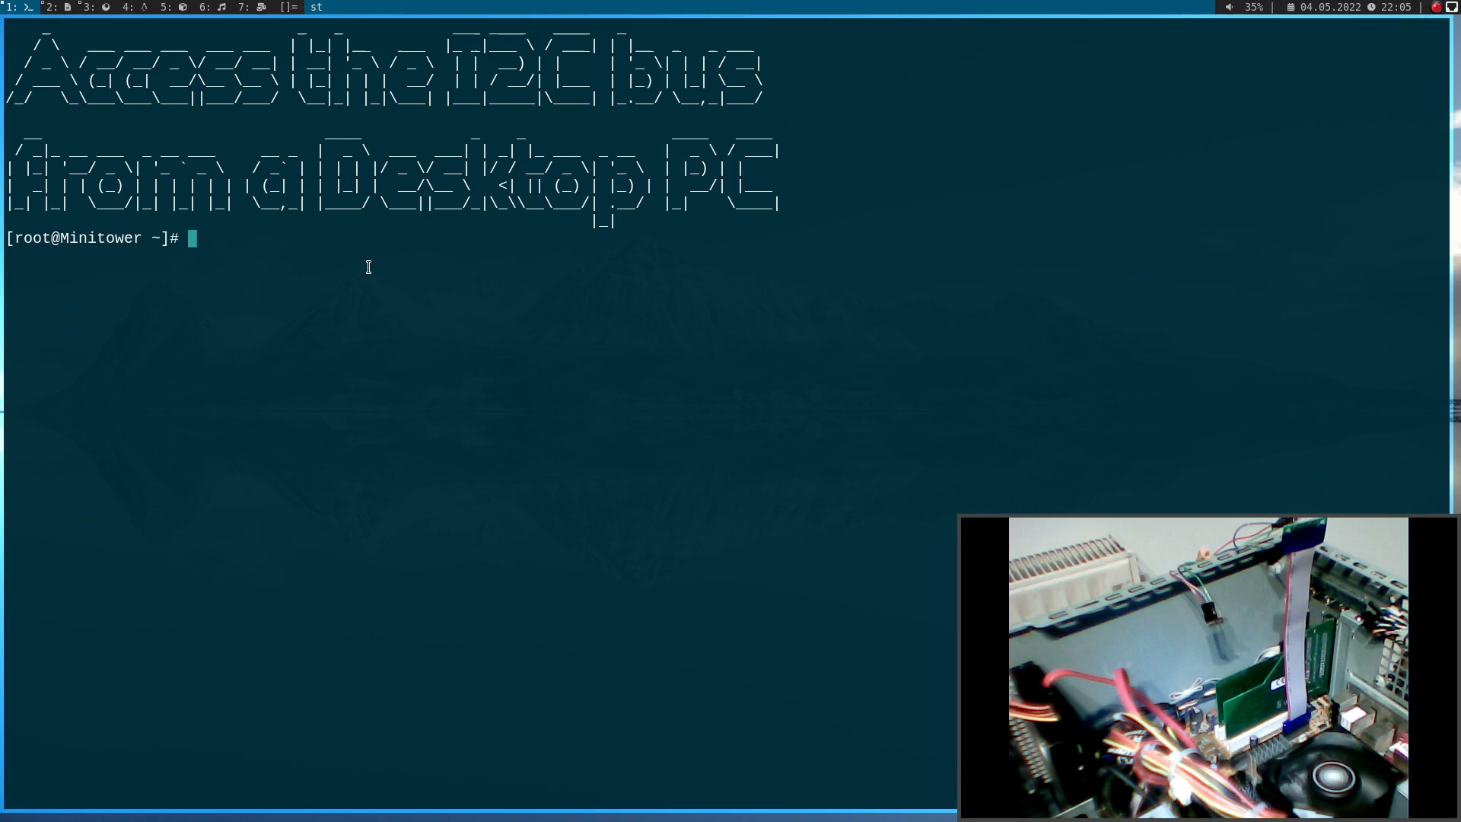
Run lspci to find the NVIDIA MCP51 SMBus controller at 00:0a.1, then start clearing the screen
text(lspci)
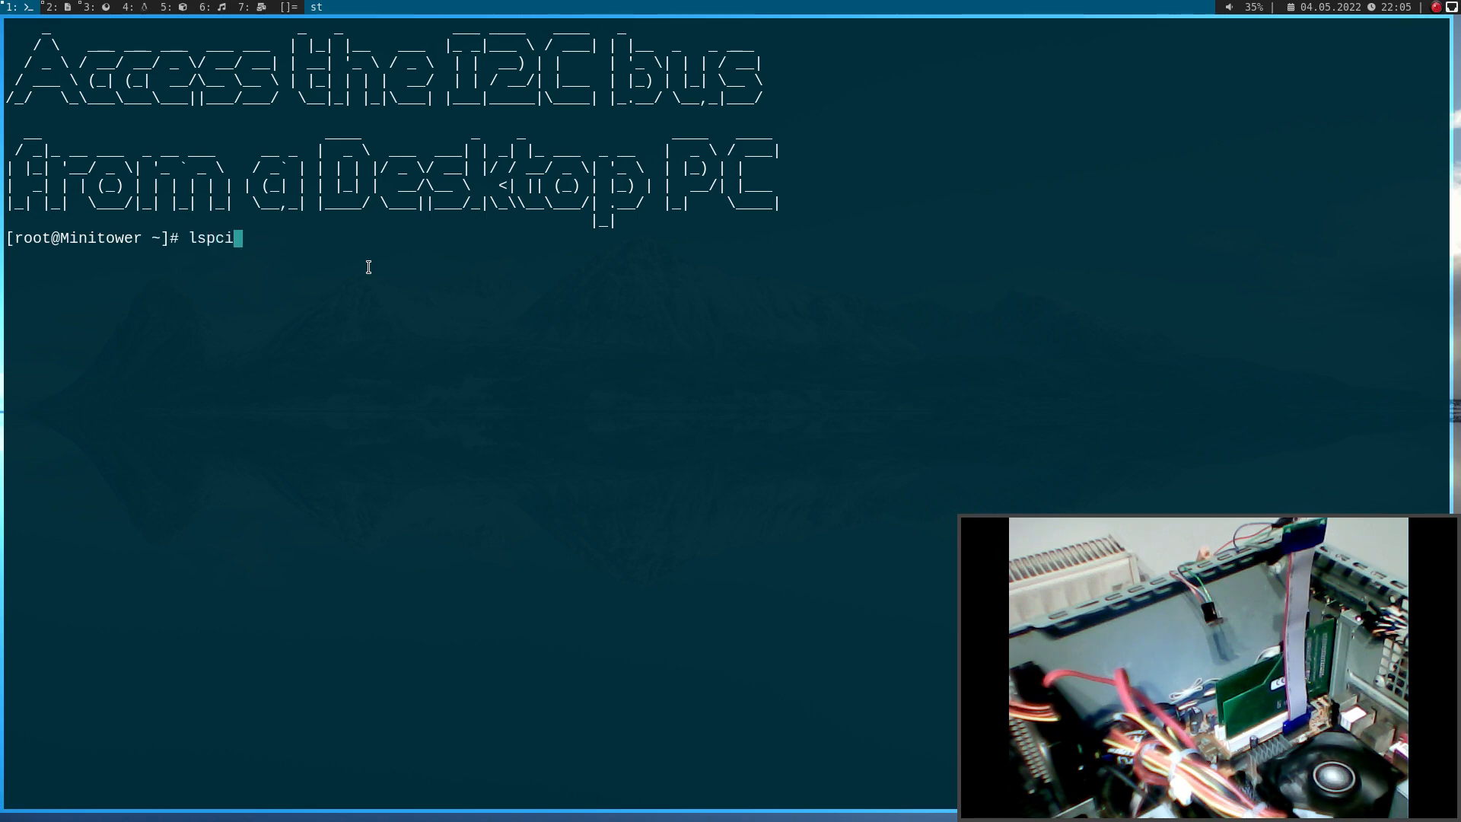
key(Return)
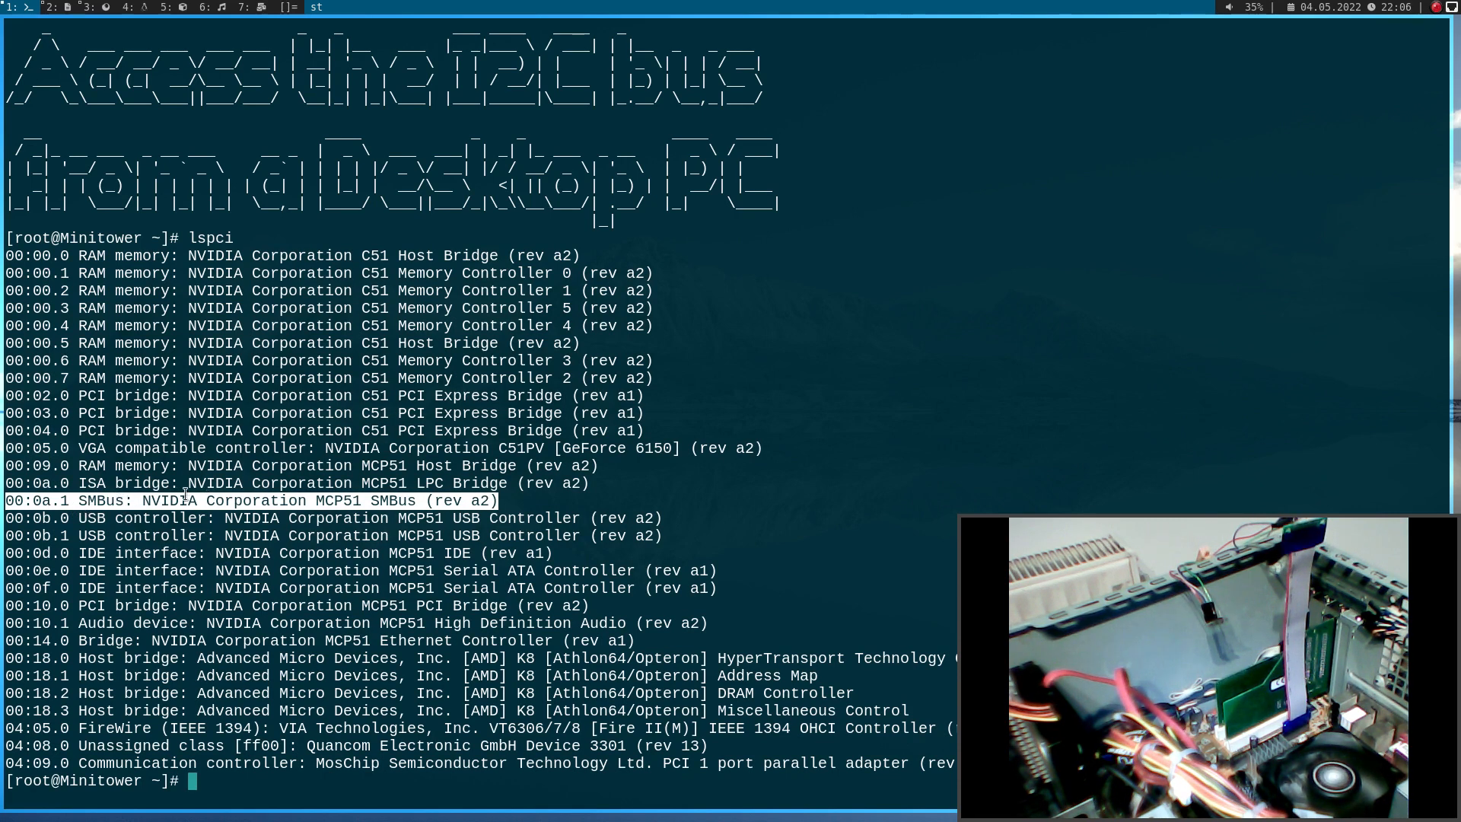
mouse_move(439, 466)
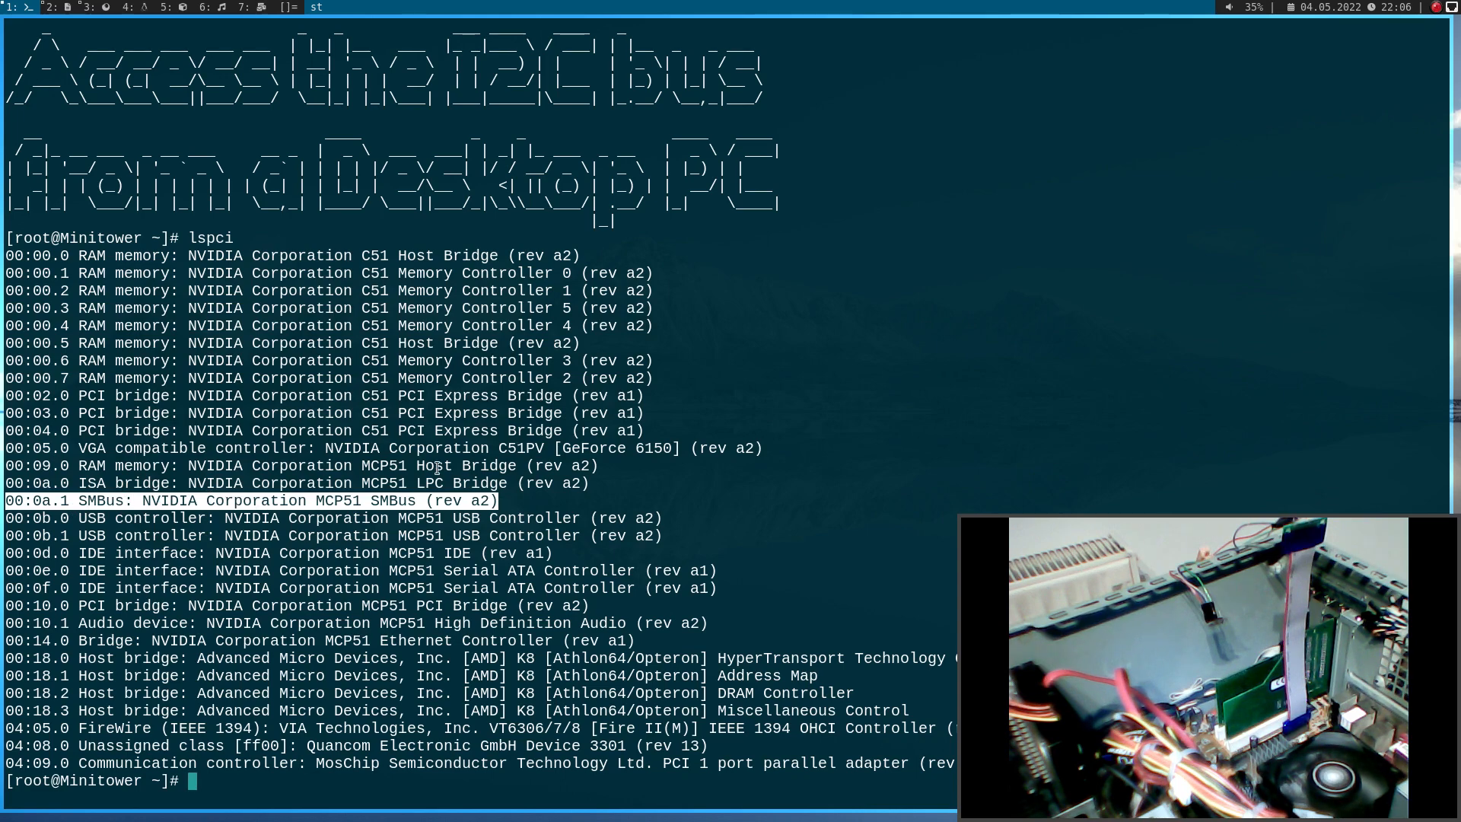
text(cle)
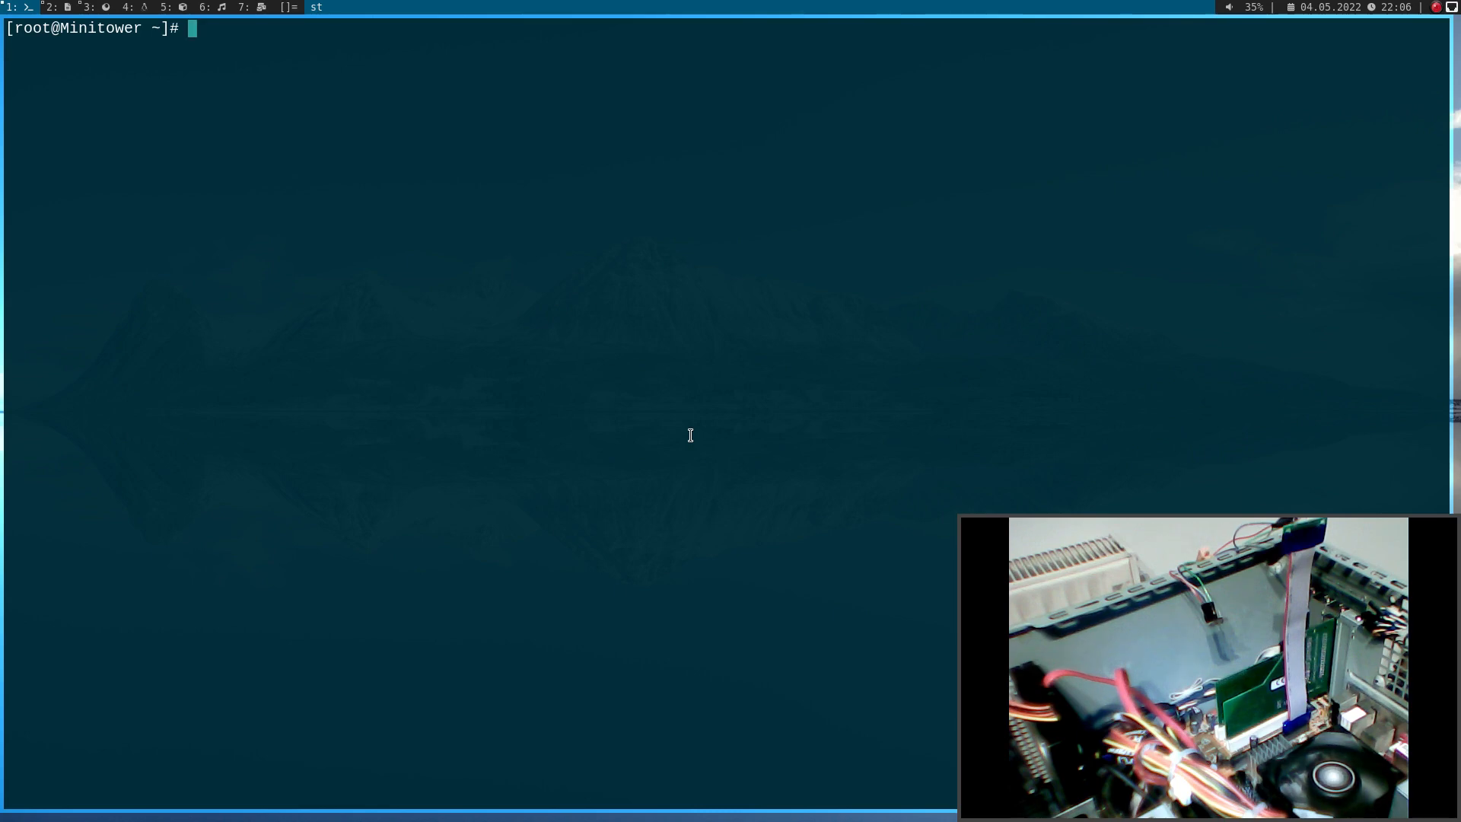
Start an apt install i2ctool command and abort it with Ctrl+C
text(apt)
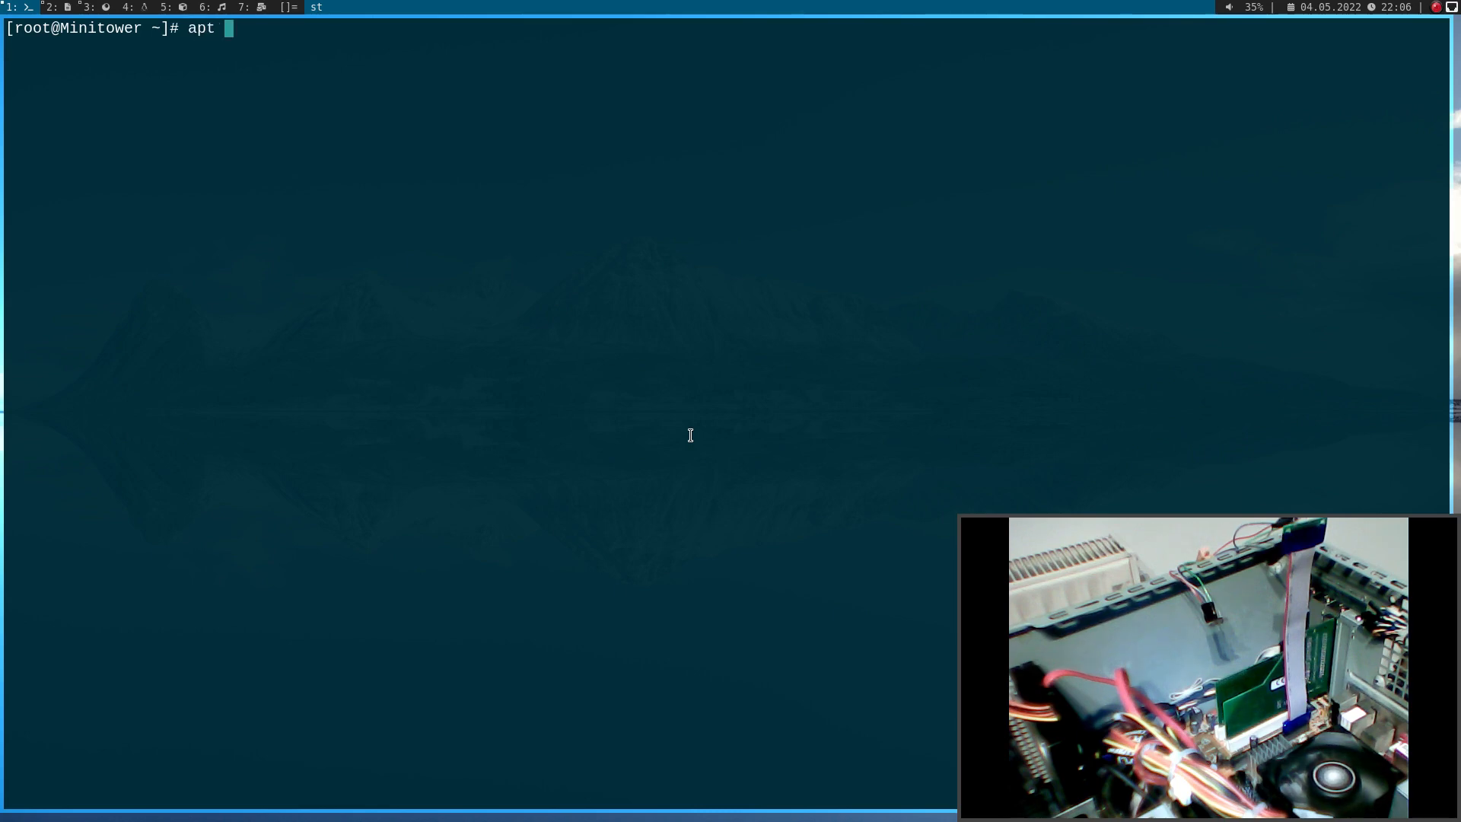
text(install)
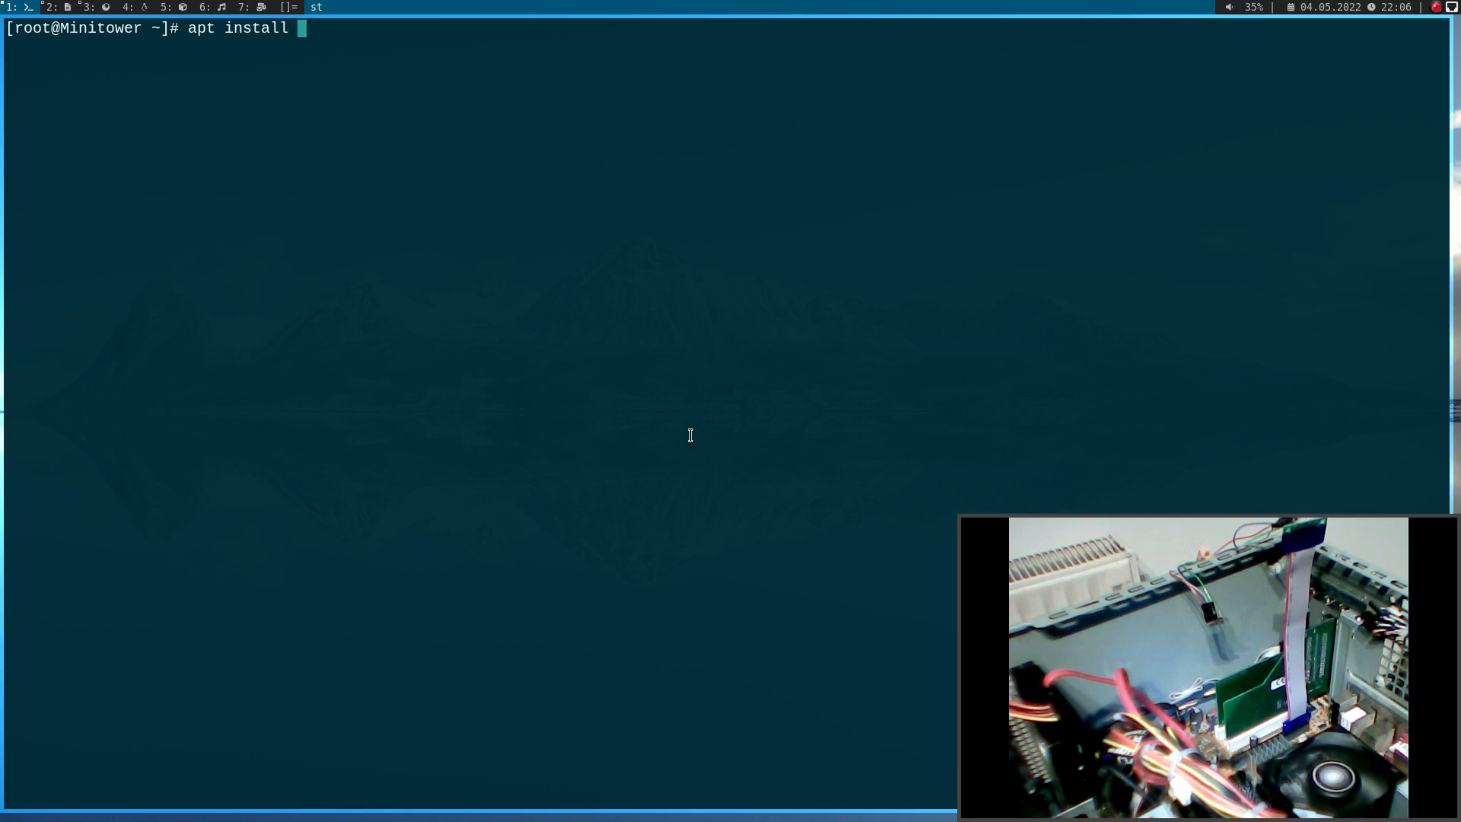
text(i2ct)
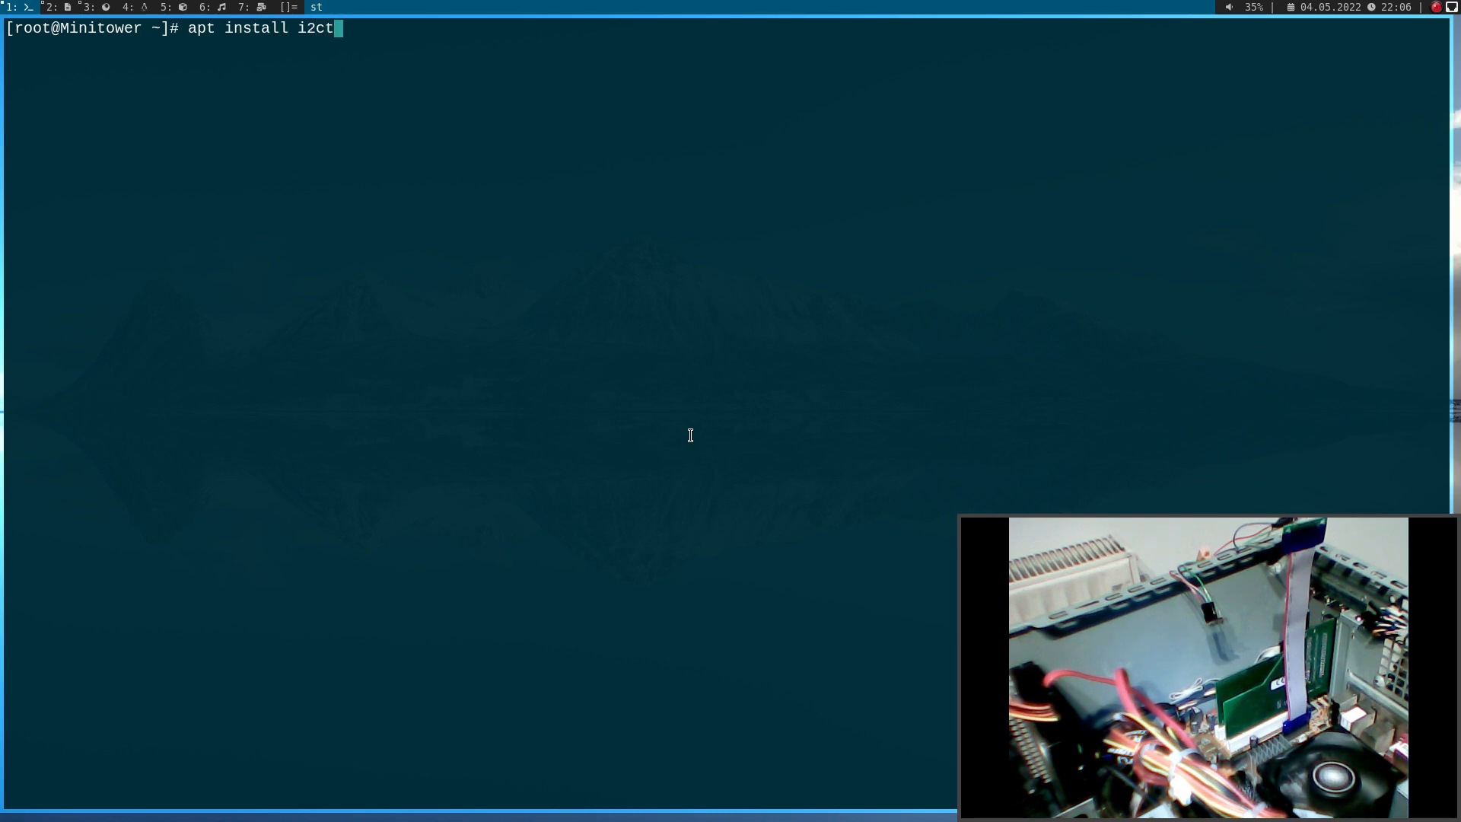
text(ool)
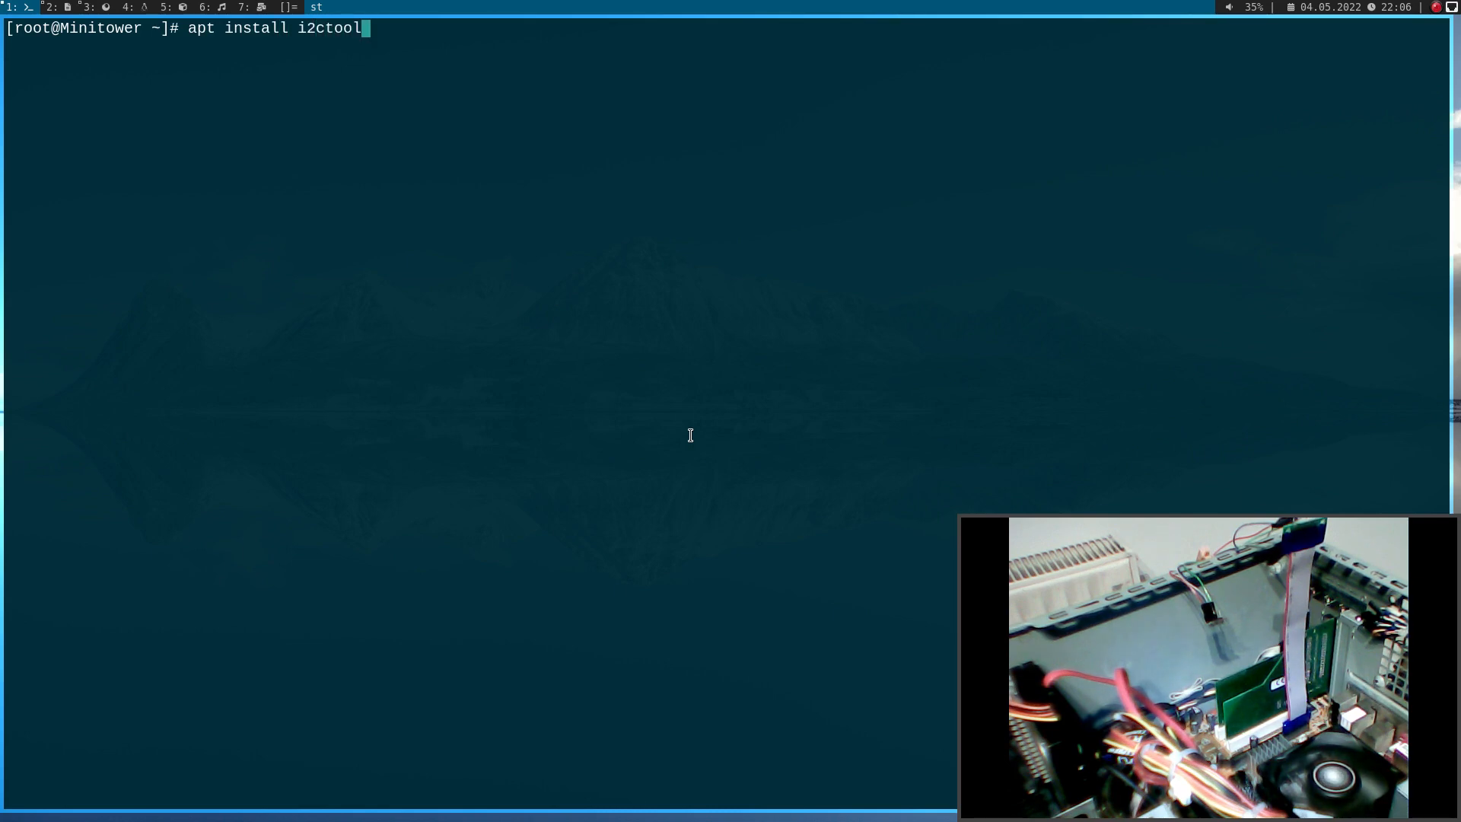
key(ctrl+c)
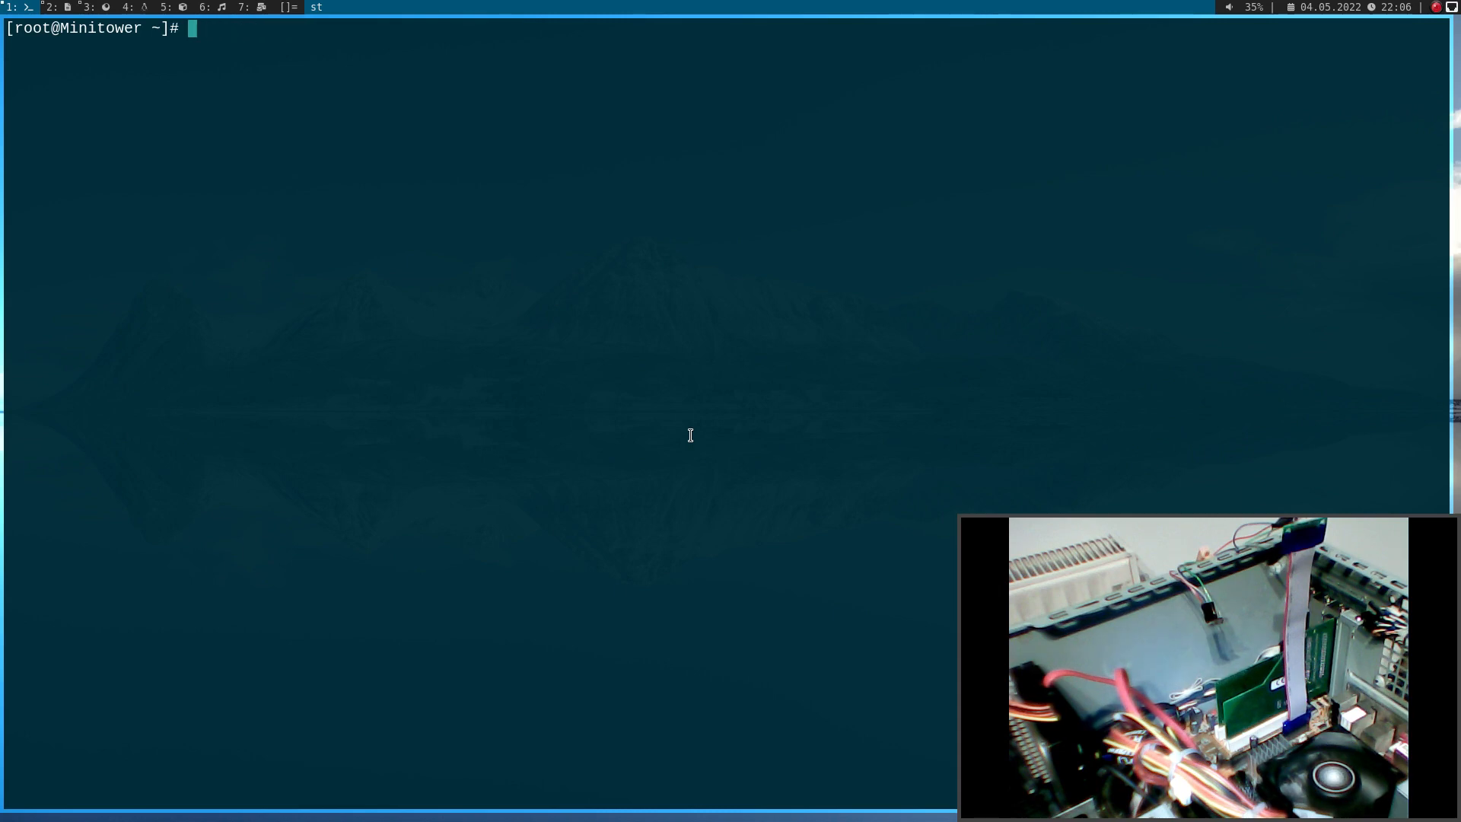
Run /sbin/i2cdetect -l, which lists no I2C buses yet
text(/sbin/)
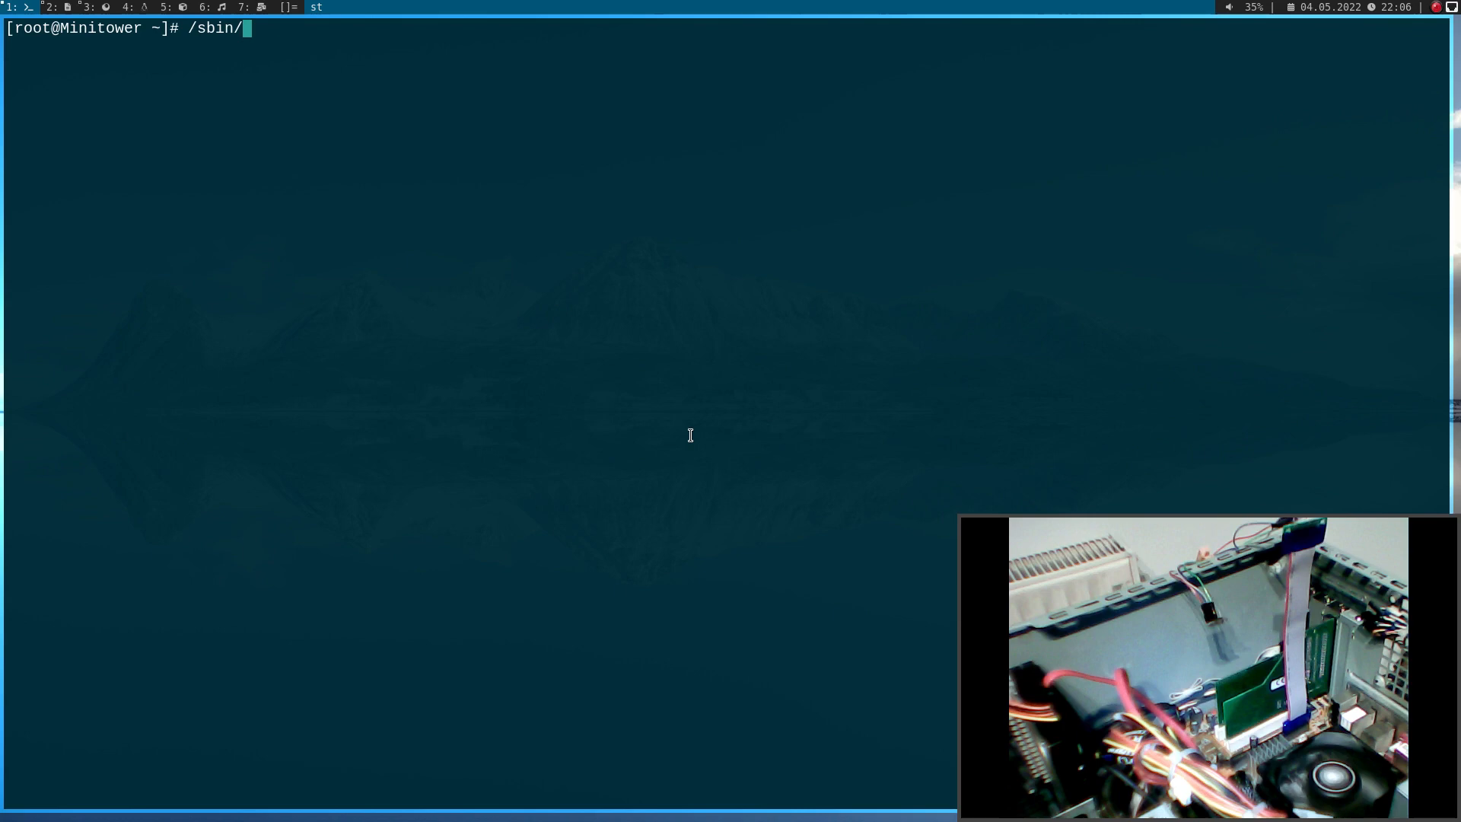
text(i2cd)
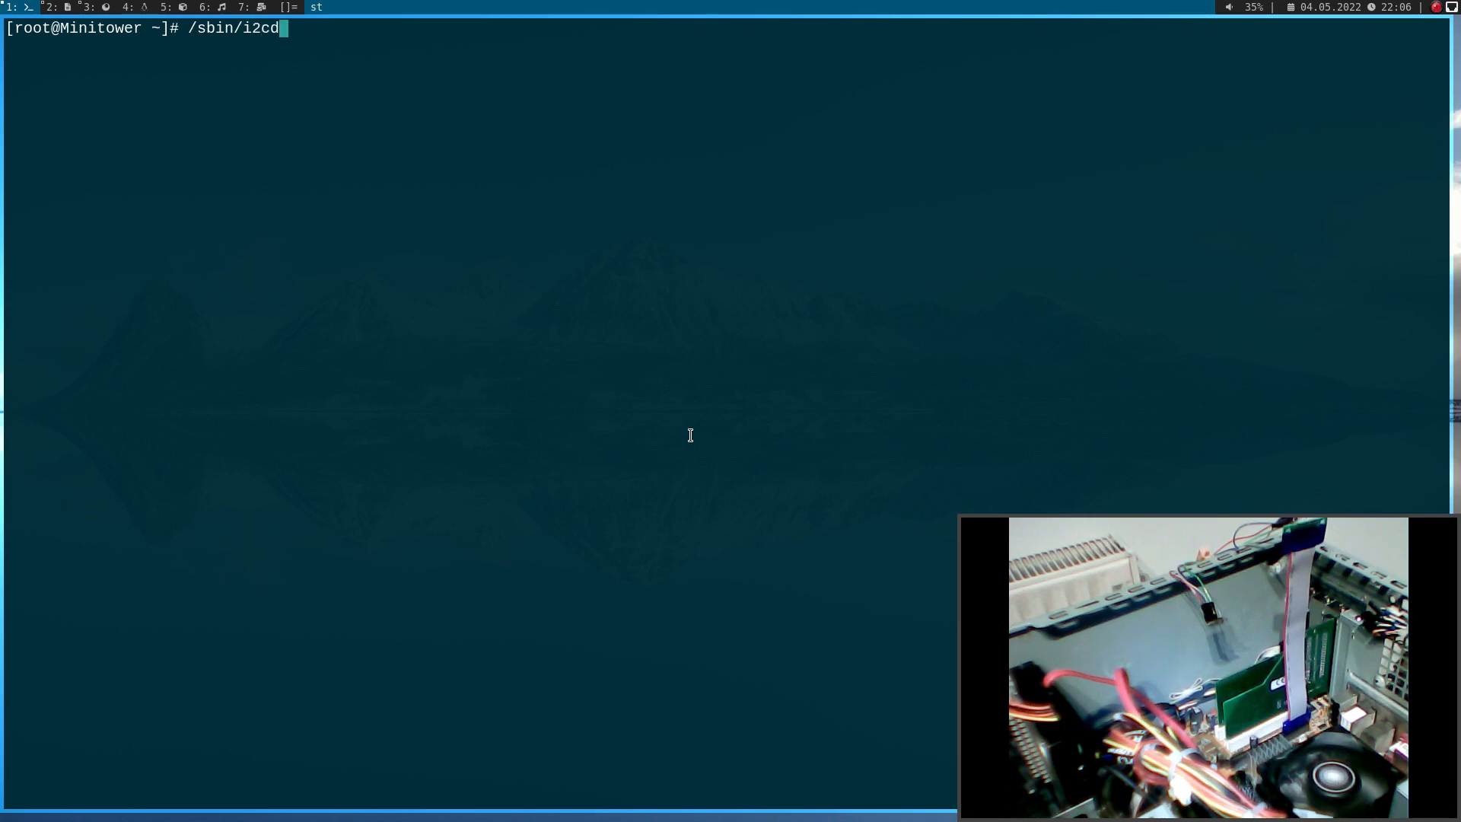
text(etect)
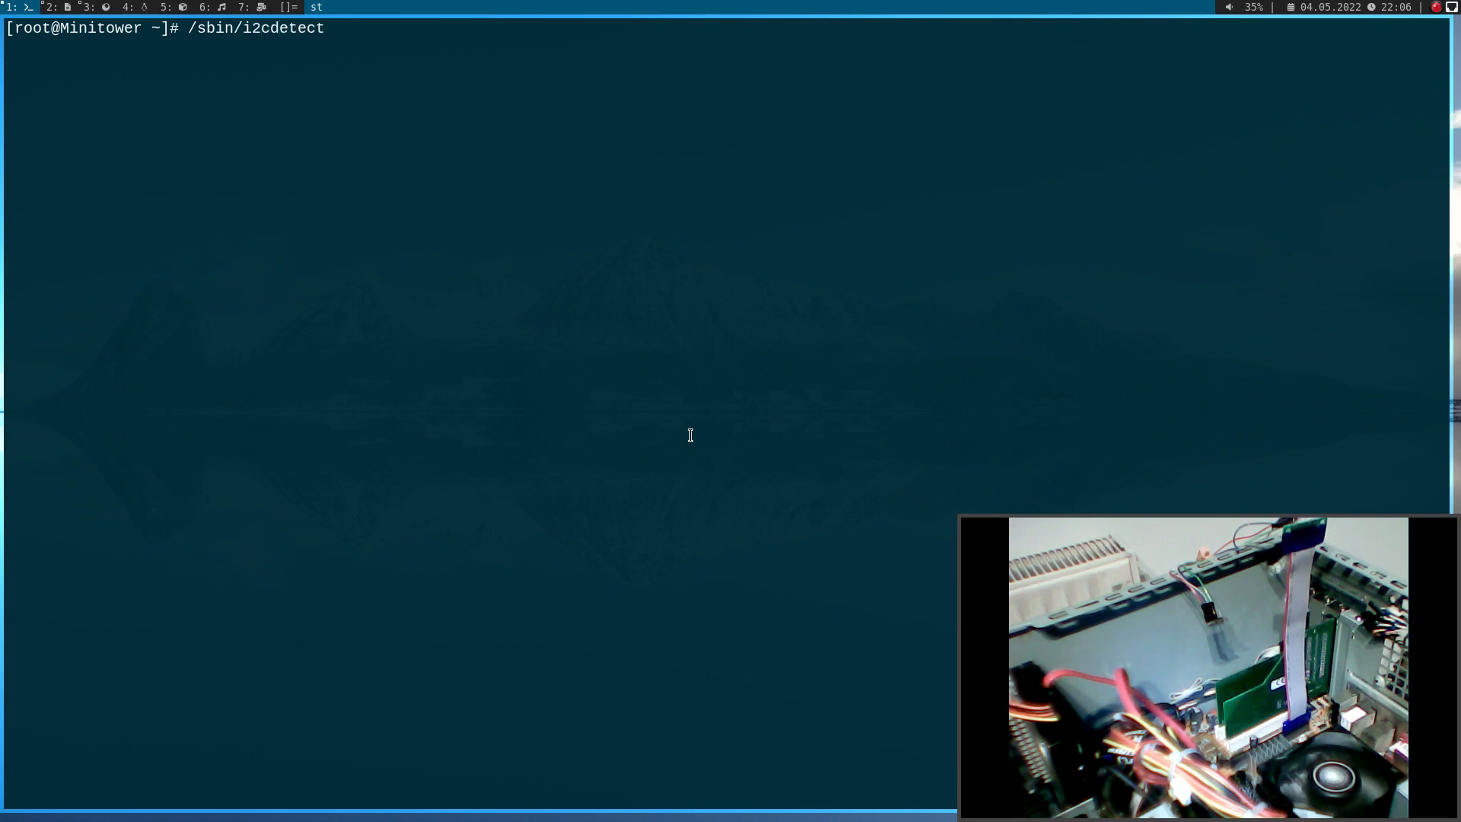
text(-l)
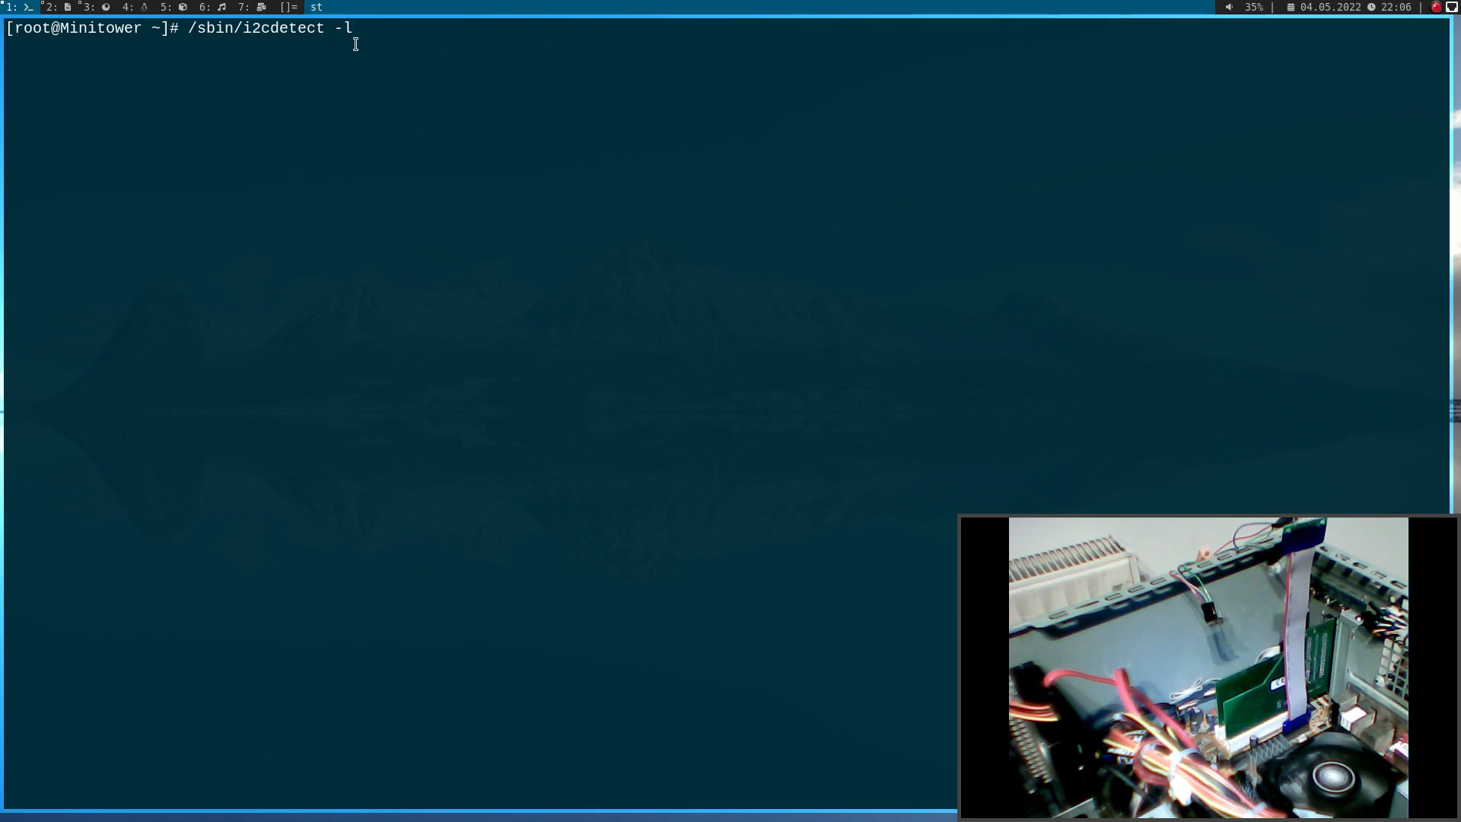
key(Return)
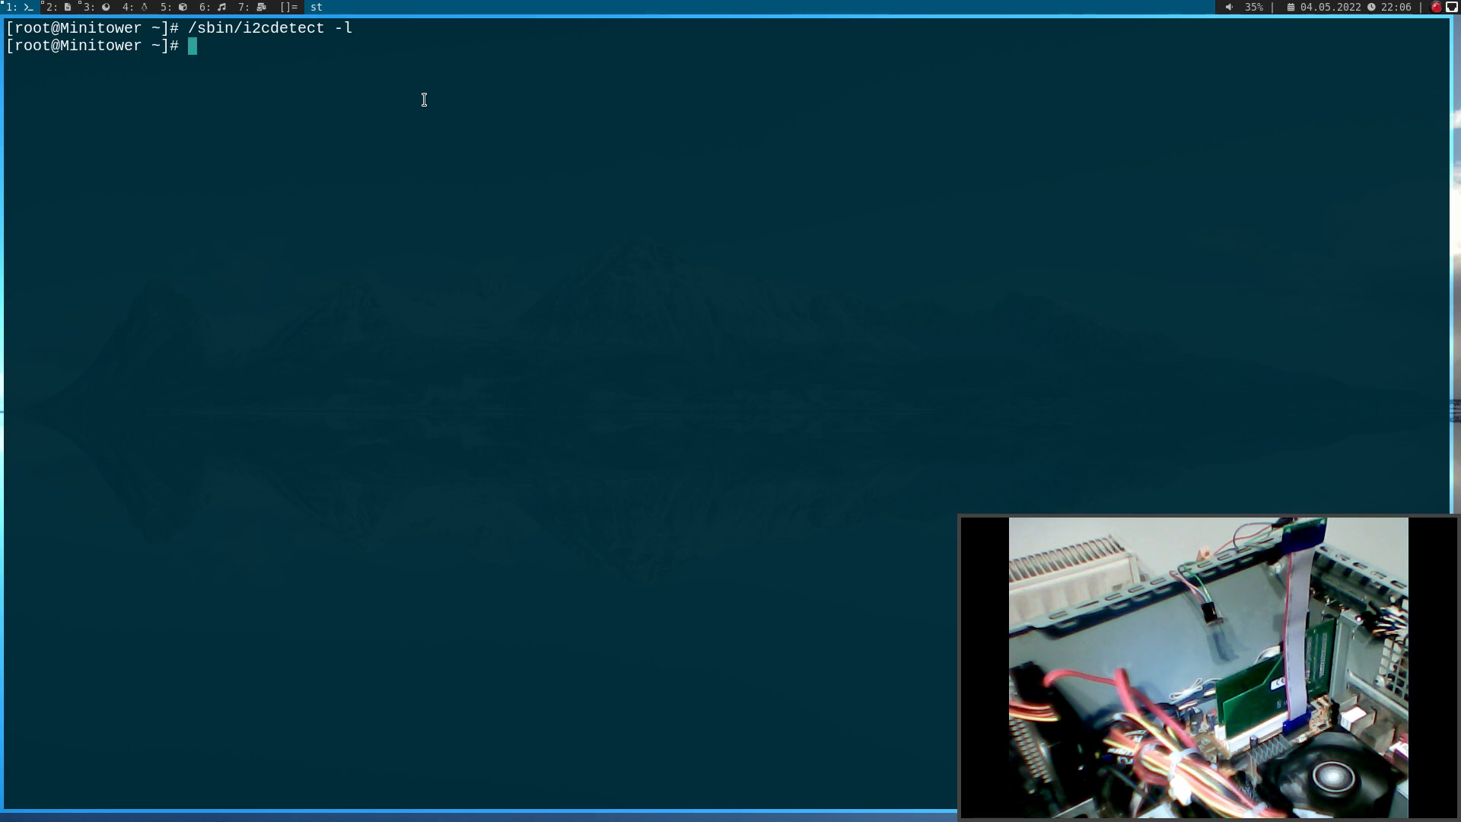
Load the i2c-dev and i2c-smbus kernel modules with modprobe
text(modpr)
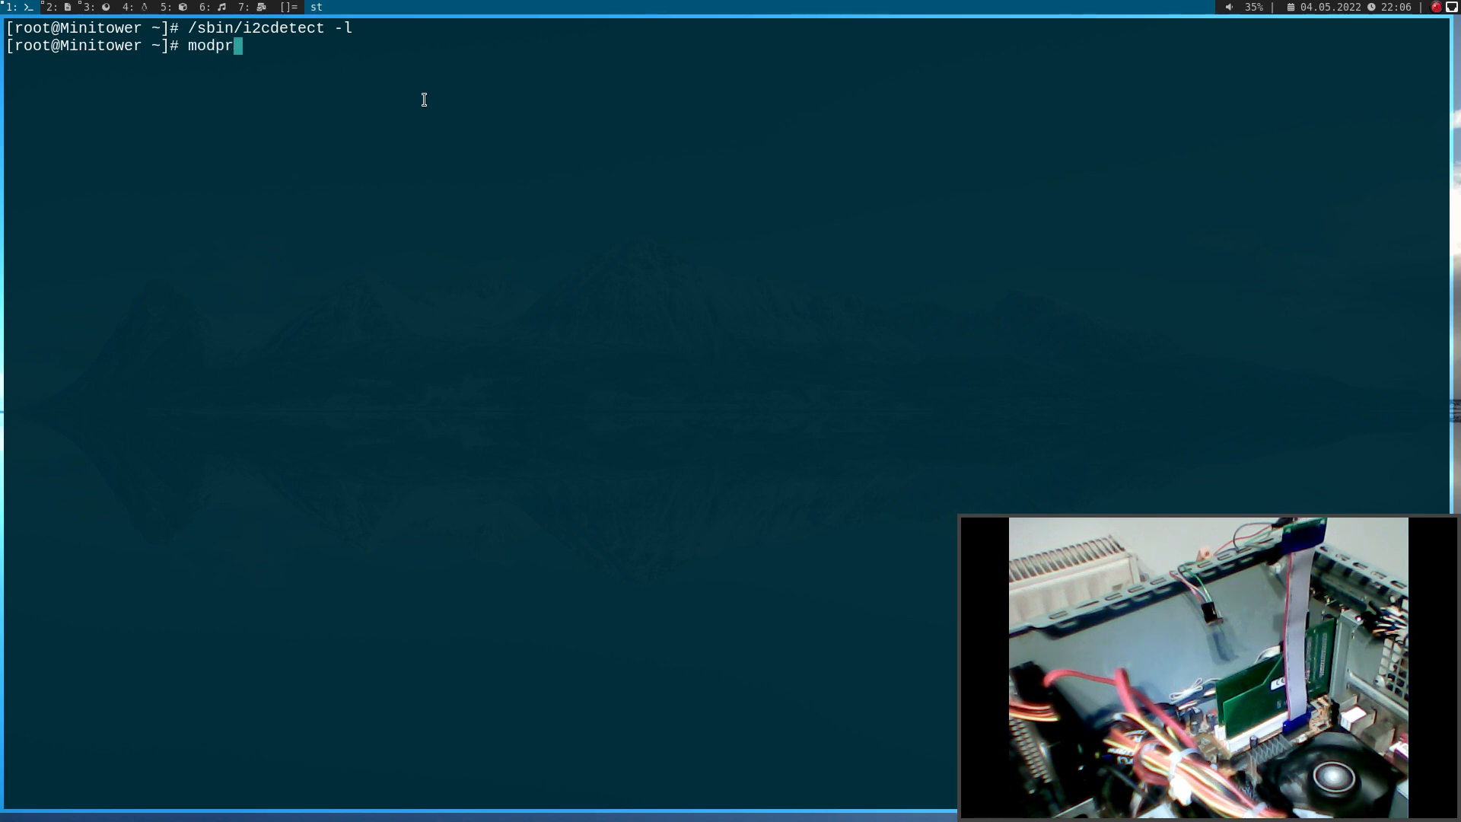
text(obe i2c-d)
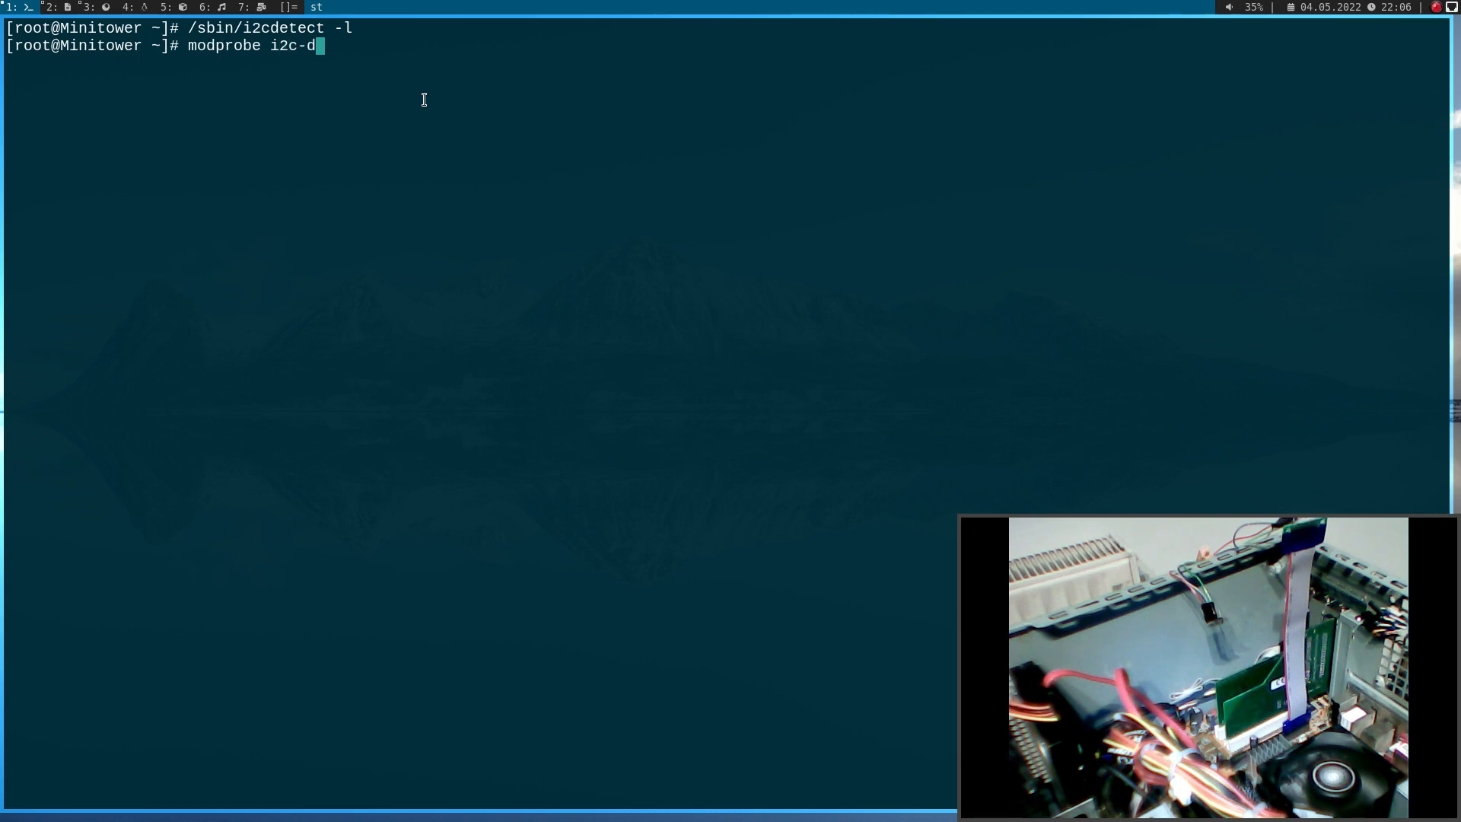
key(Return)
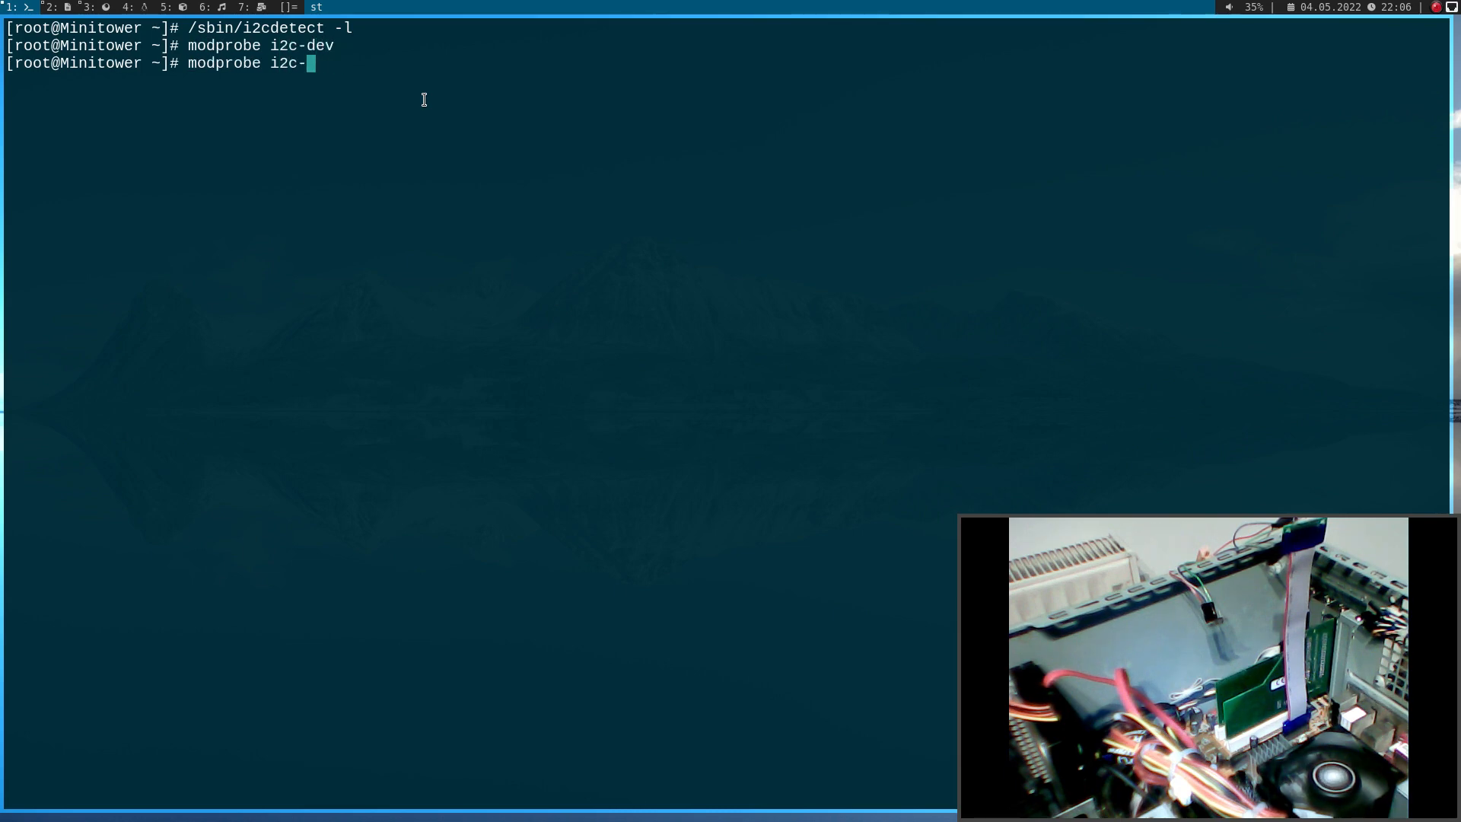
text(smbus)
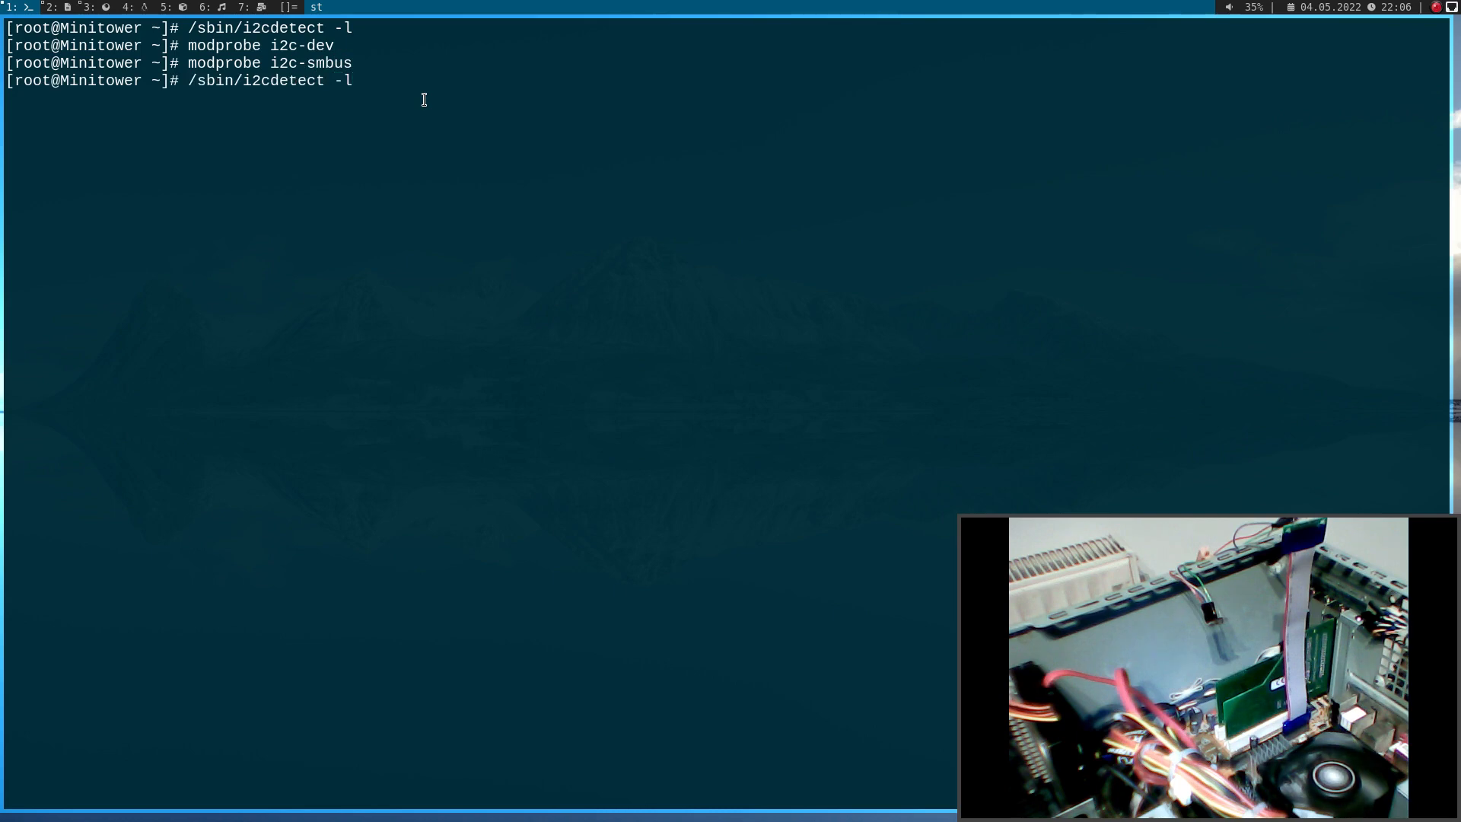
key(Return)
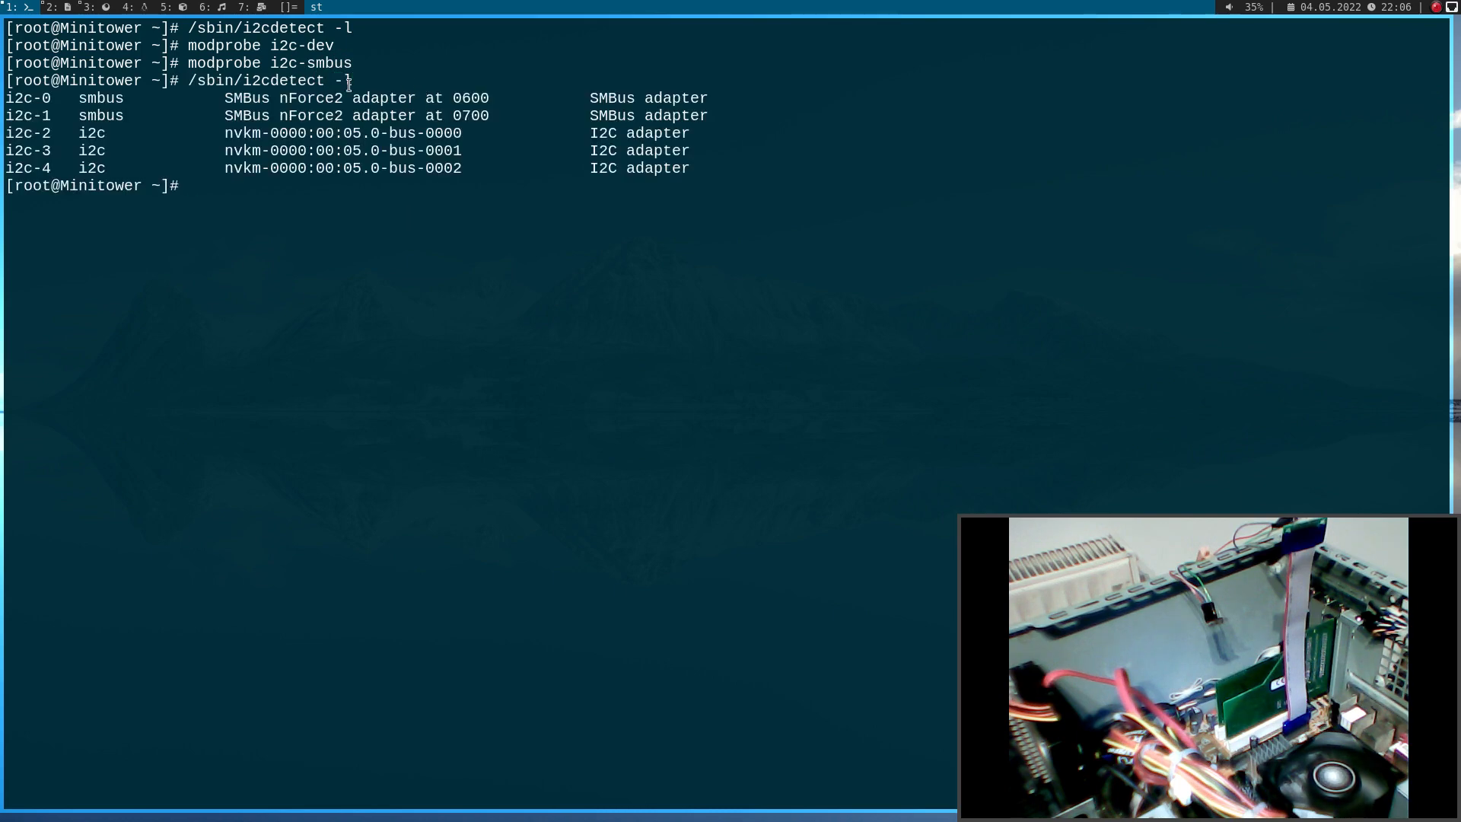
Rerun the bus listing showing i2c-0 to i2c-4 and select the i2c-1 nForce2 SMBus entry
key(Return)
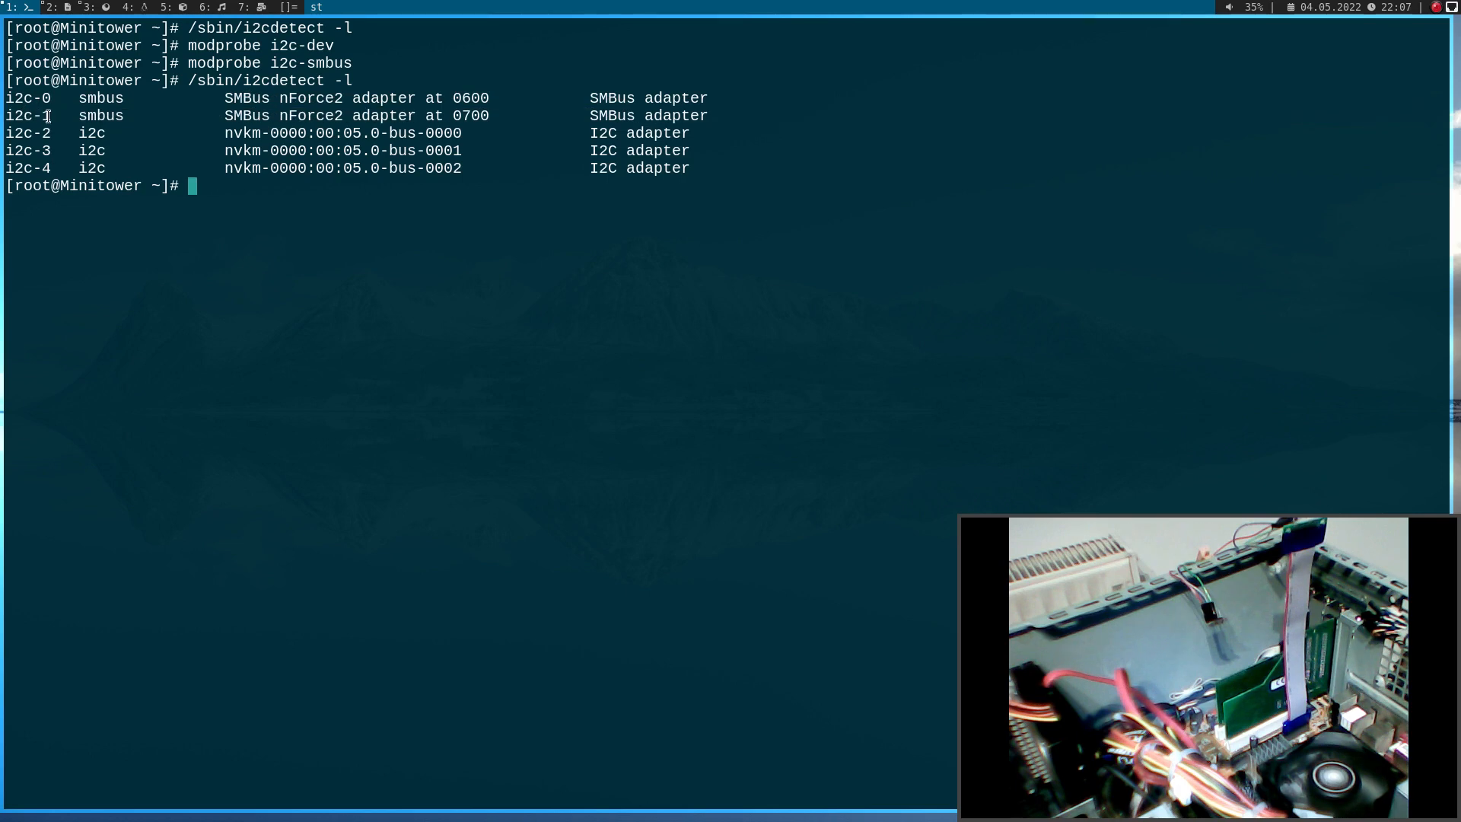
double_click(28, 114)
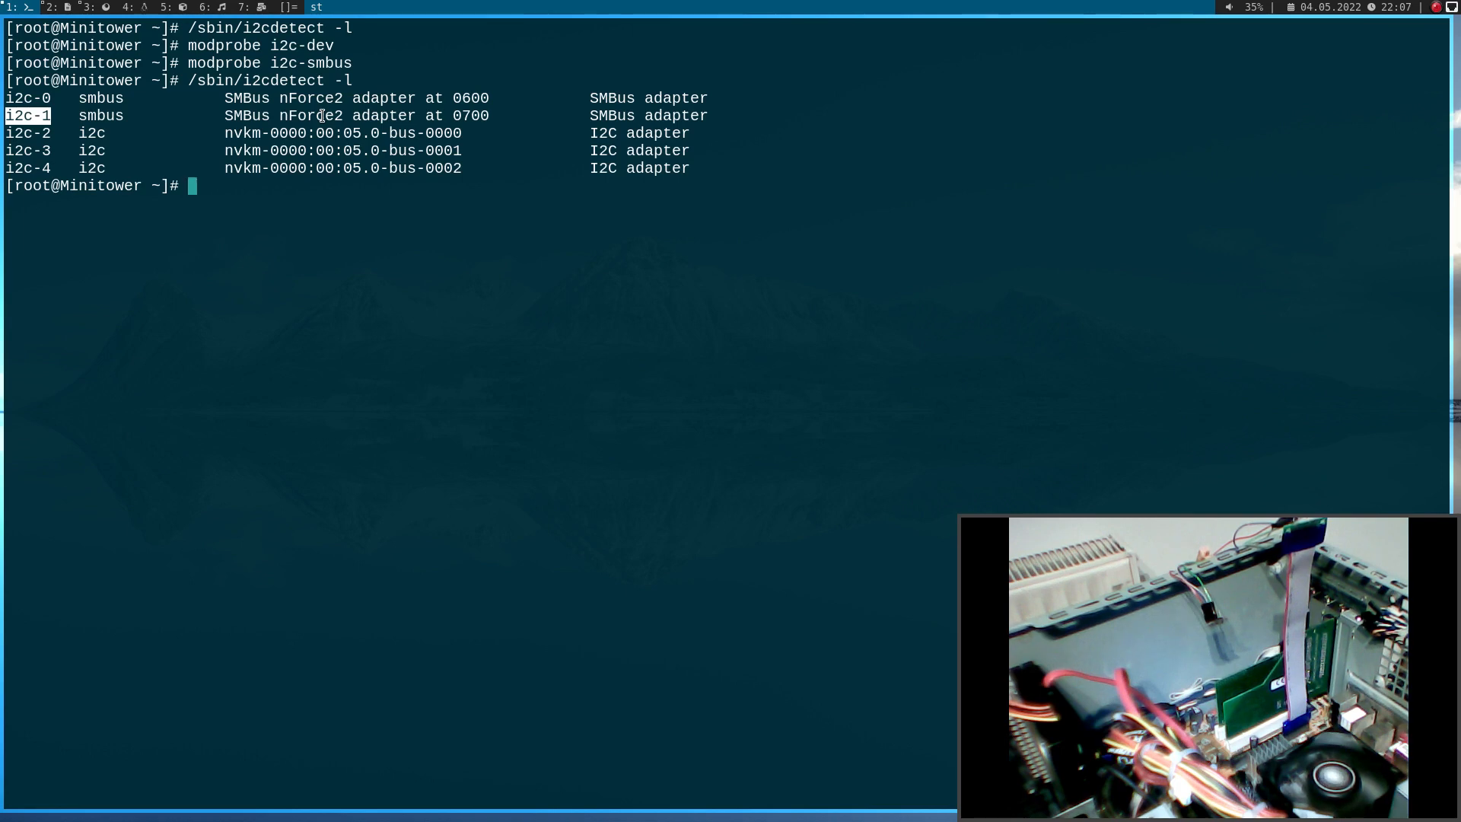
Run ls /dev/i2c-* showing device nodes /dev/i2c-0 through /dev/i2c-4
text(ls)
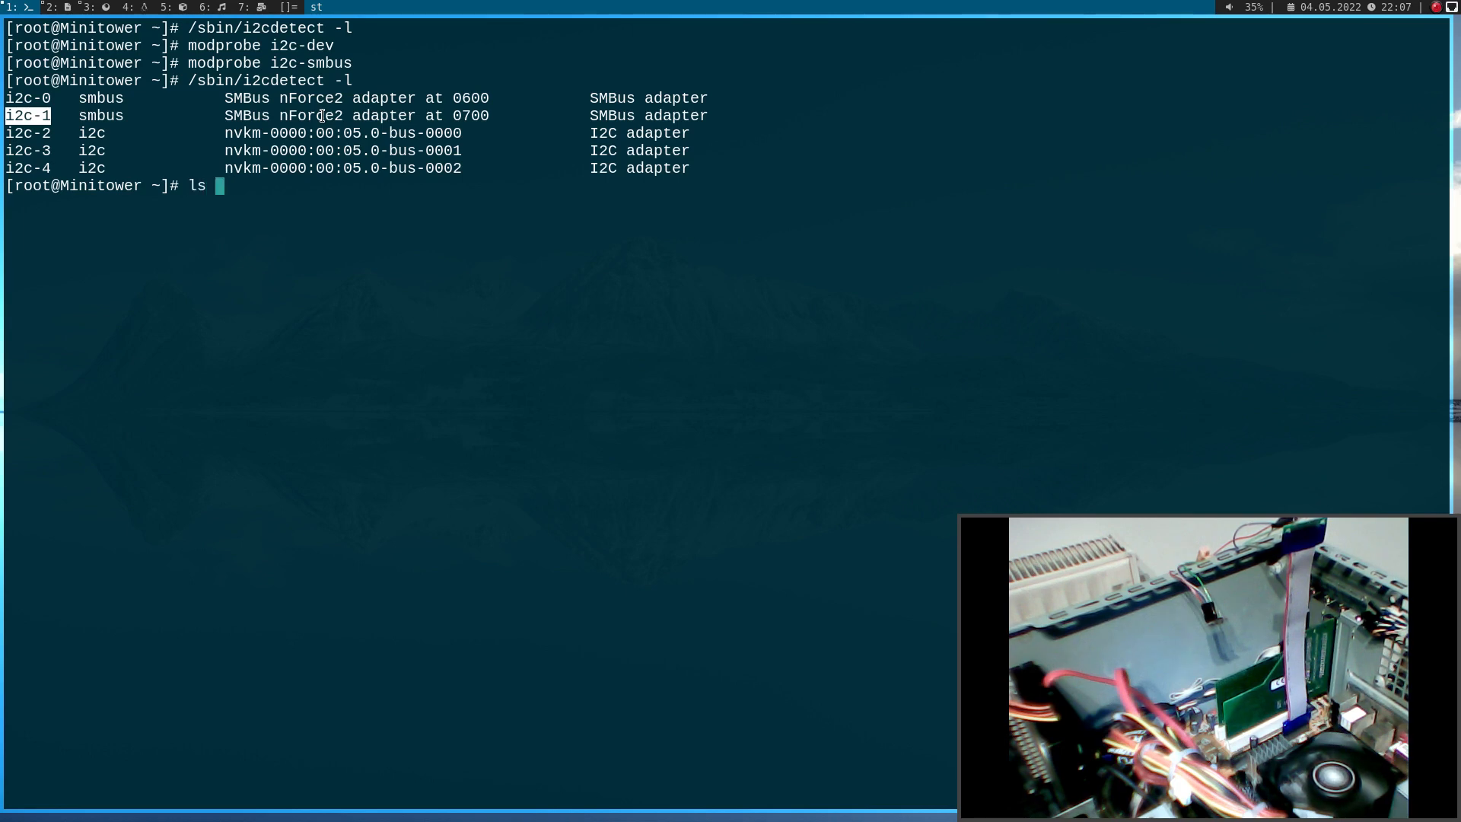
text(/dev/i2)
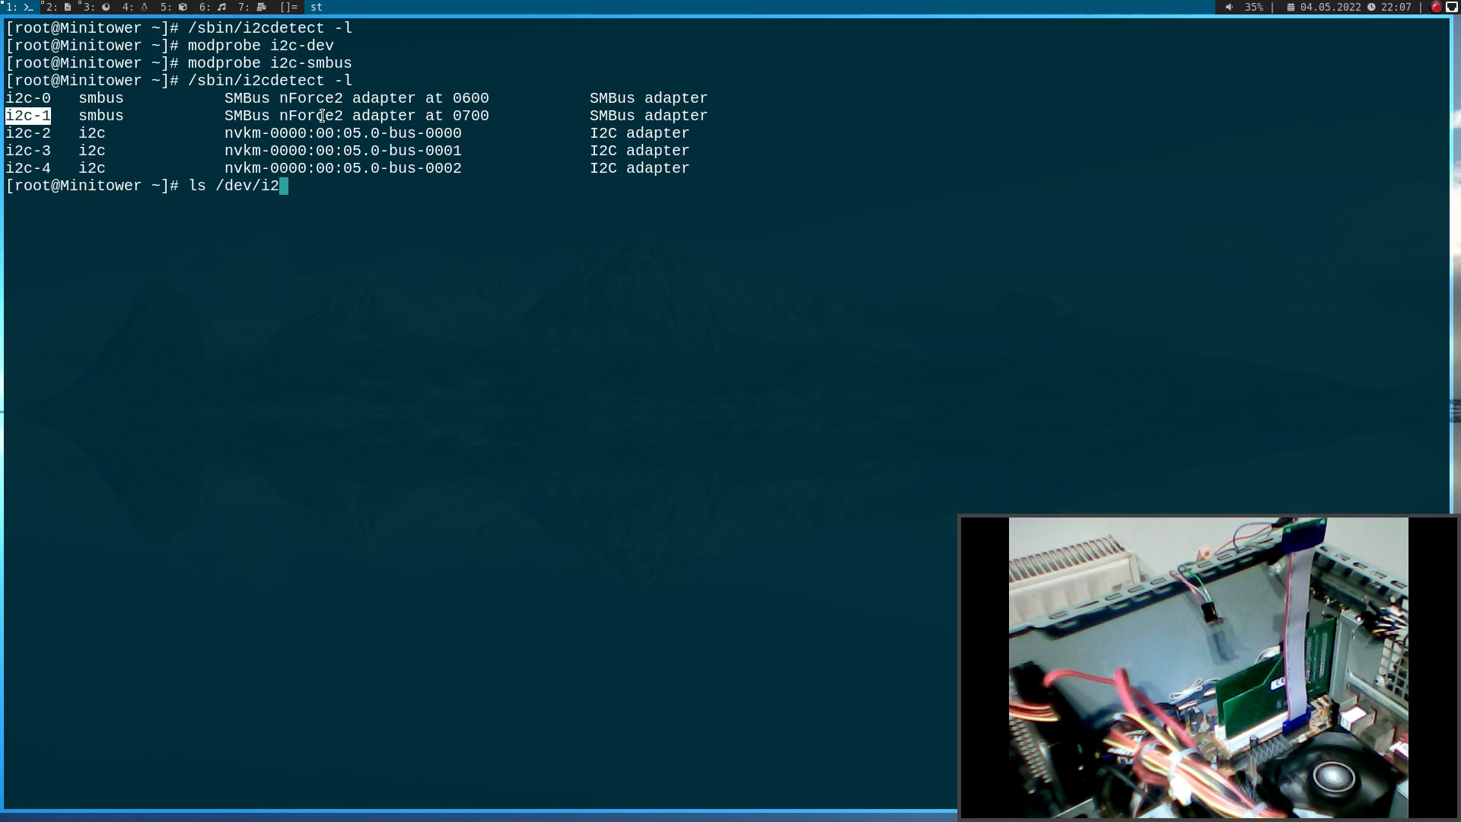
text(-)
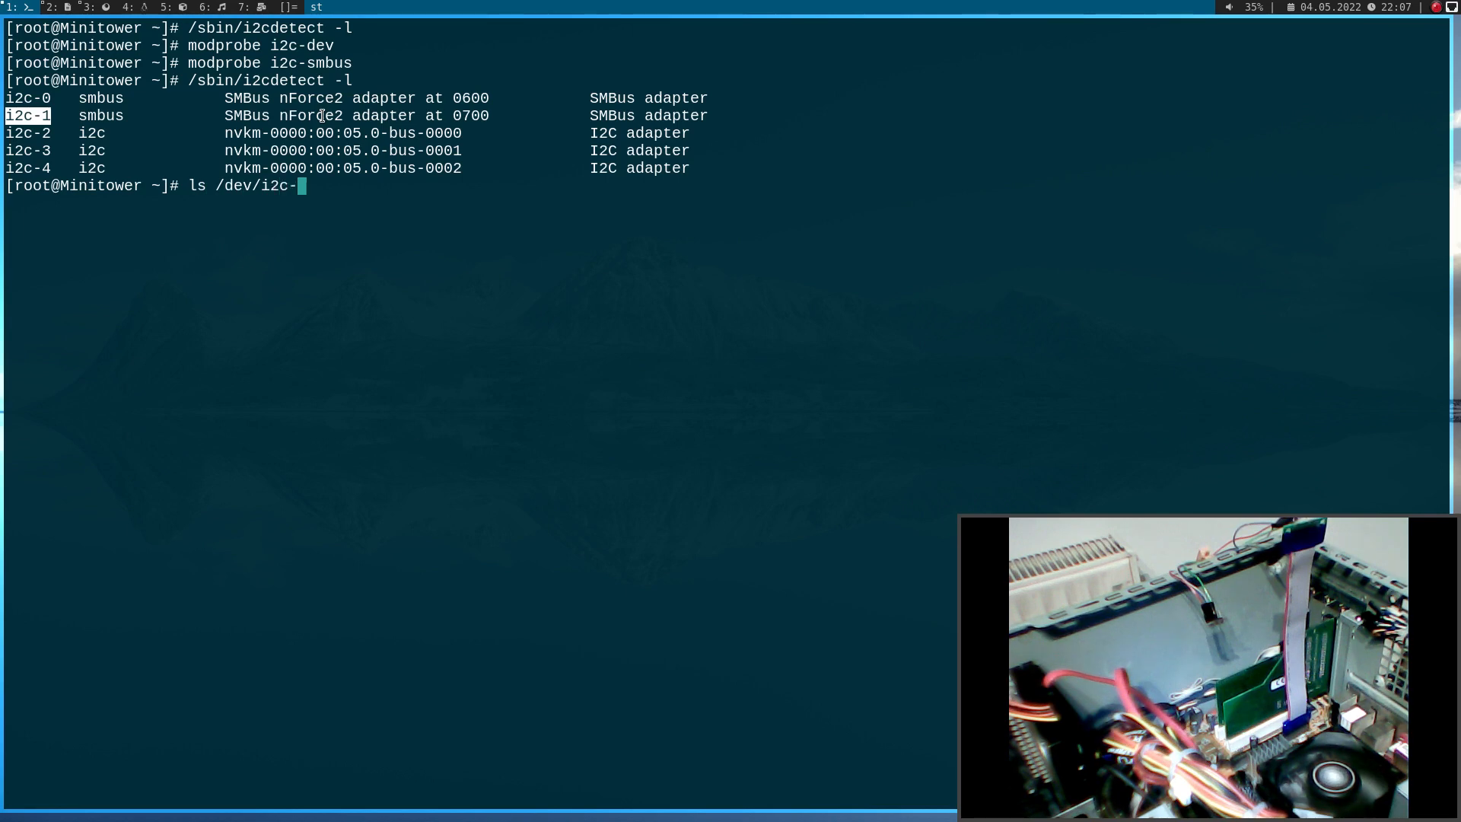
key(Return)
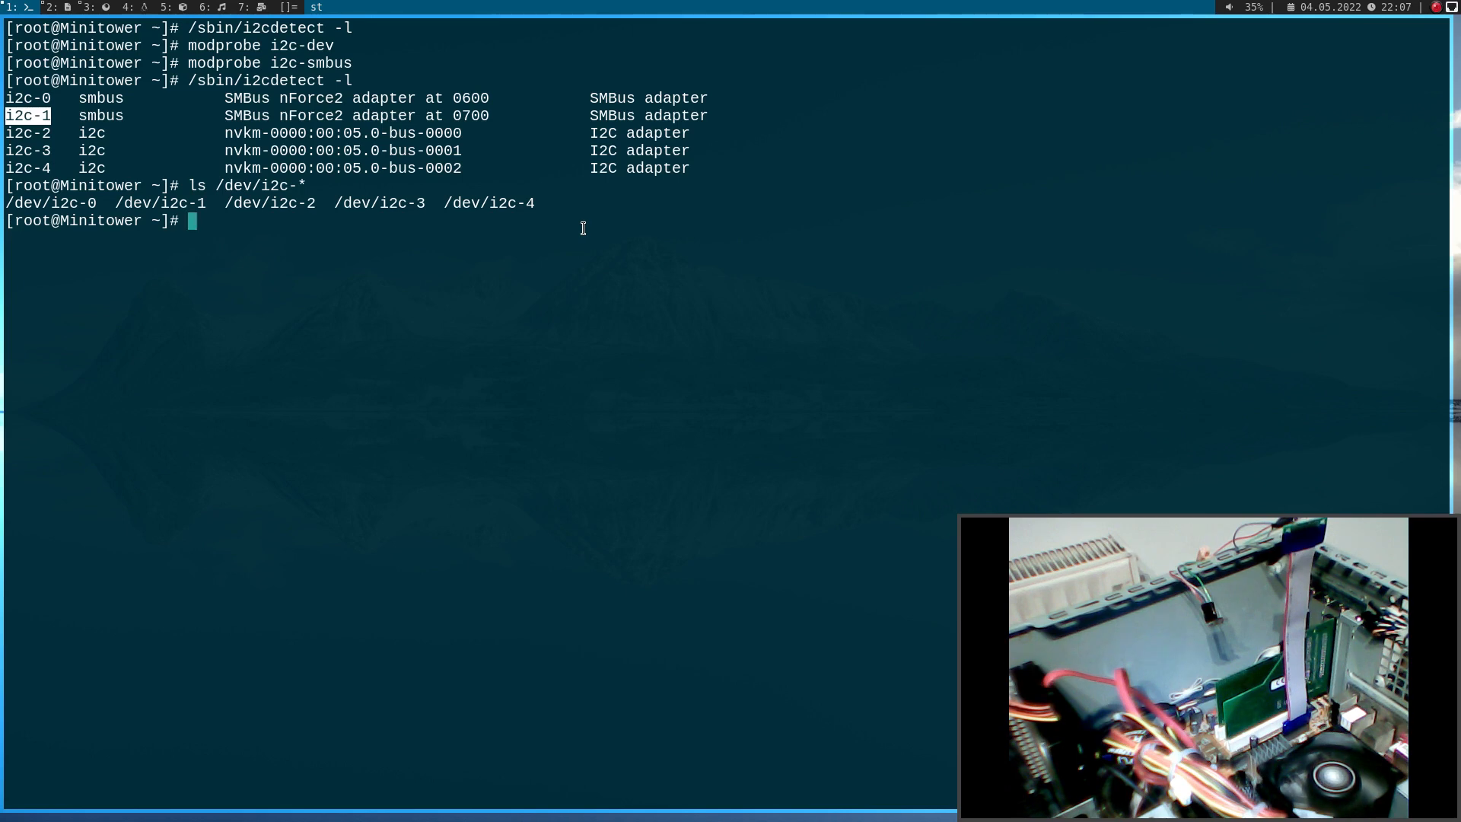
mouse_move(68, 118)
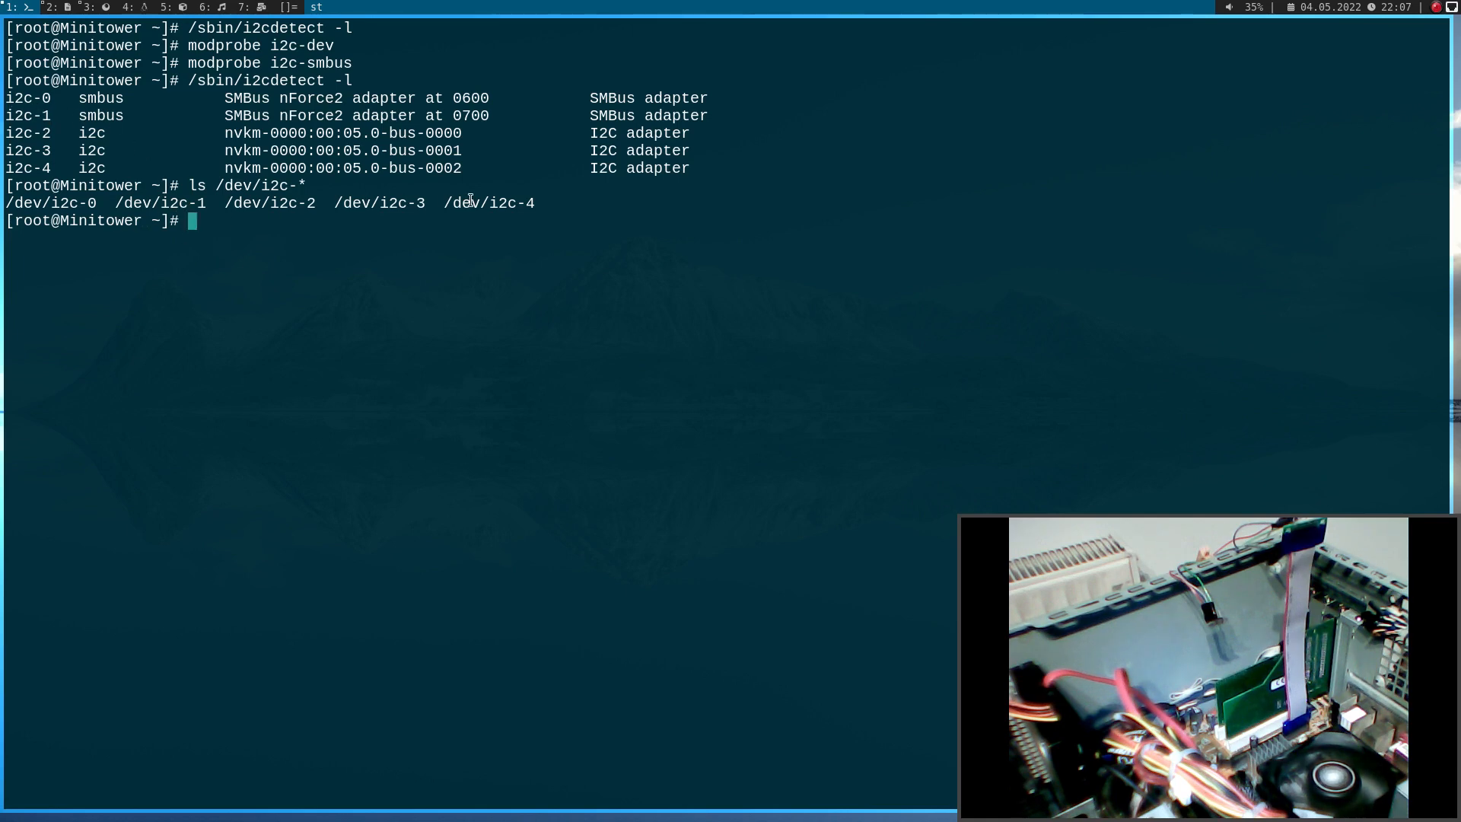
mouse_move(549, 262)
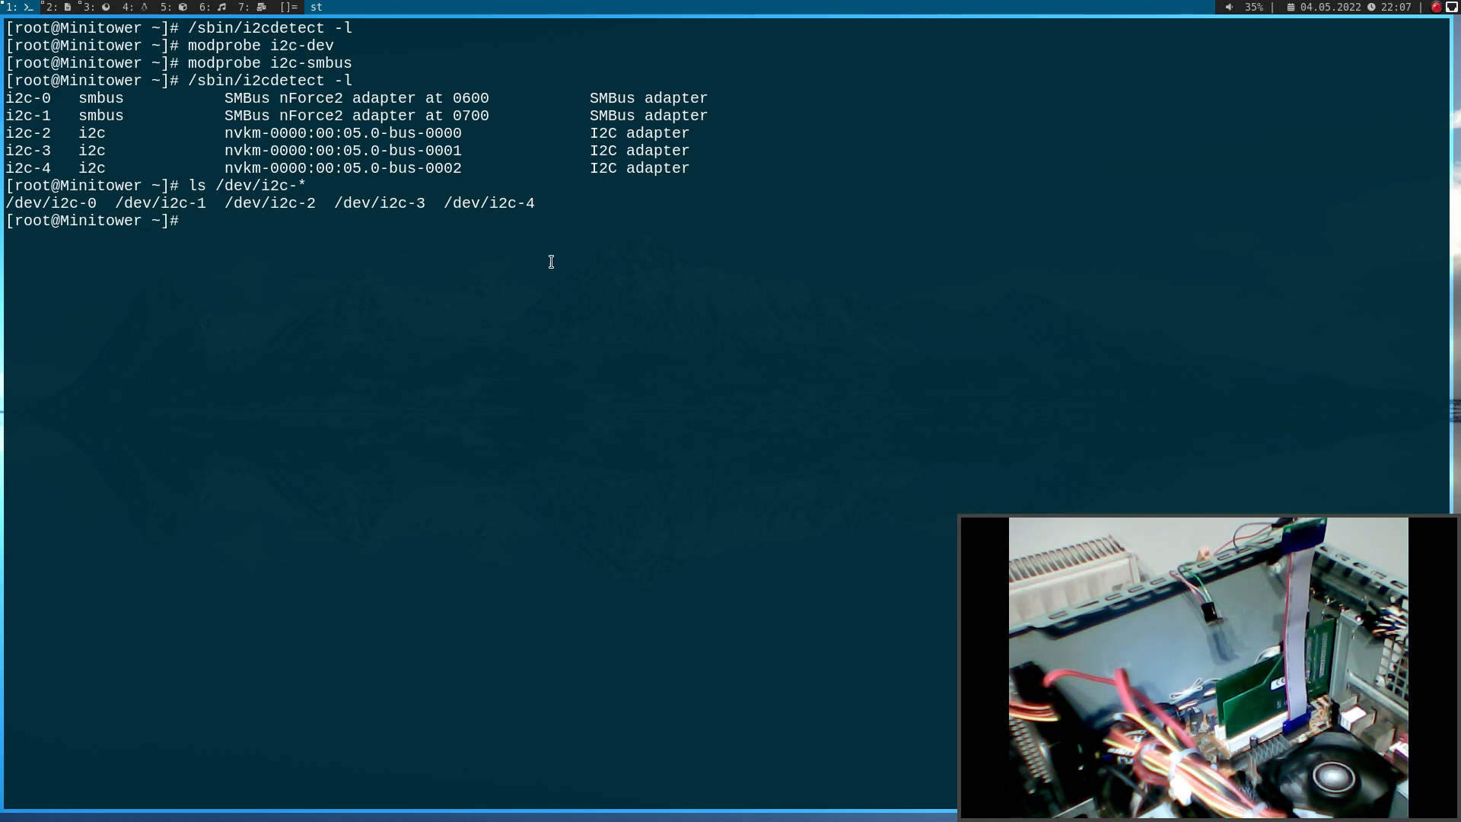
mouse_move(556, 350)
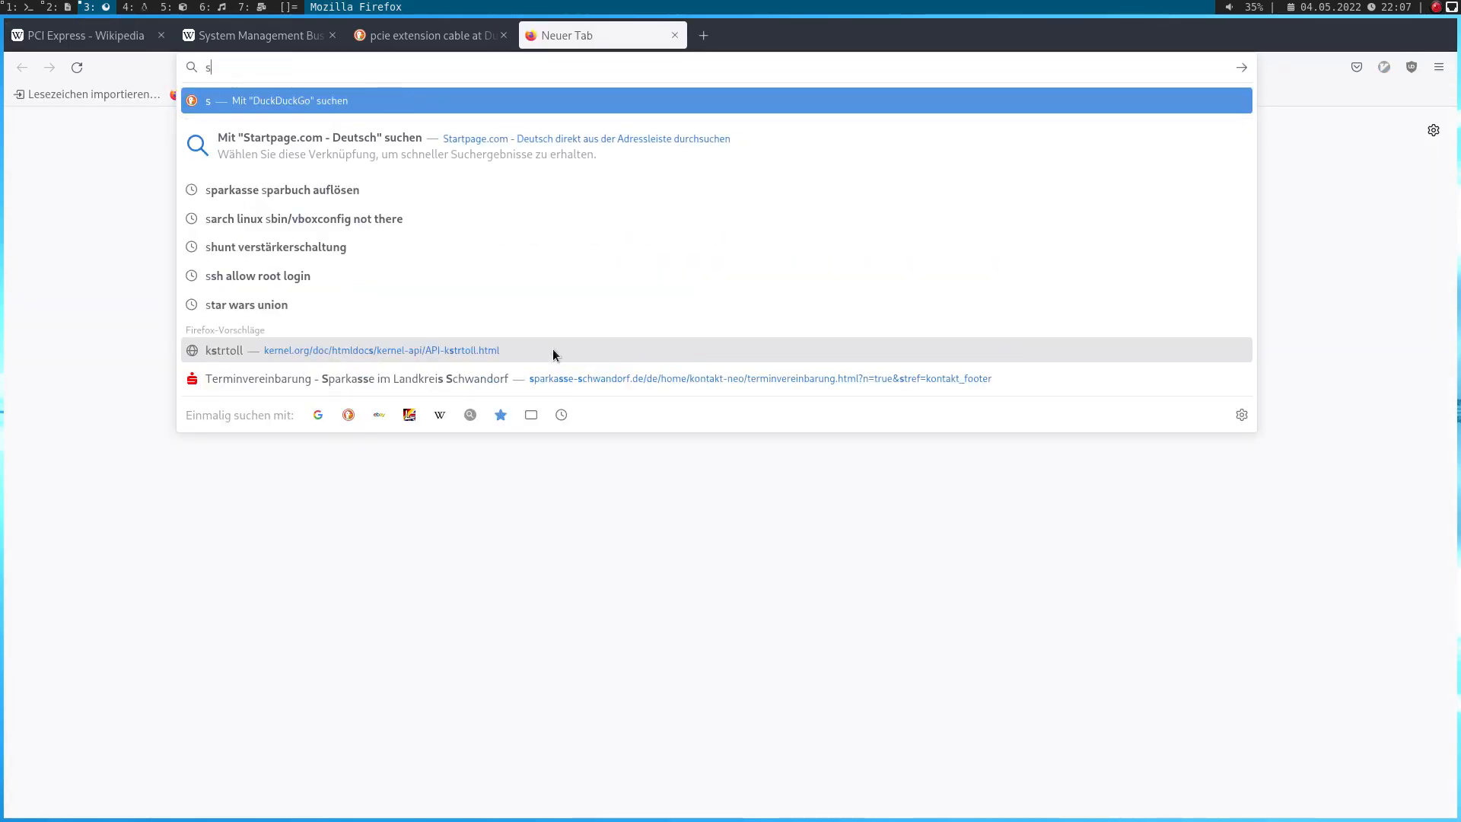
Search DuckDuckGo for 'bmp280 datasheet' and open the Adafruit PDF result
text(bmp280)
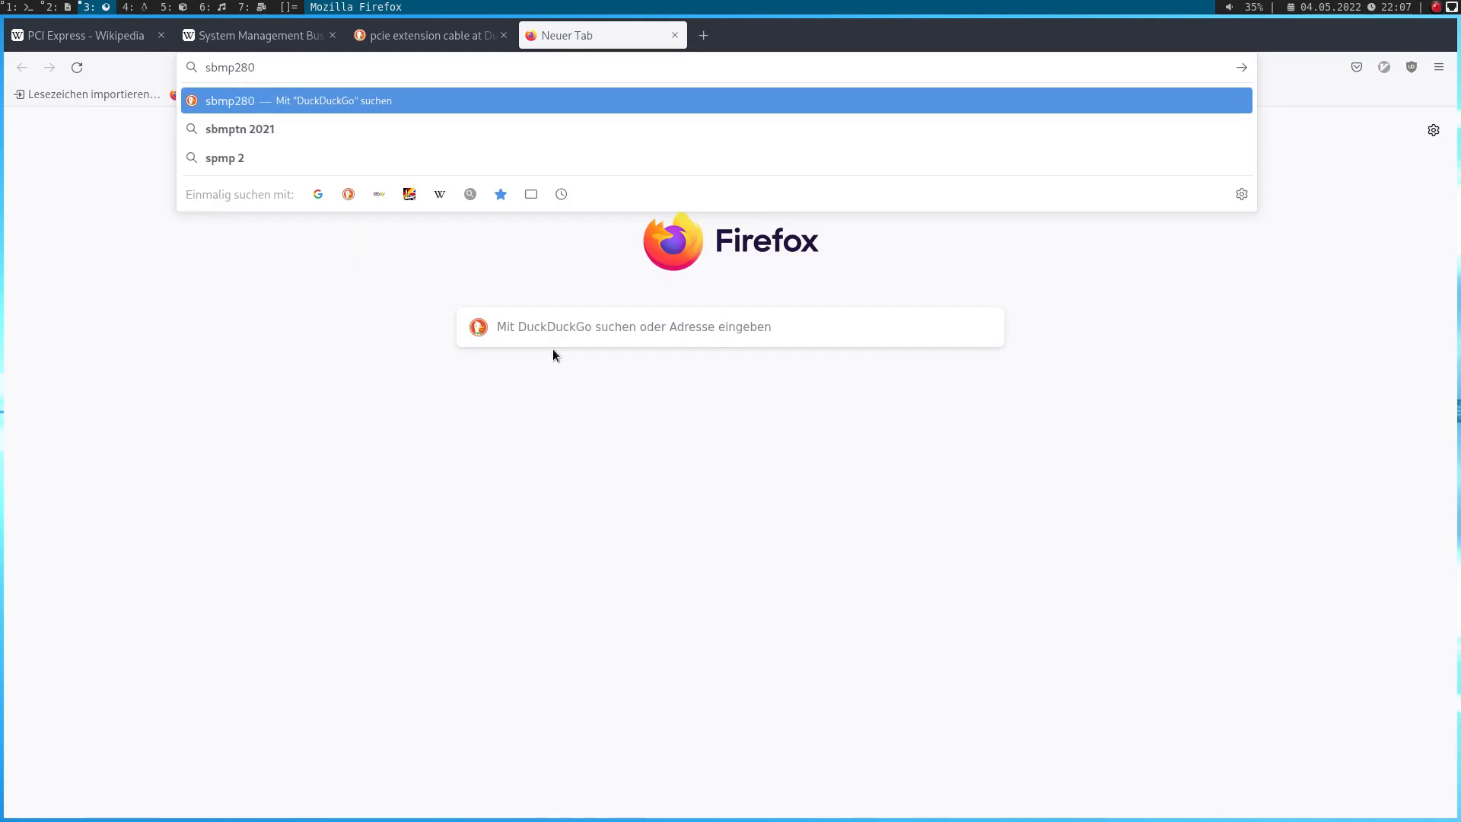
text(datashee)
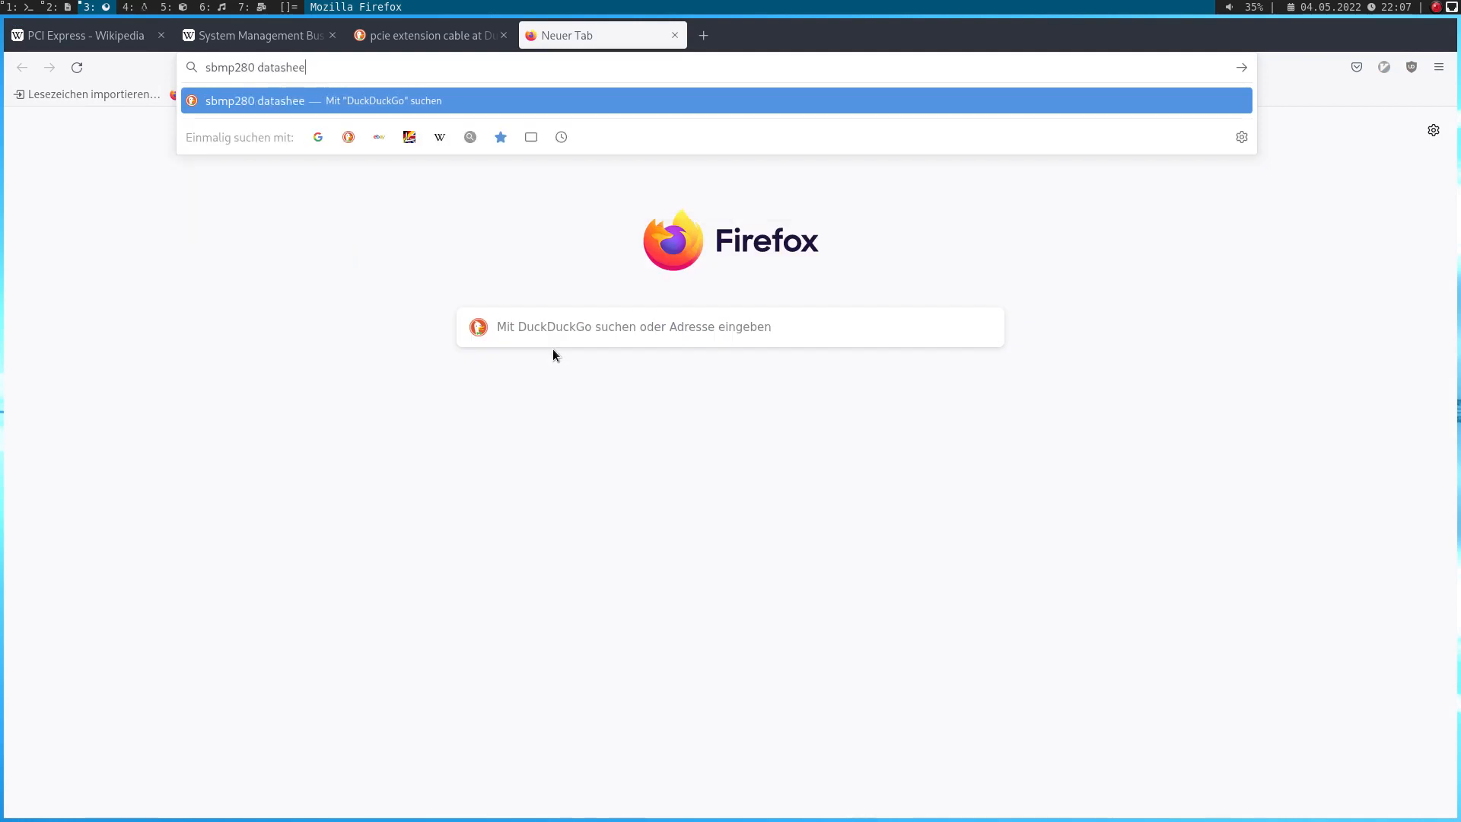
key(Return)
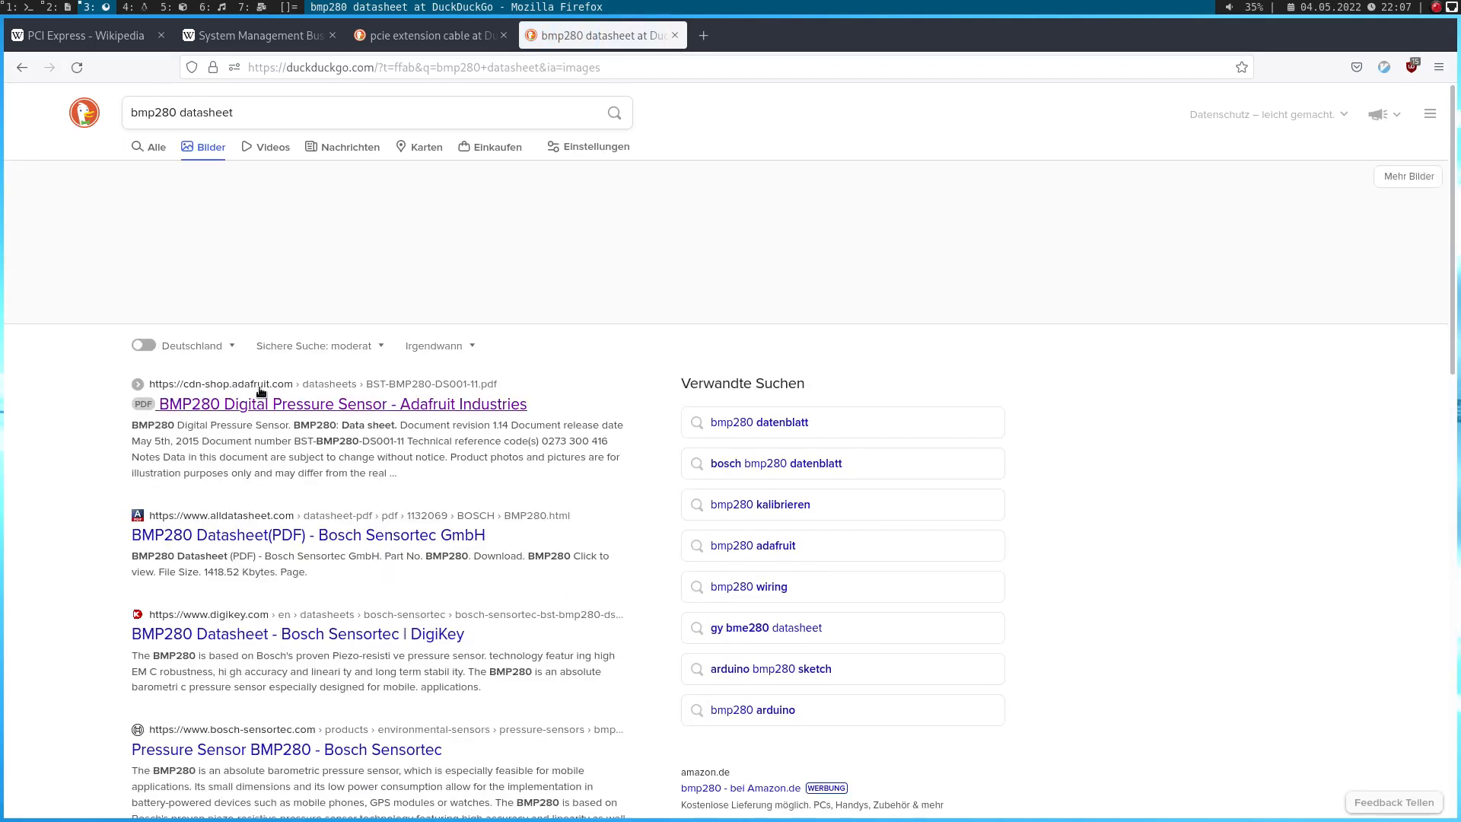
click(342, 403)
text(memor)
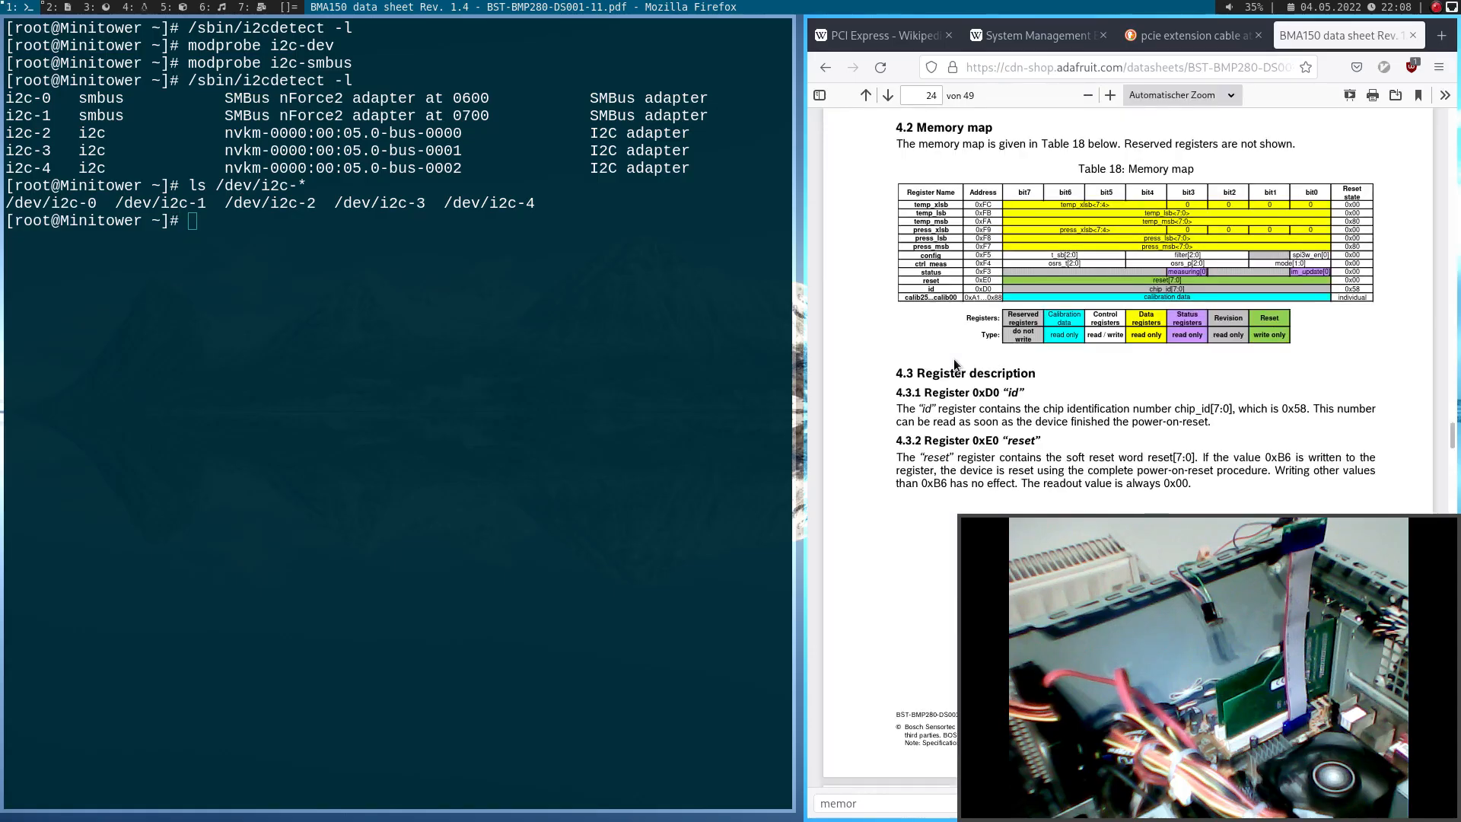
Zoom the datasheet to 120 % so Table 18's register addresses are legible
scroll(up, 3)
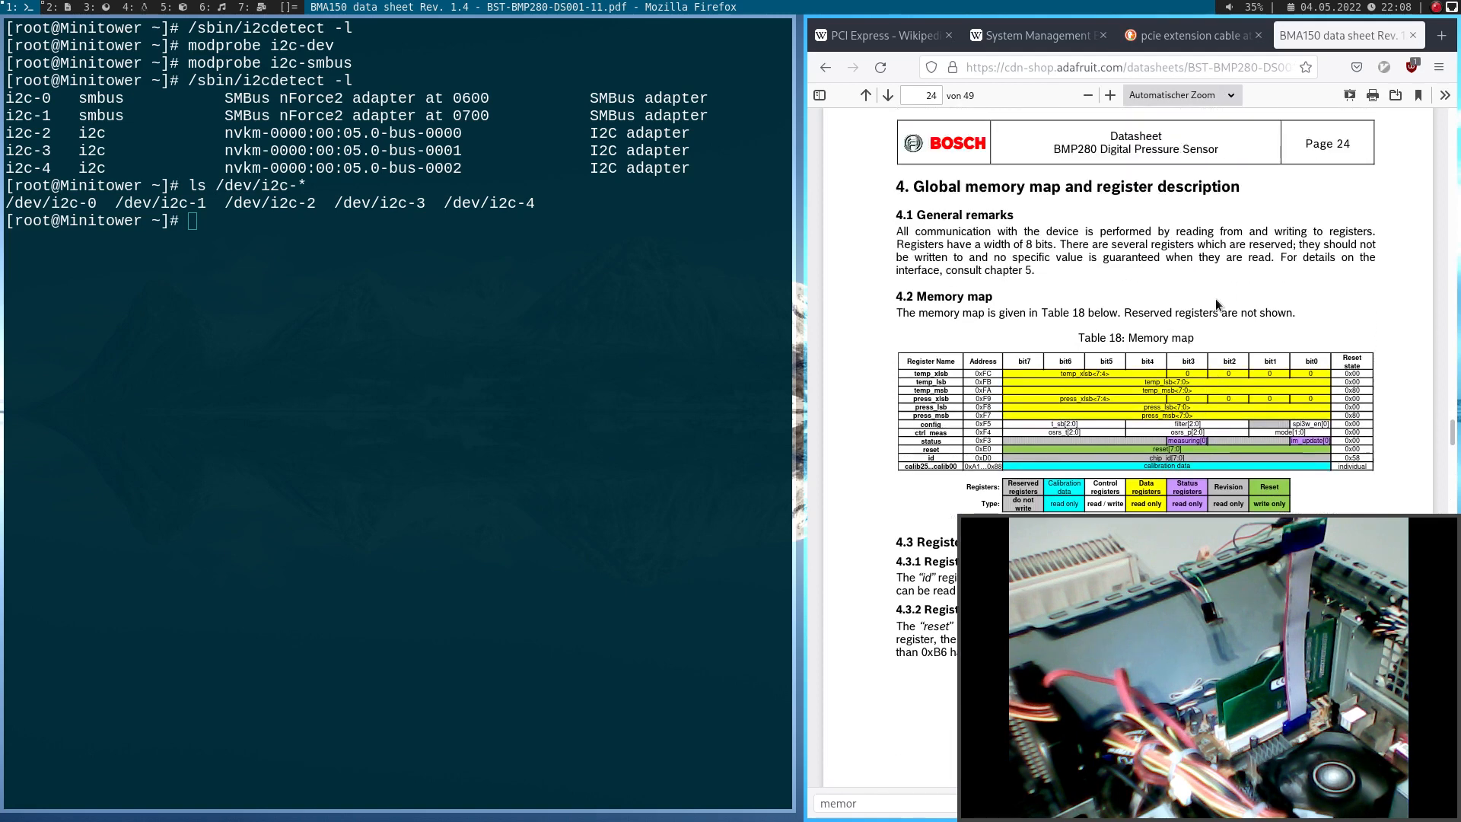
click(1178, 94)
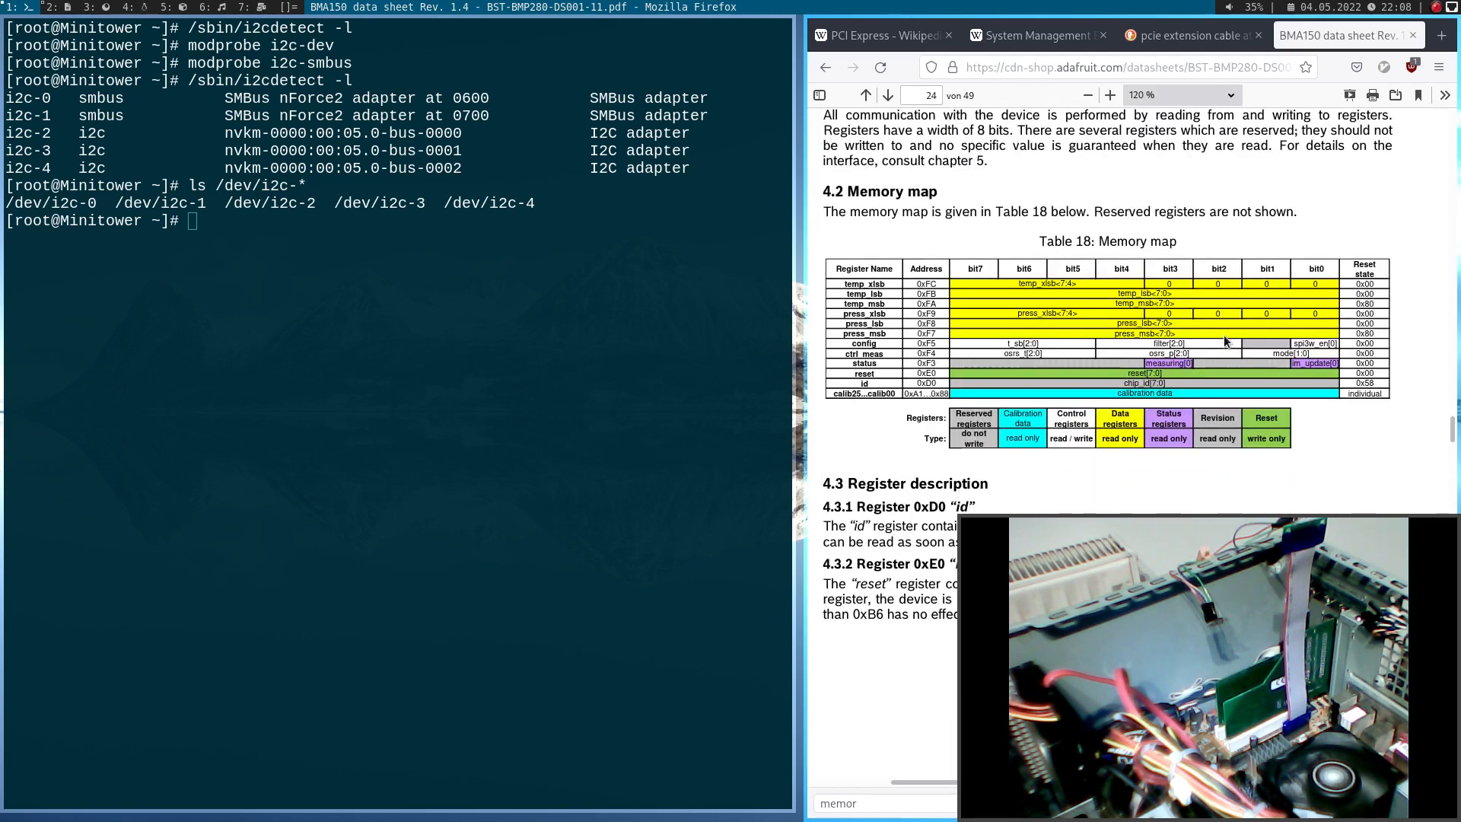
mouse_move(1024, 340)
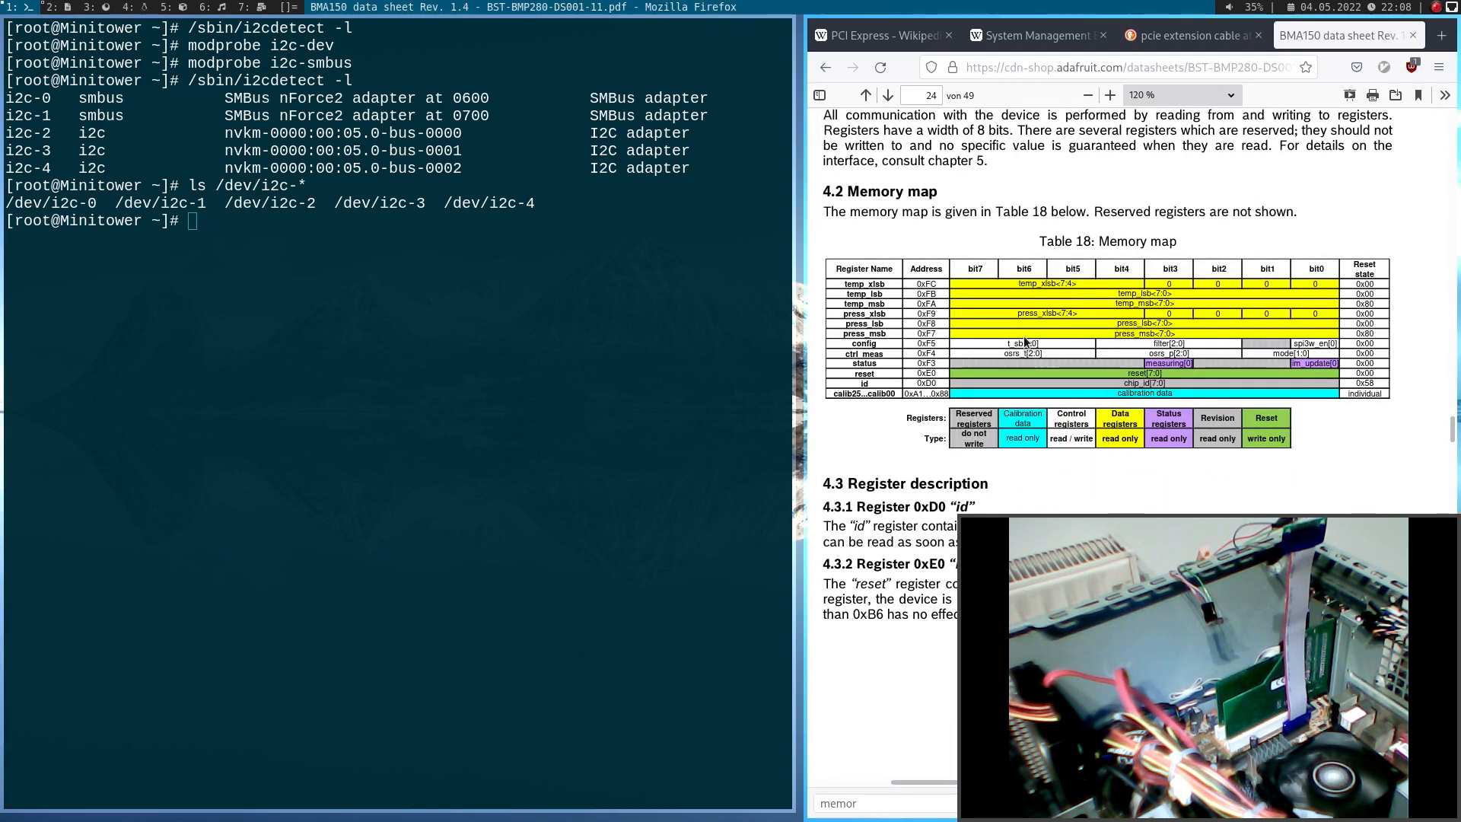
mouse_move(904, 390)
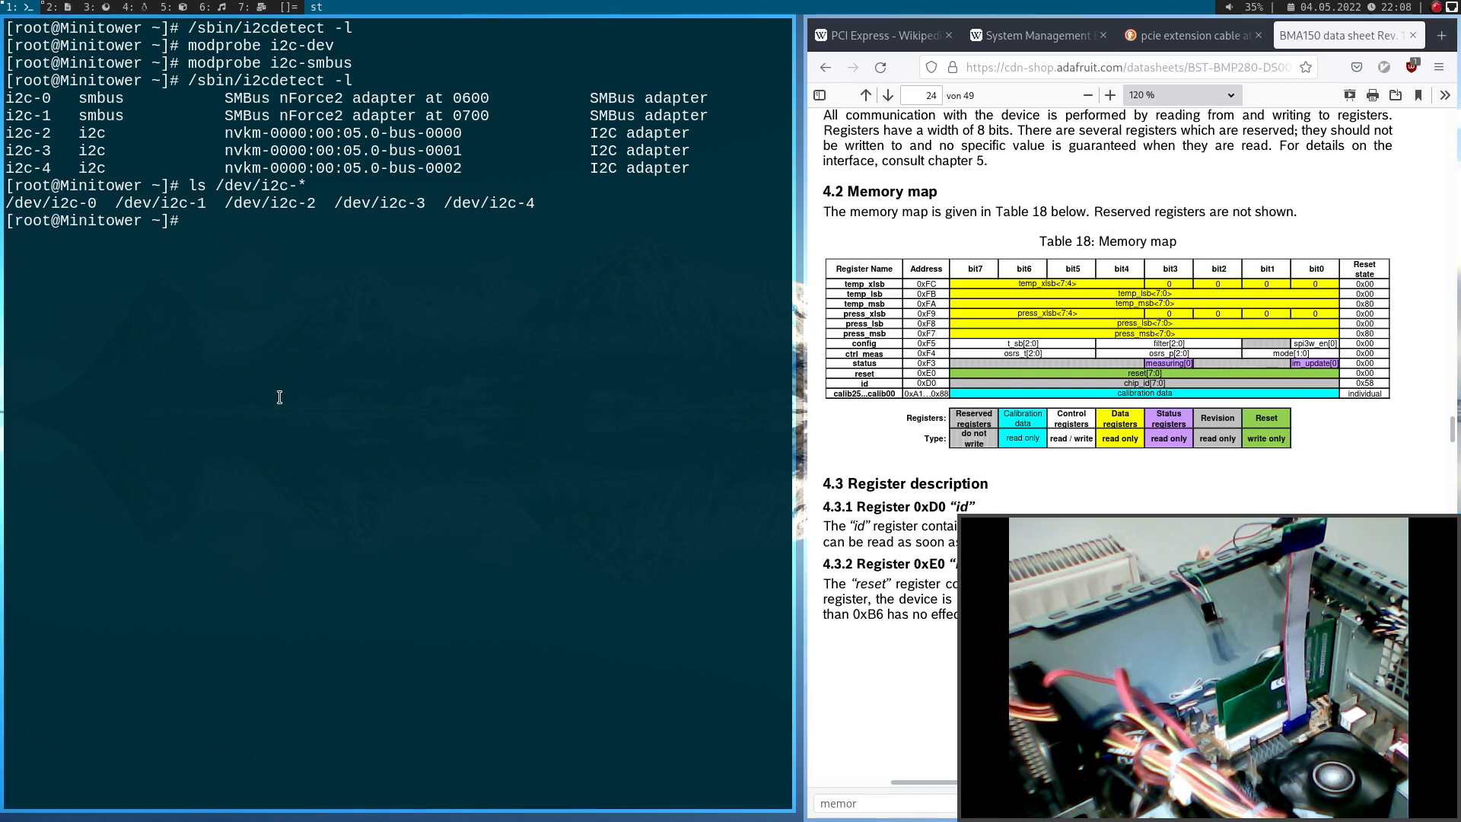
Run /sbin/i2cdetect -y 1 to scan SMBus 1 for devices
text(/sbin)
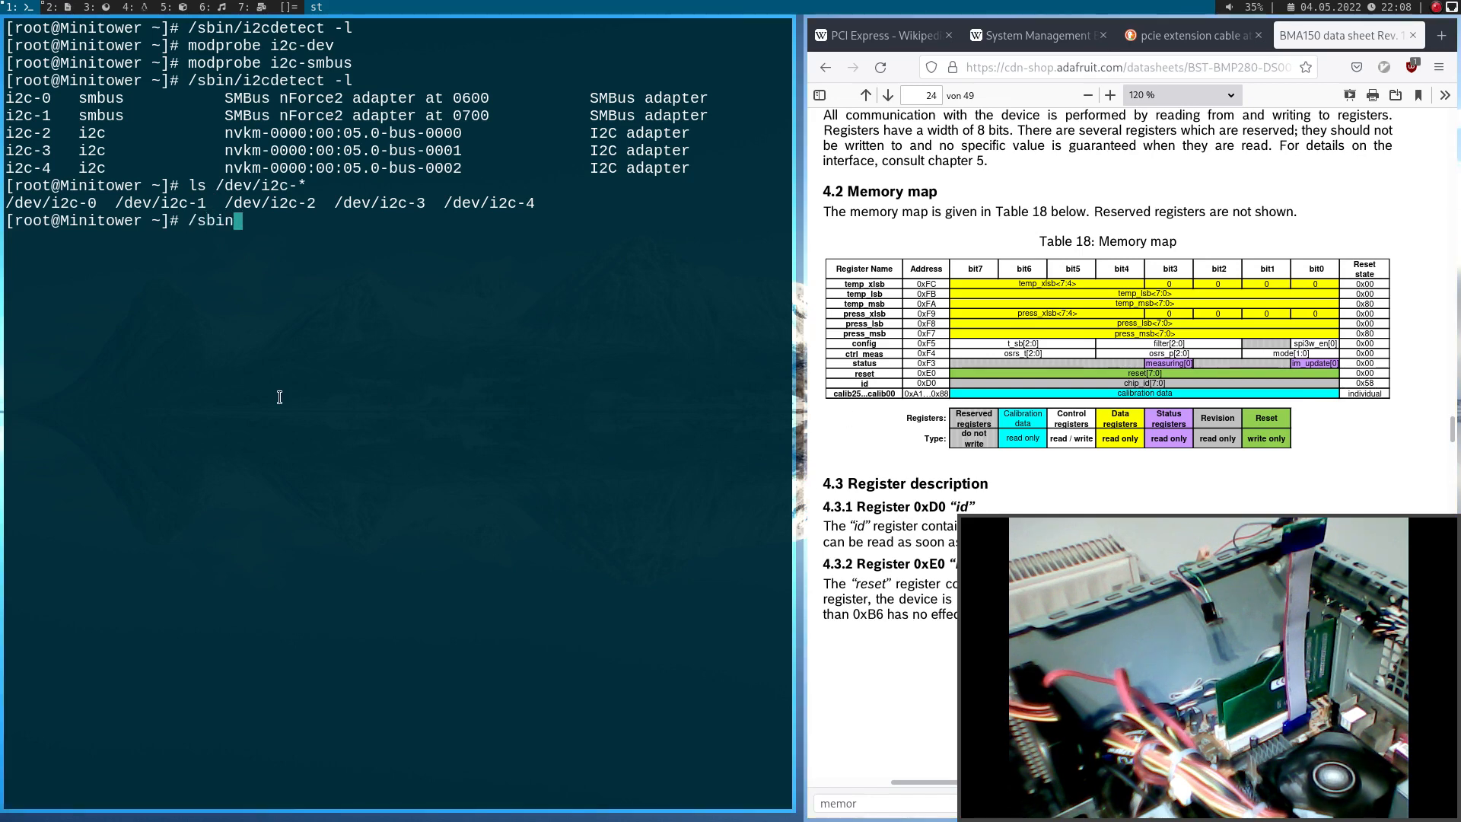
text(/)
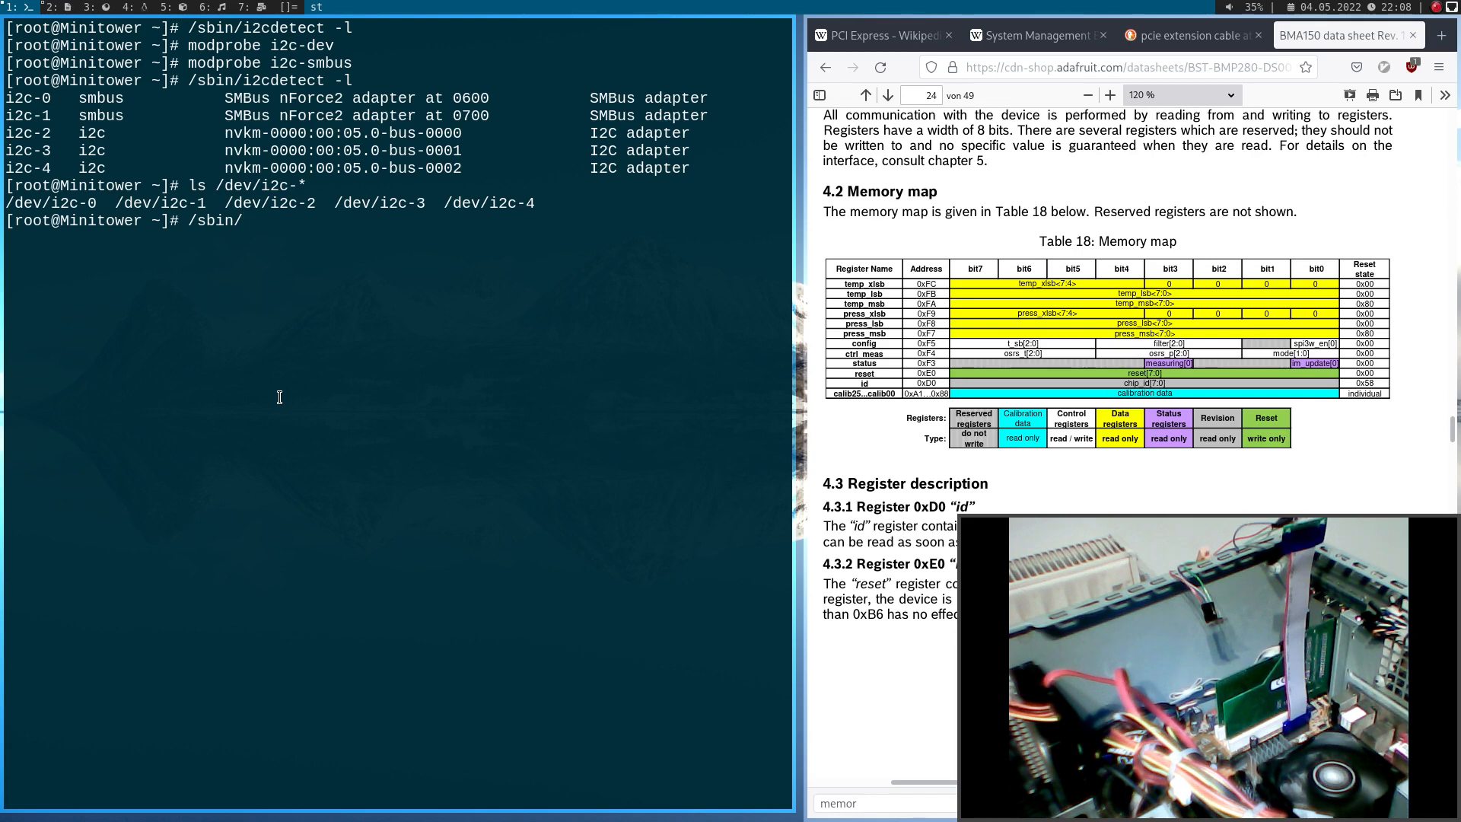
key(BackSpace)
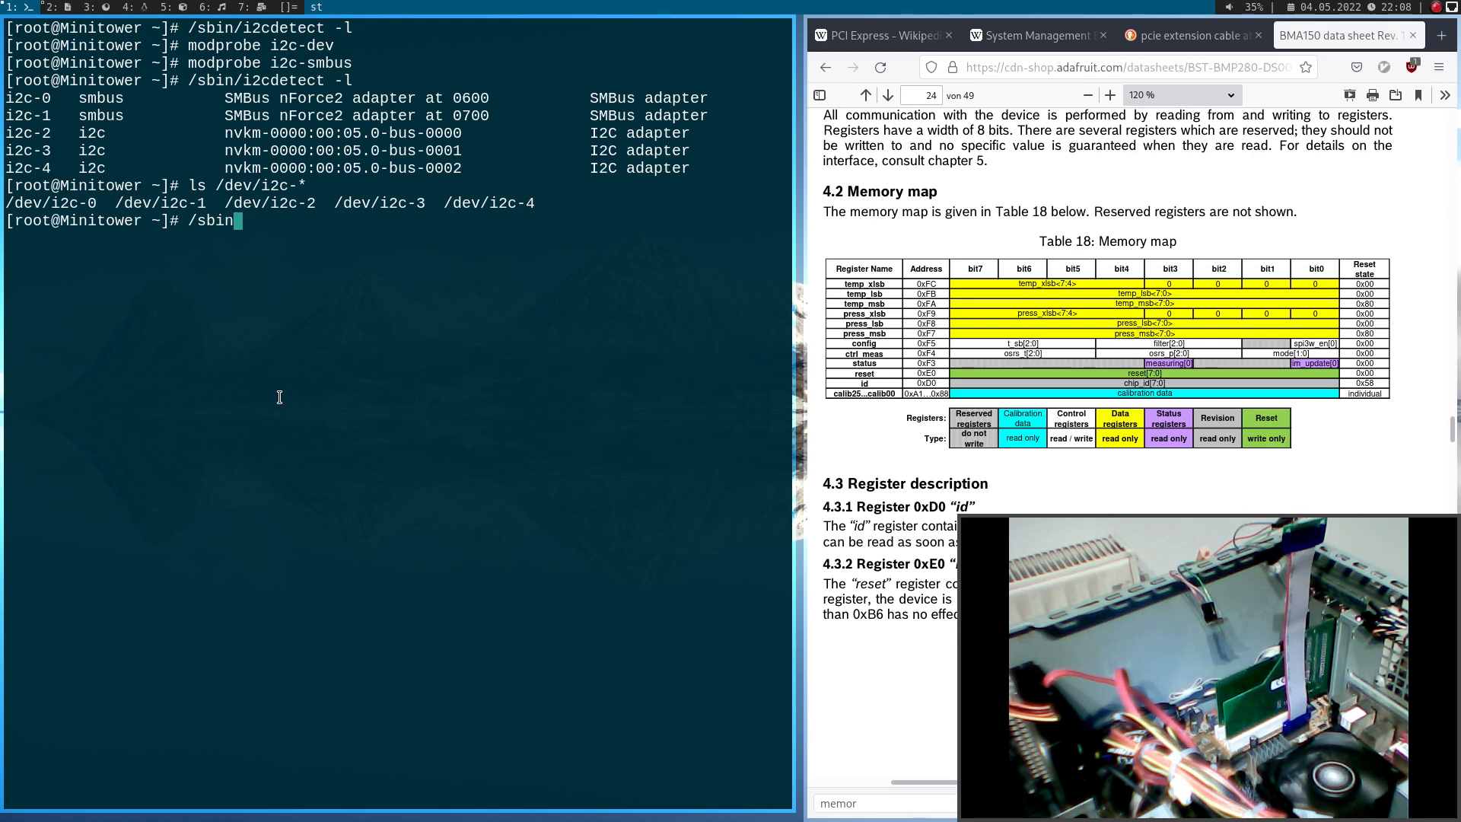
text(/)
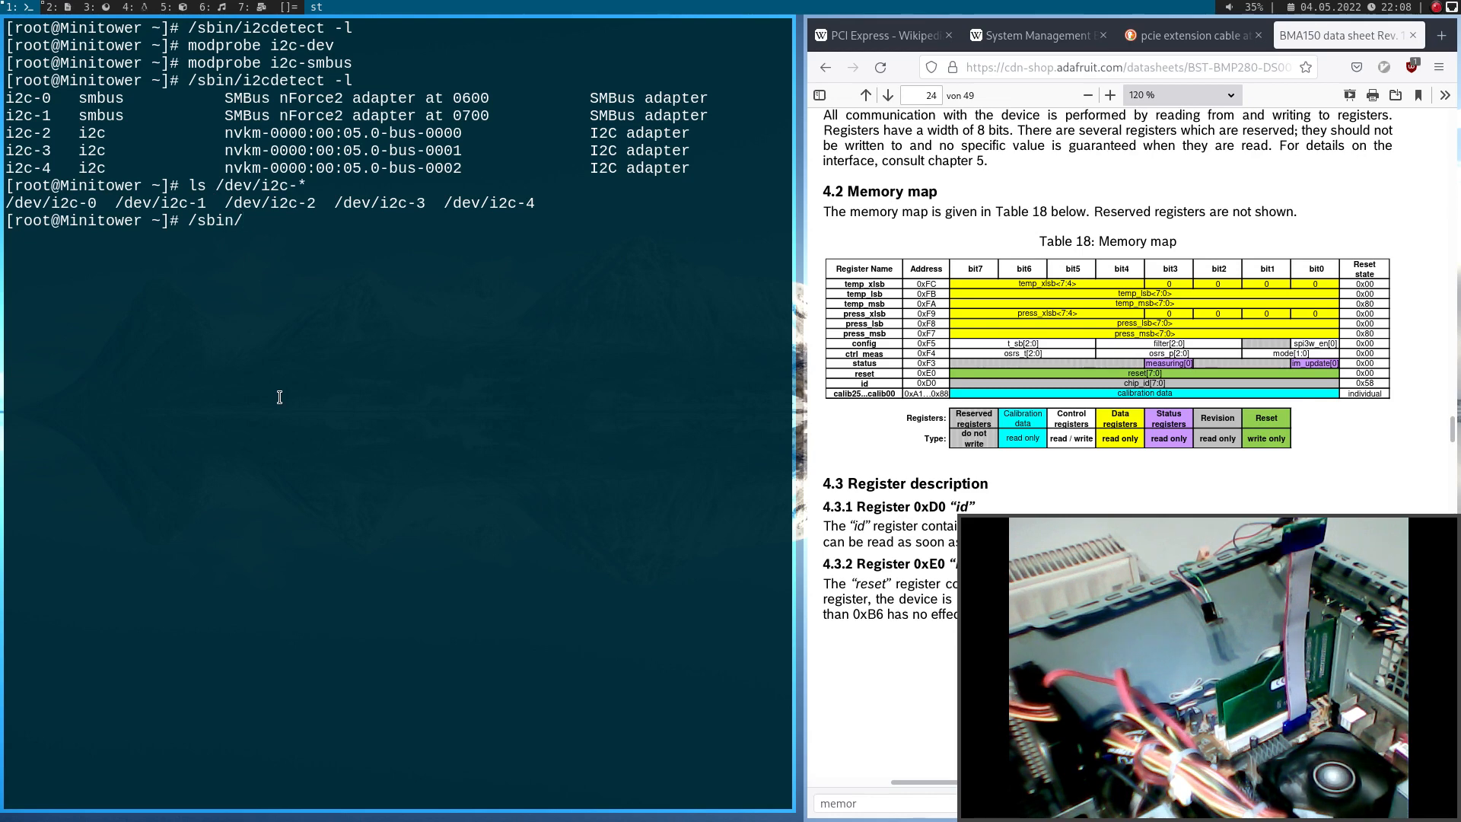
text(i2cdetect -y 1)
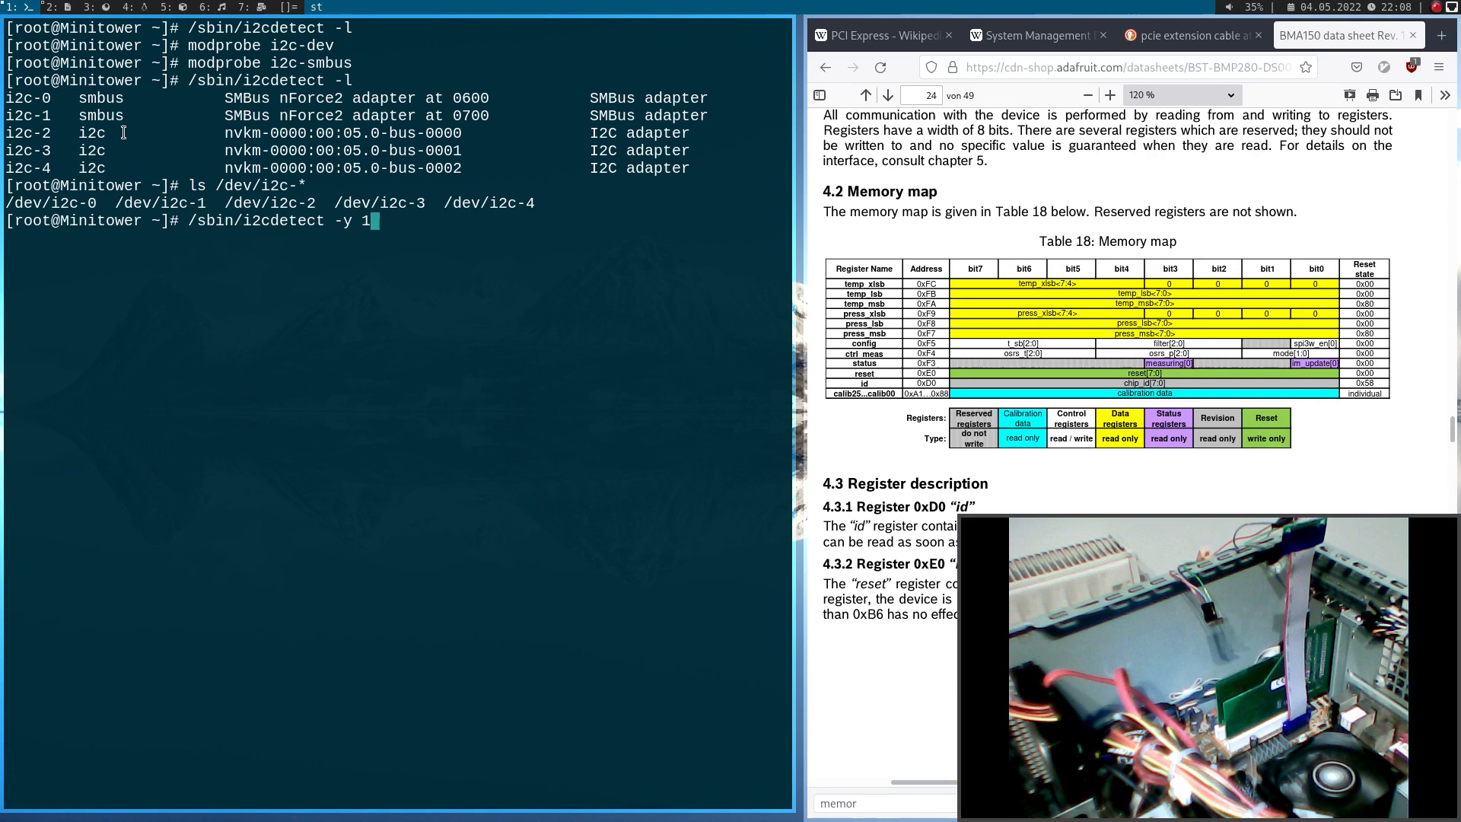
key(Return)
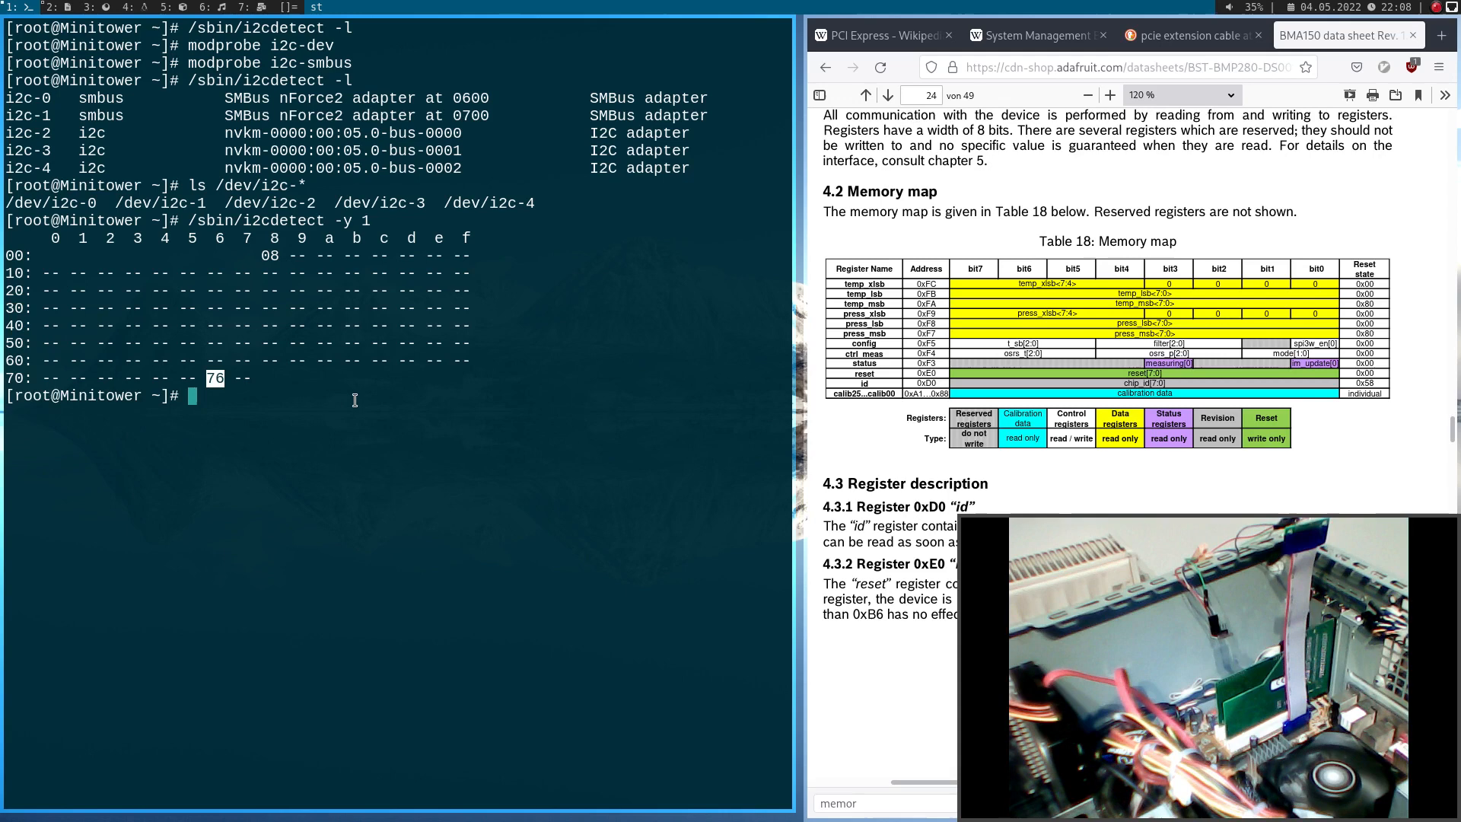
Rerun the bus 1 scan until a device answers at 0x76, then clear the screen
key(Return)
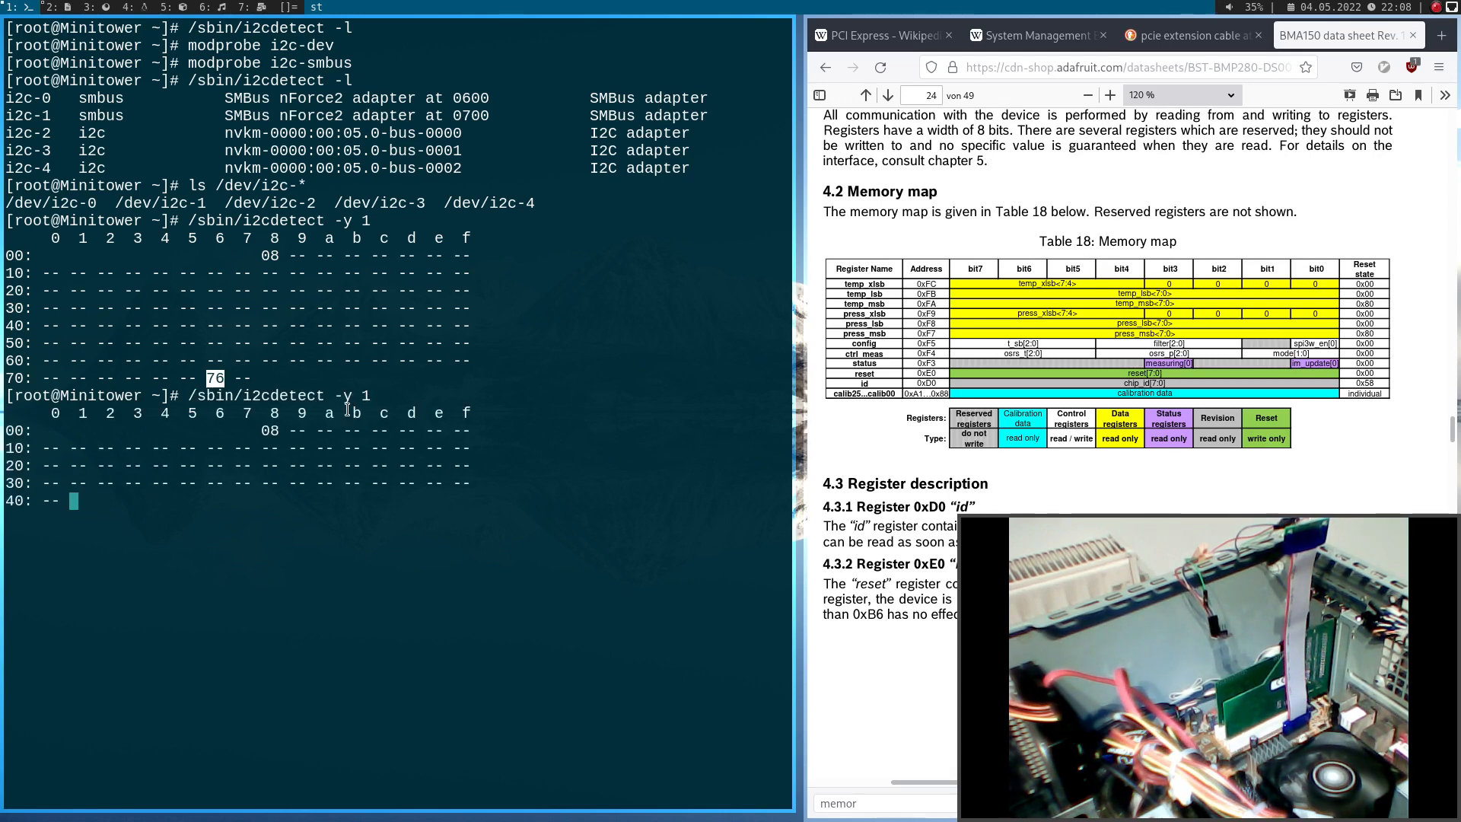
key(Return)
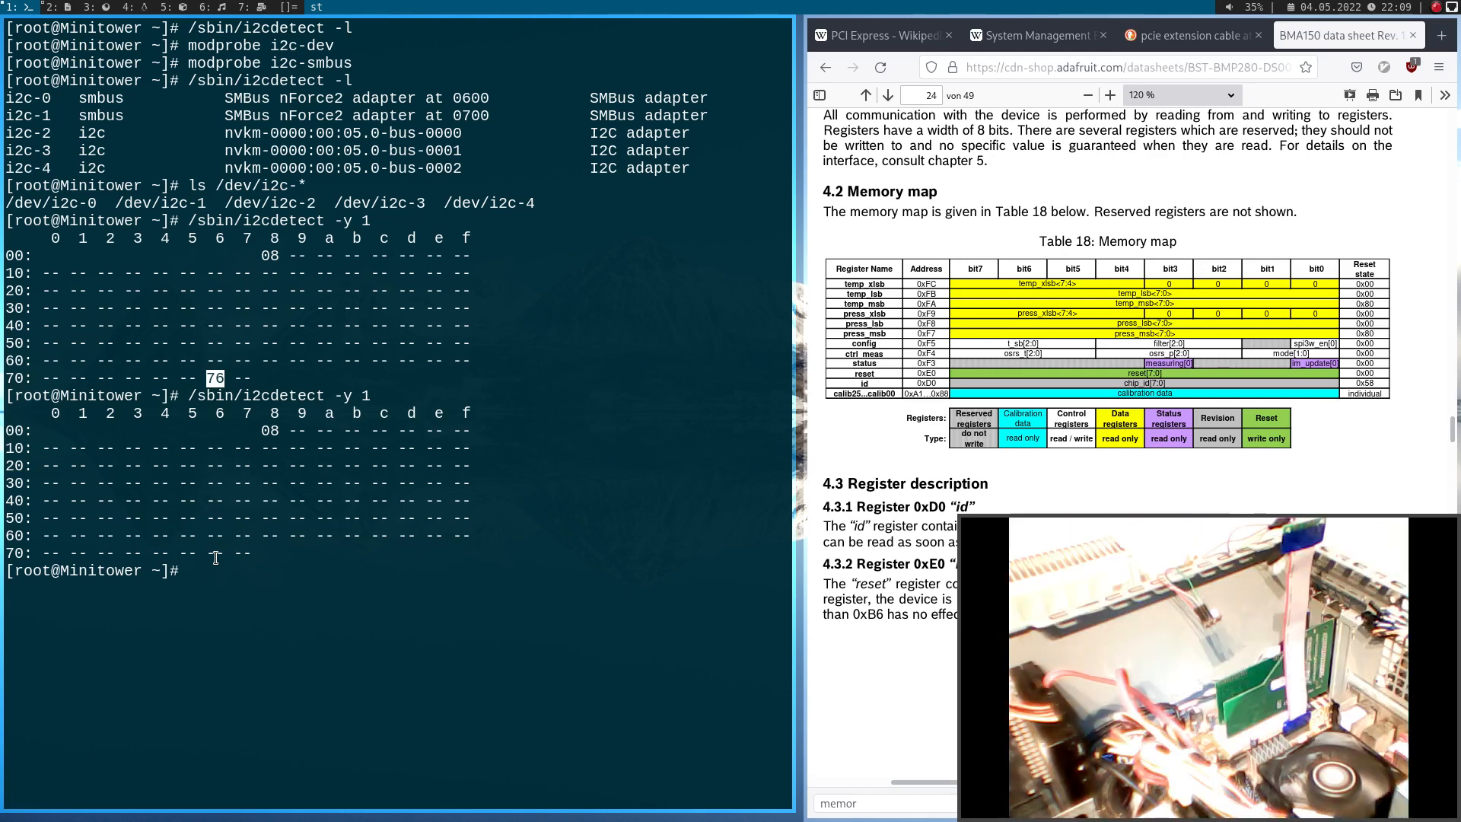
key(Return)
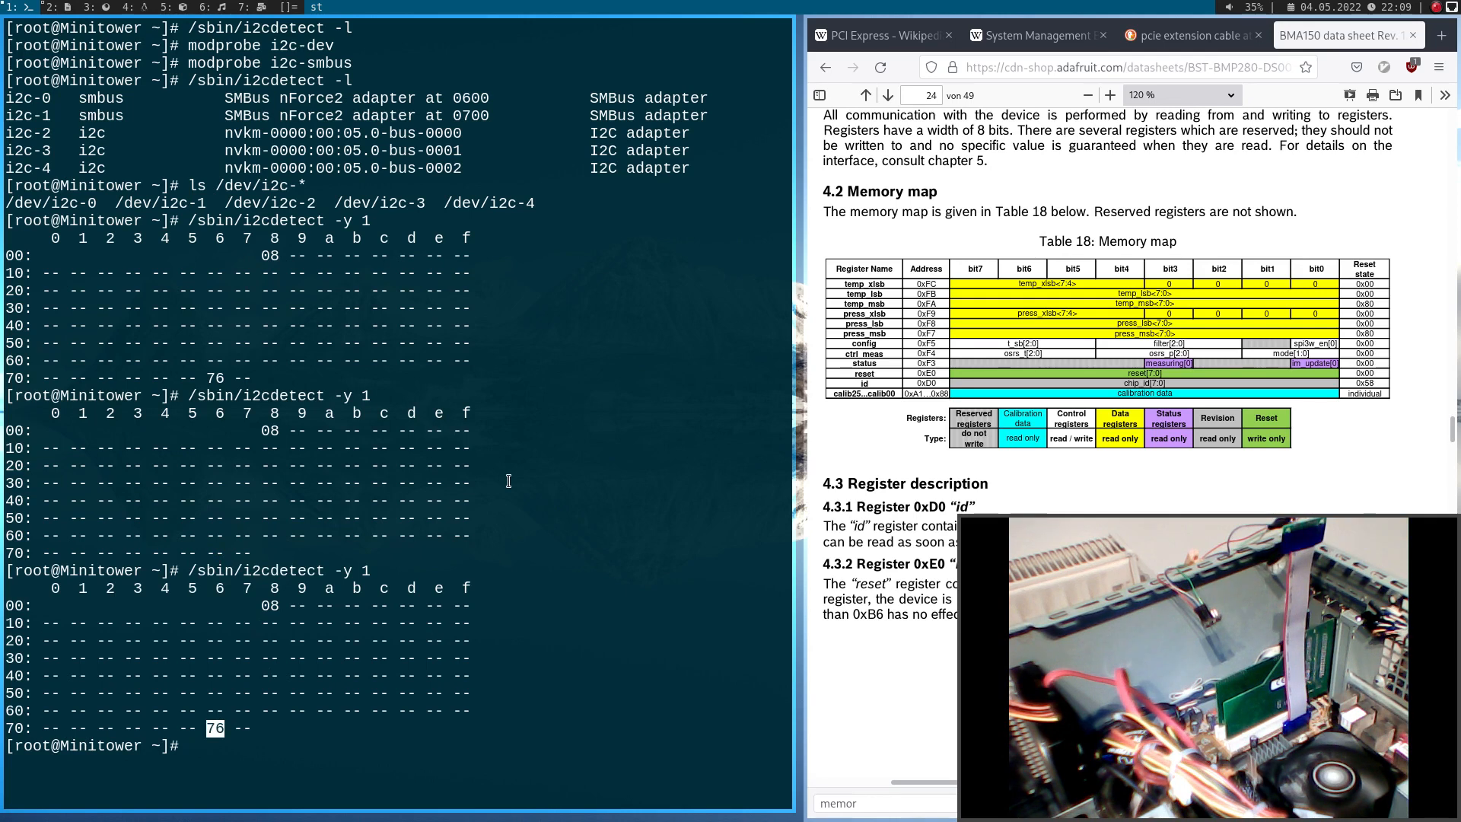
text(clear)
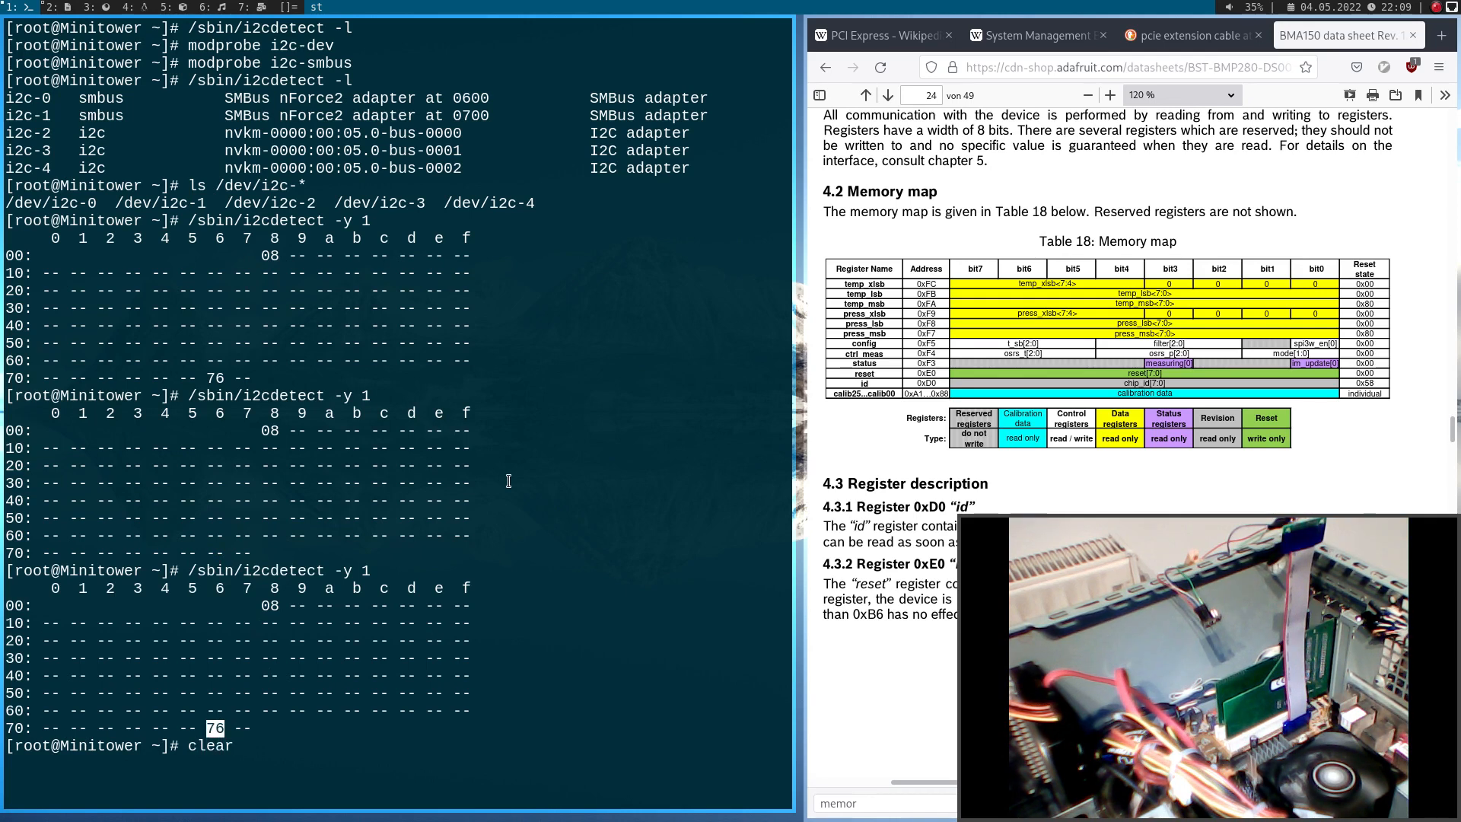
mouse_move(233, 746)
text(/sbin/i2cdetect -y 1)
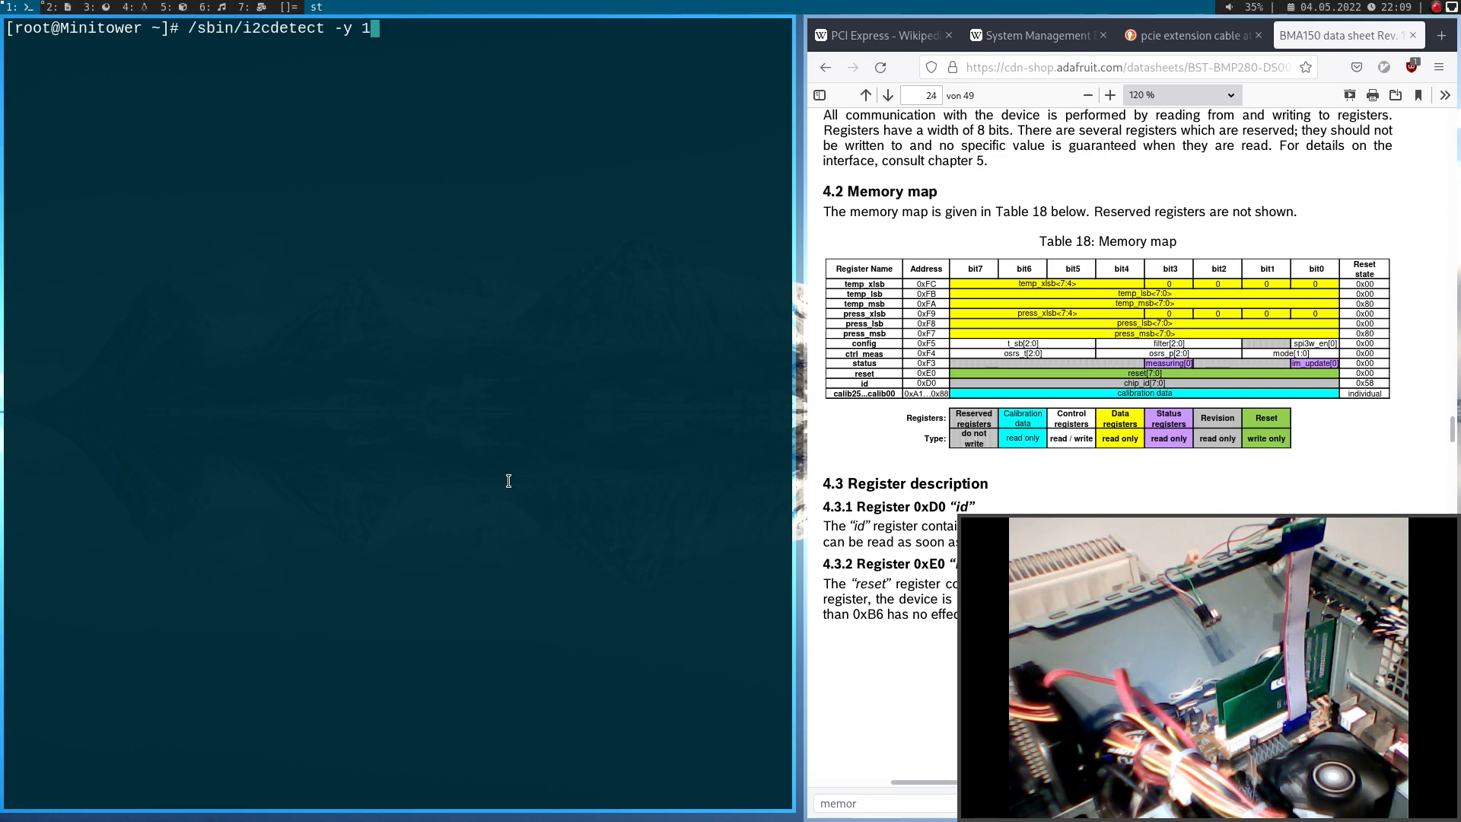
Read register 0xd0 on device 0x76, bus 1, with i2cget, returning chip ID 0x58
key(BackSpace)
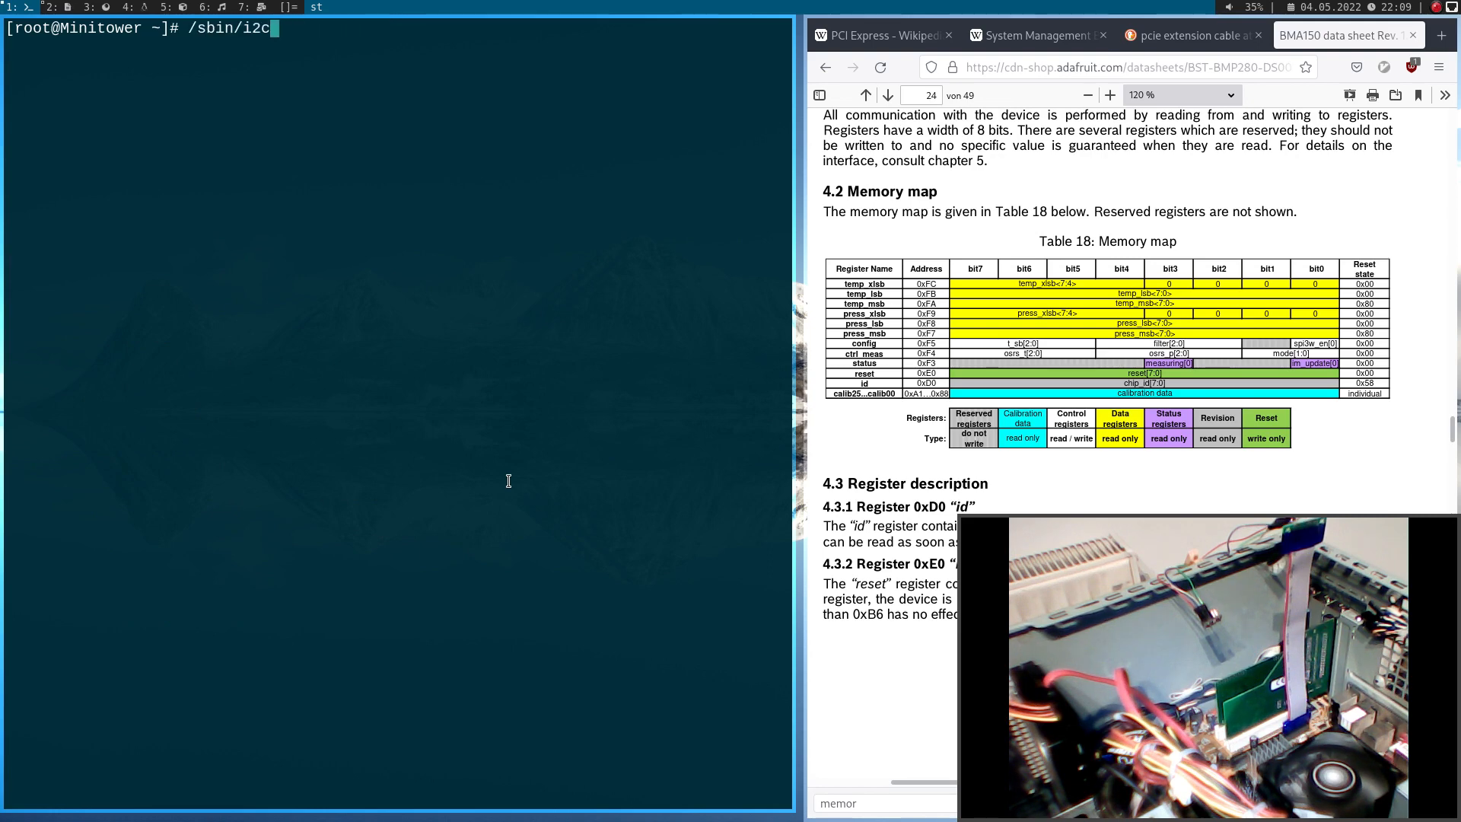
text(get -y)
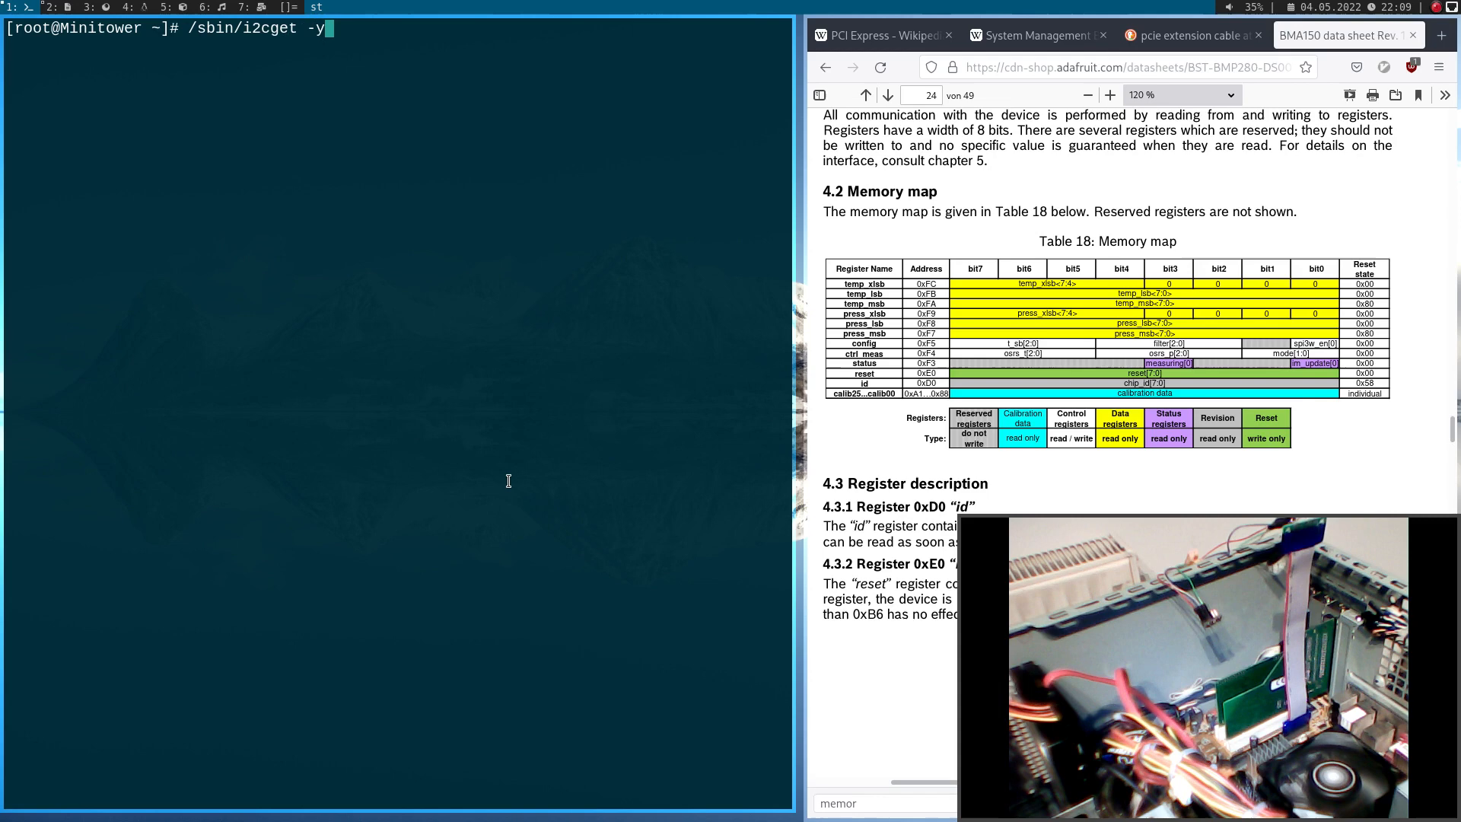
text(1)
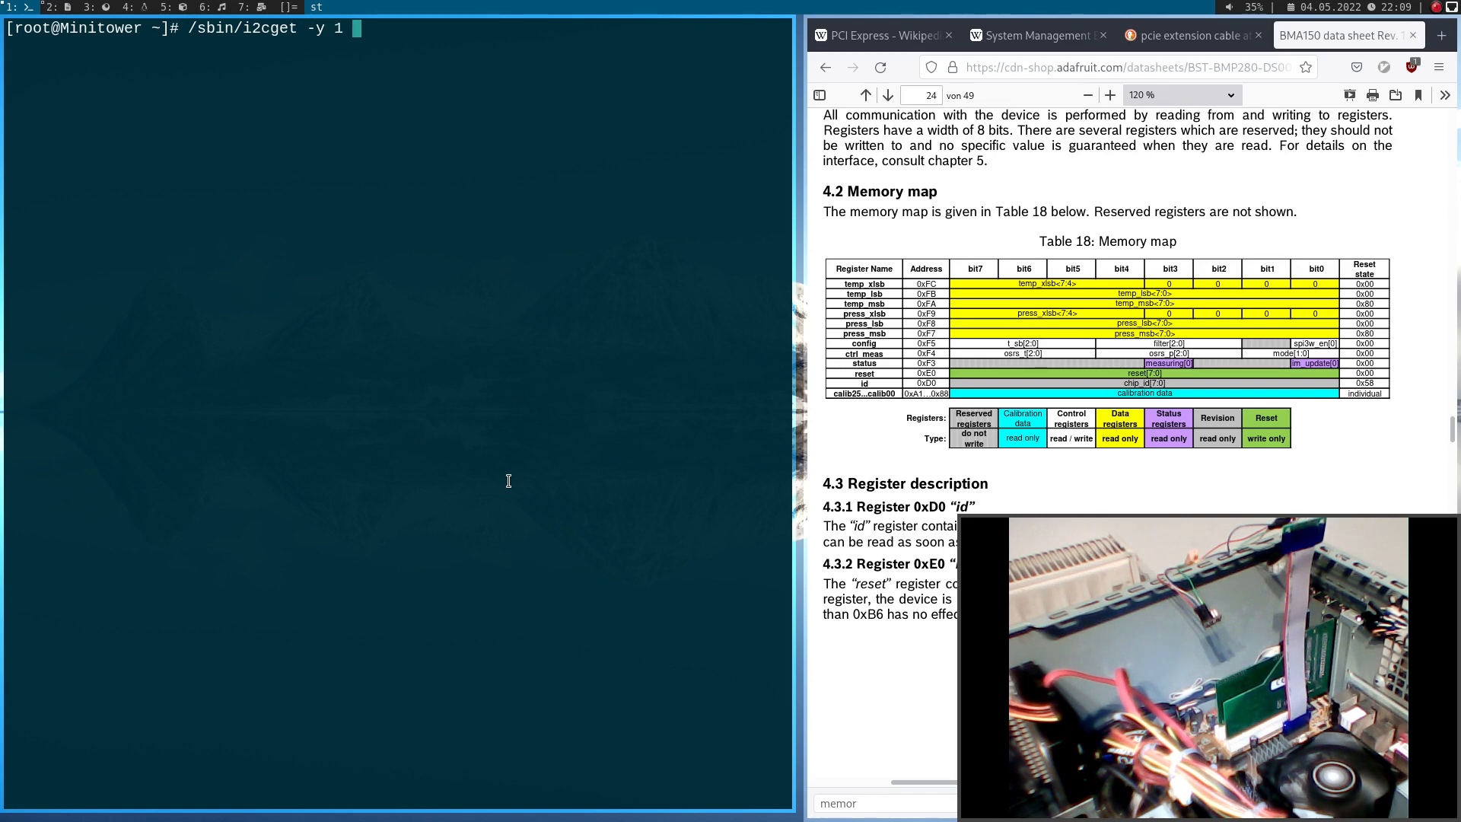
text(0x)
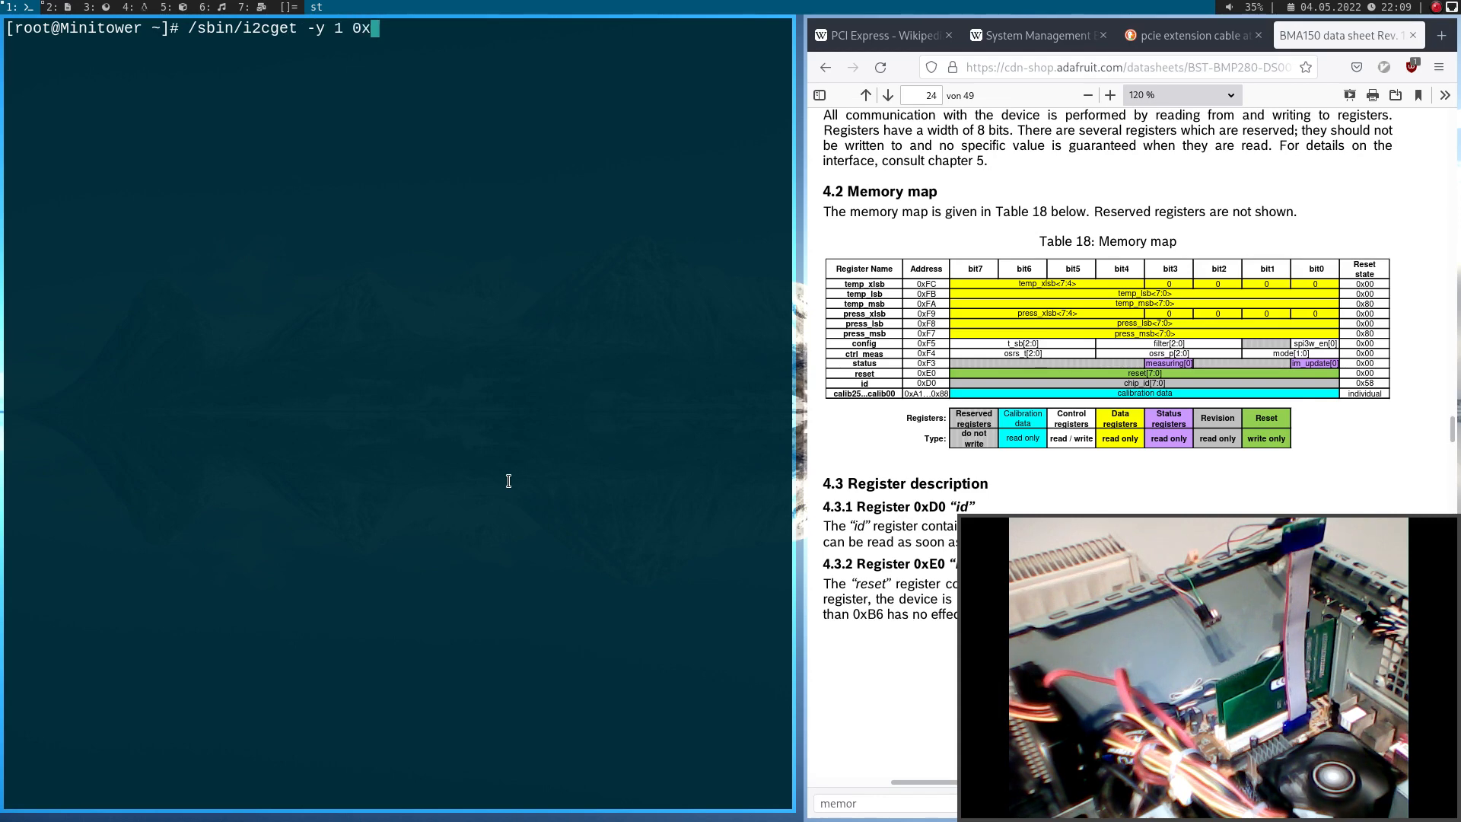
text(7)
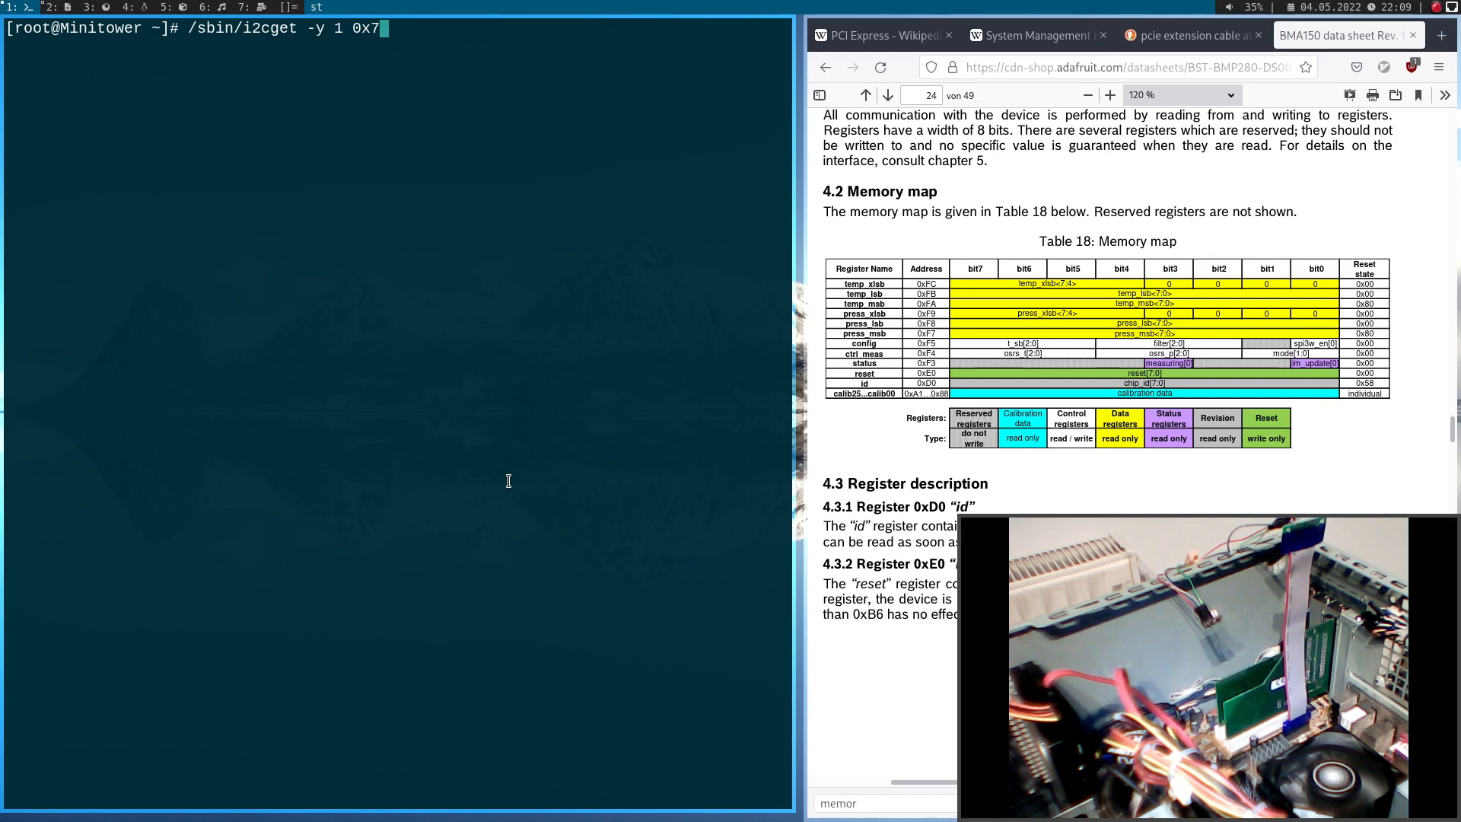
text(6 0xd)
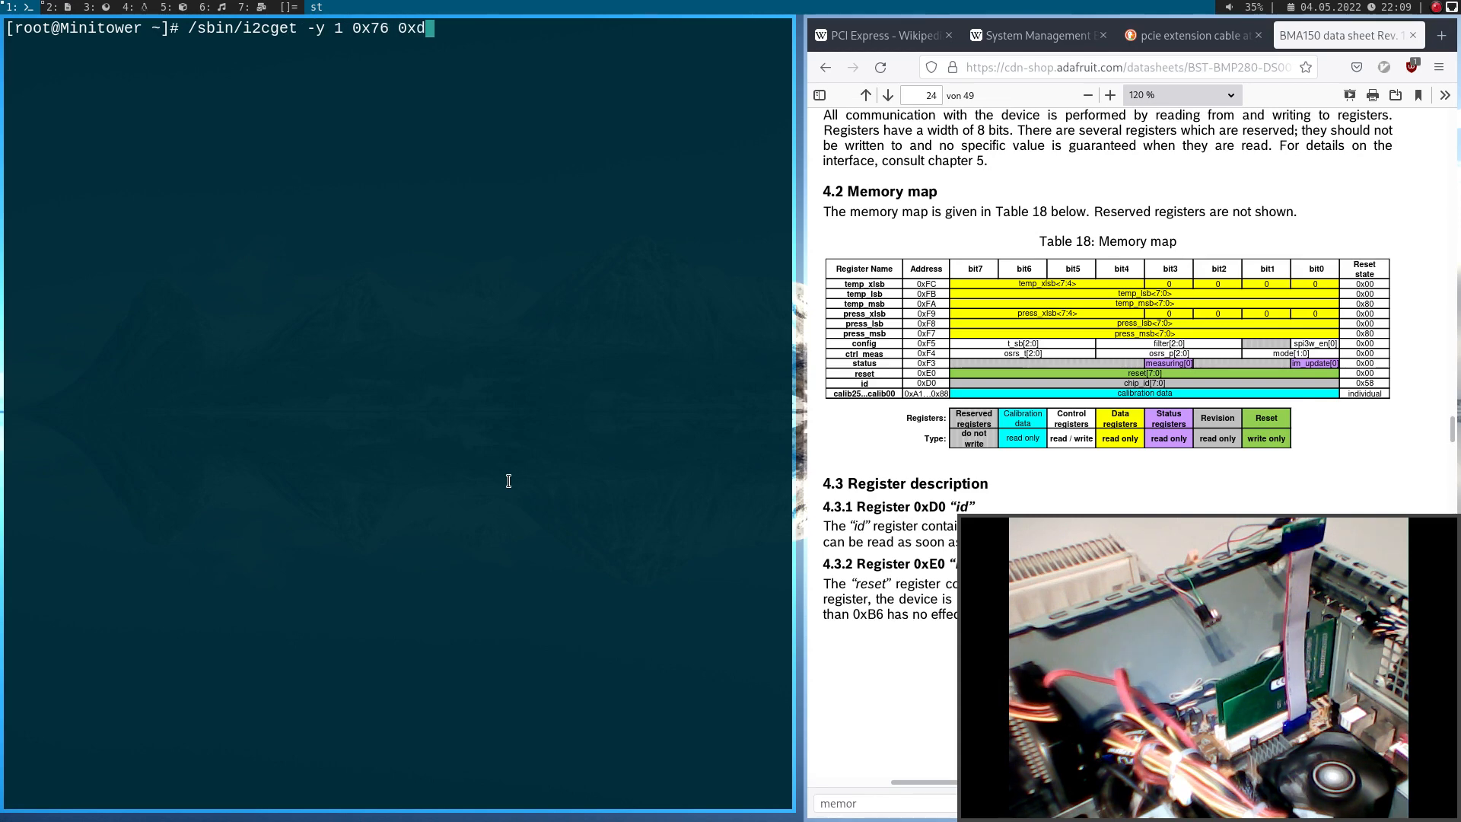
key(Return)
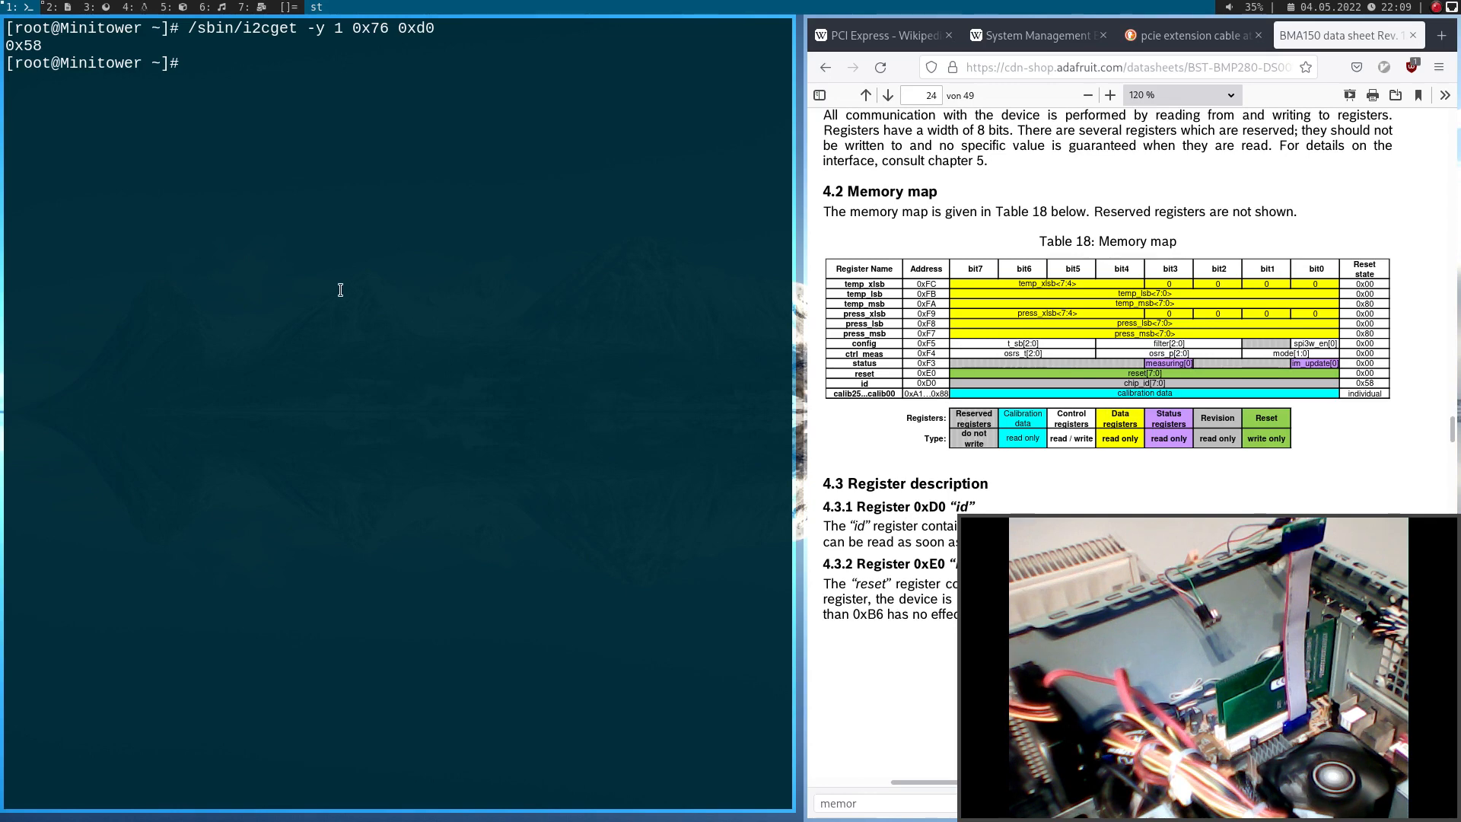
mouse_move(443, 287)
text(/sbin/i2cget -y 1 0x76 0xf5)
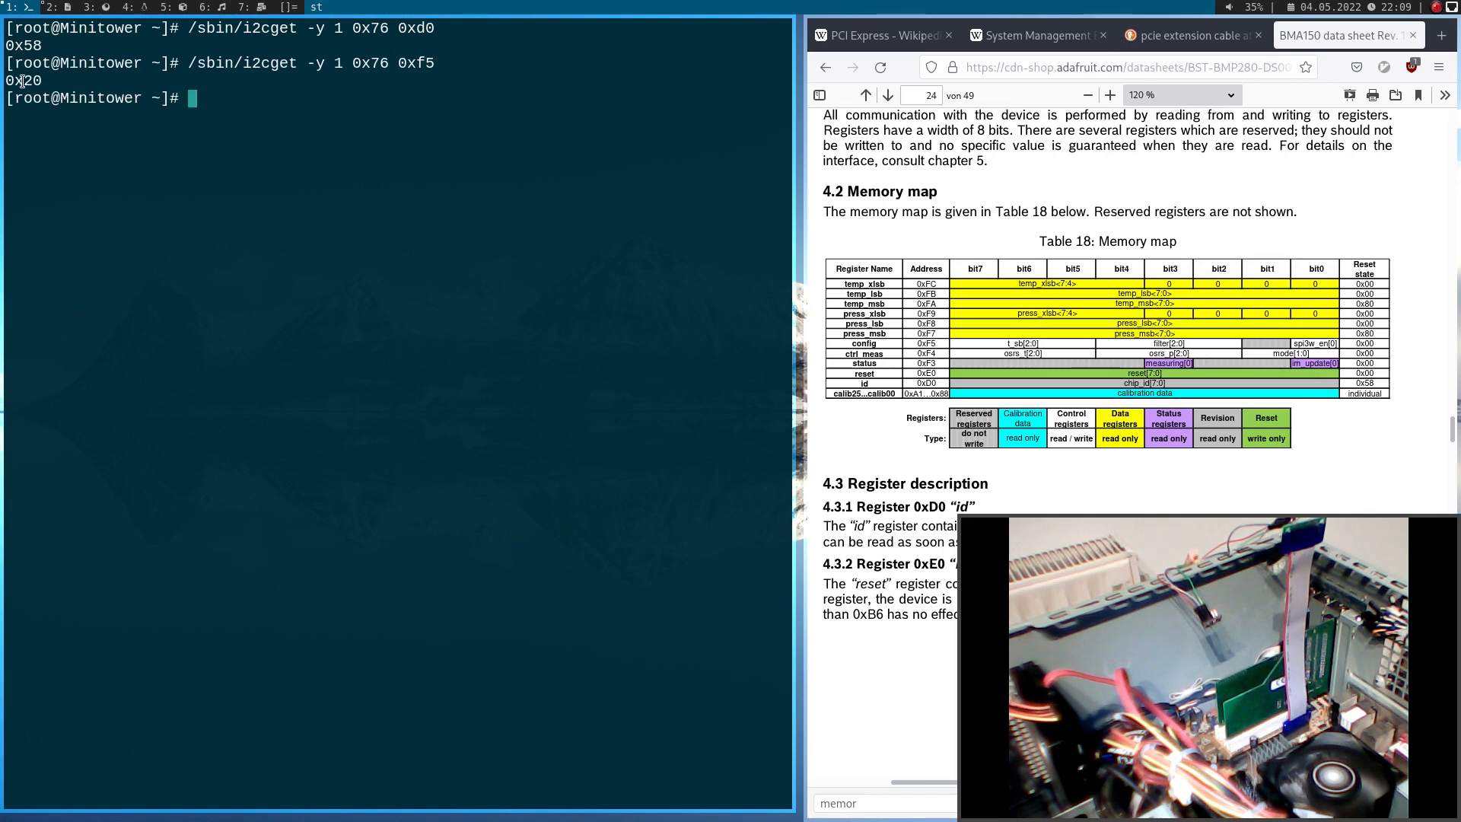
mouse_move(612, 217)
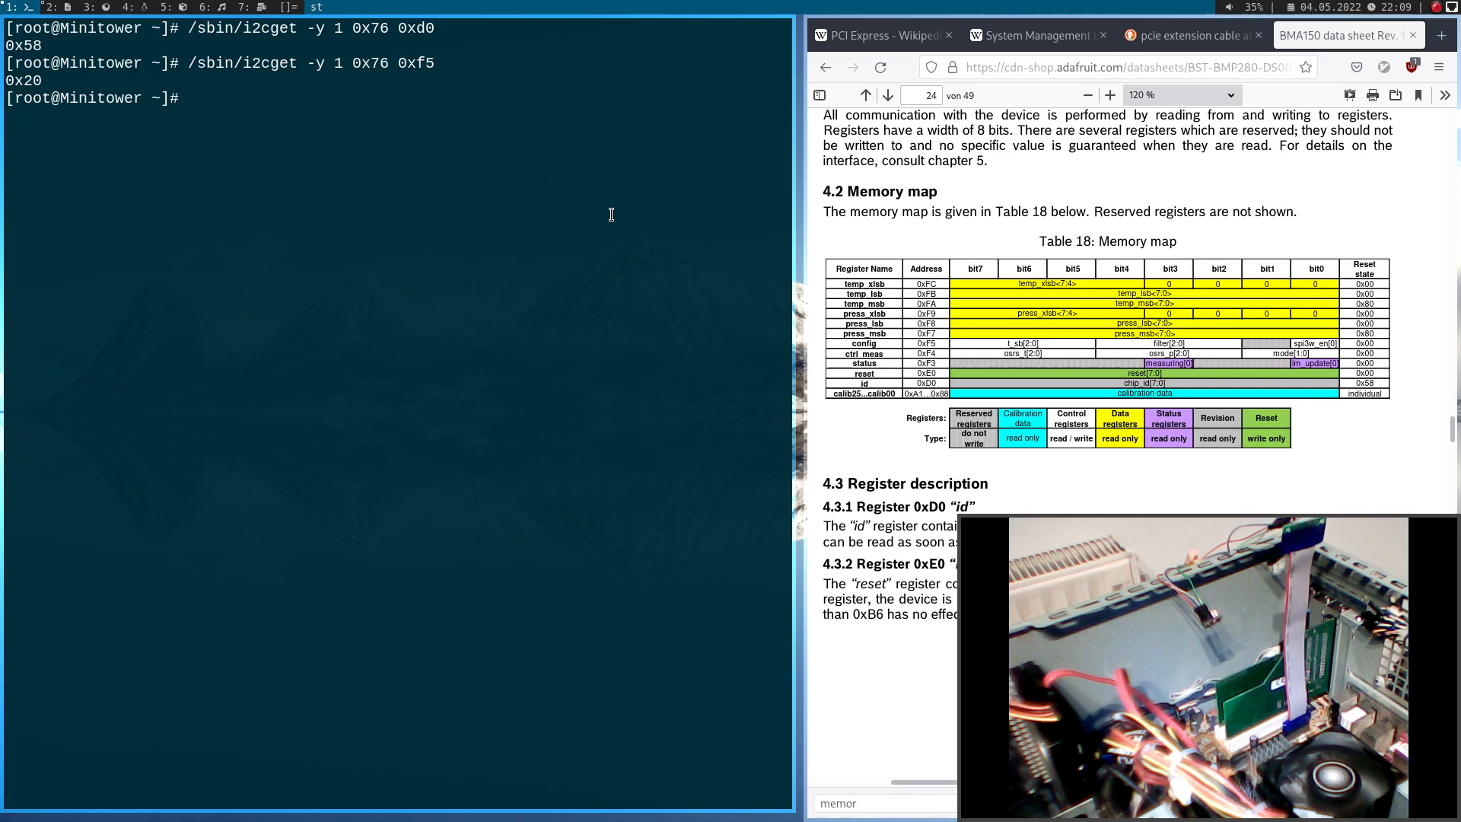
Write 0x70 to config register 0xf5 with i2cset and confirm it reads back 0x70
key(Up)
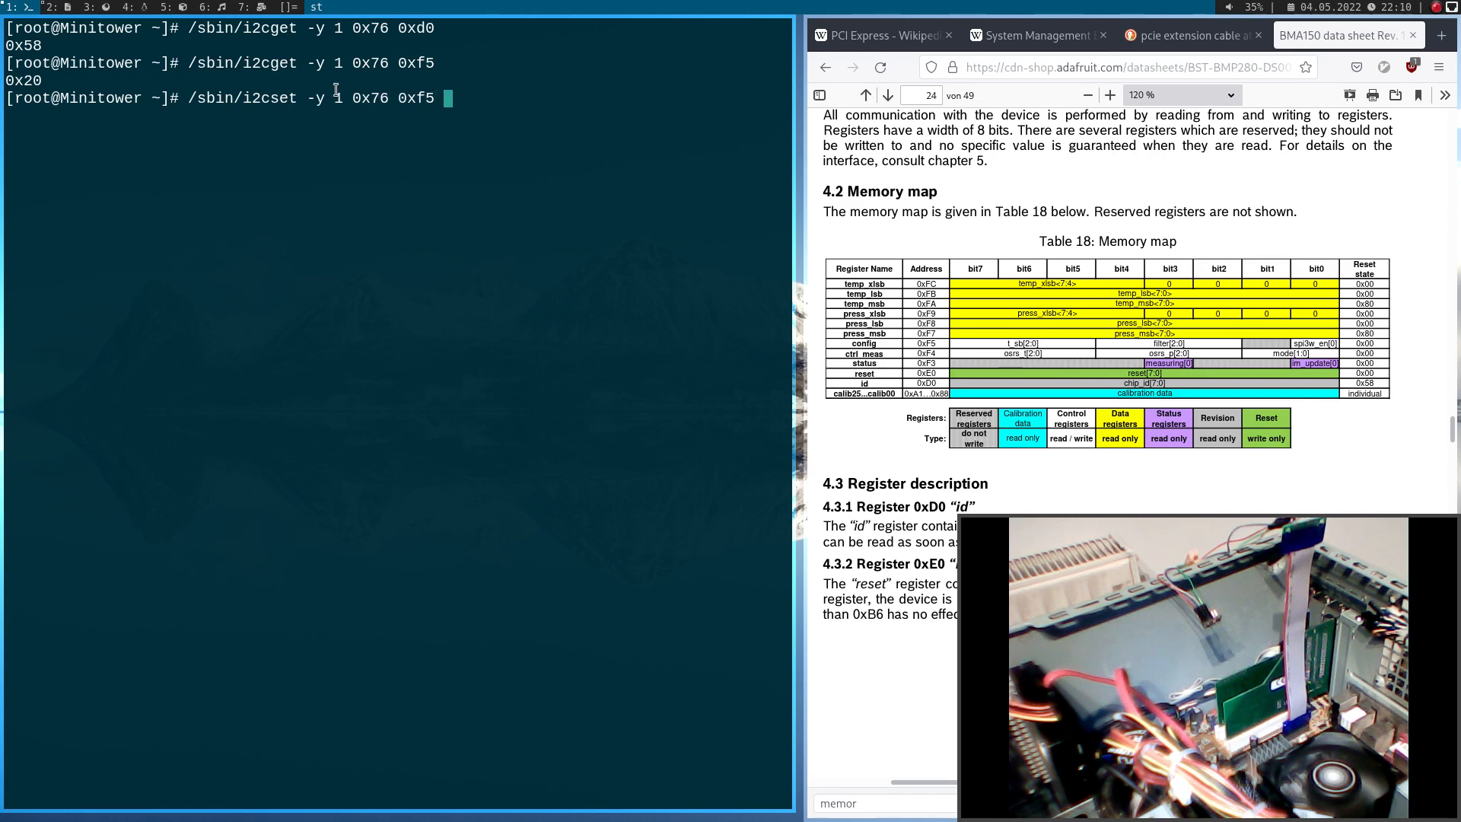
text(0x)
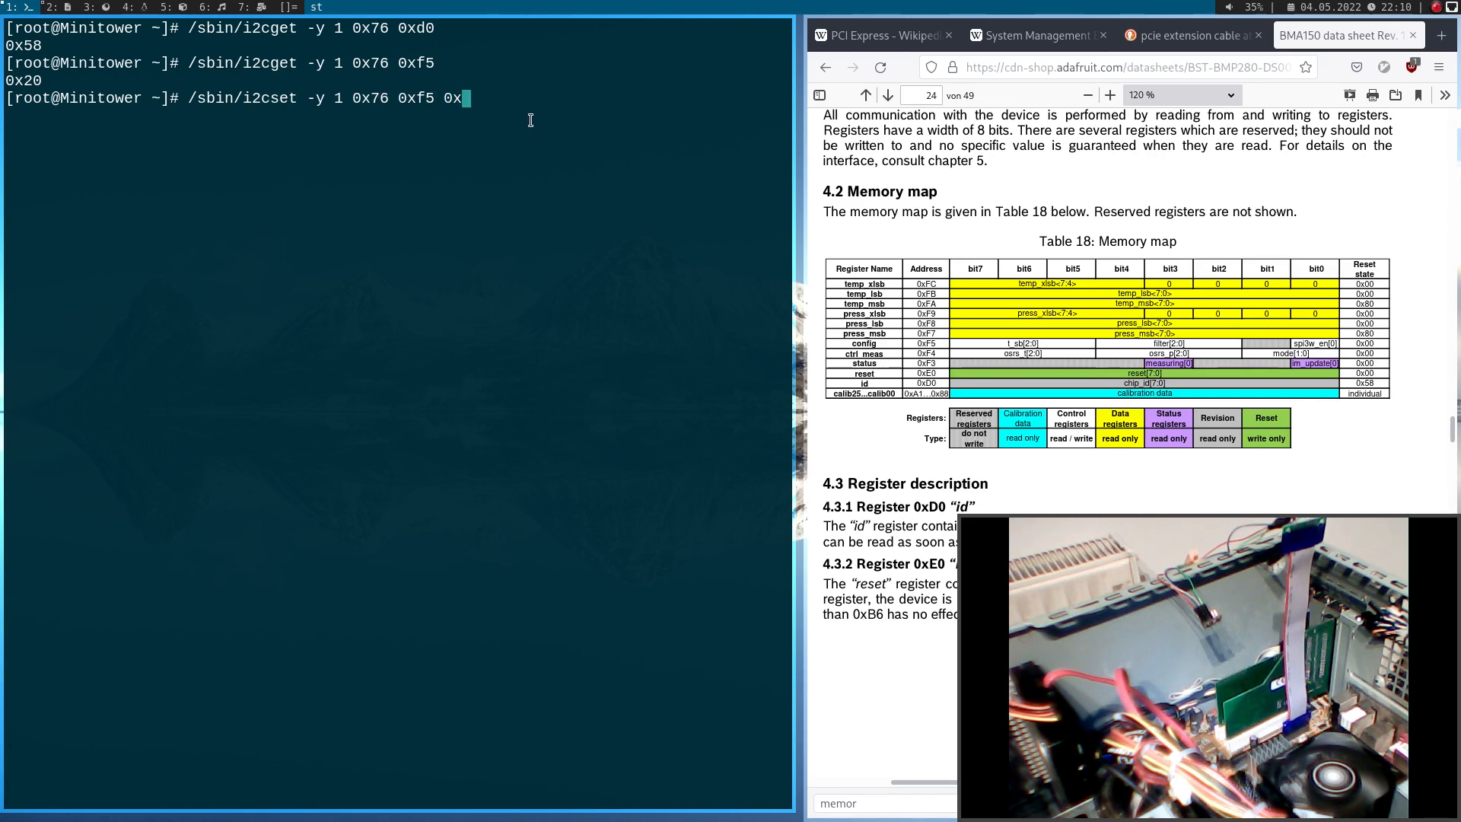
text(71)
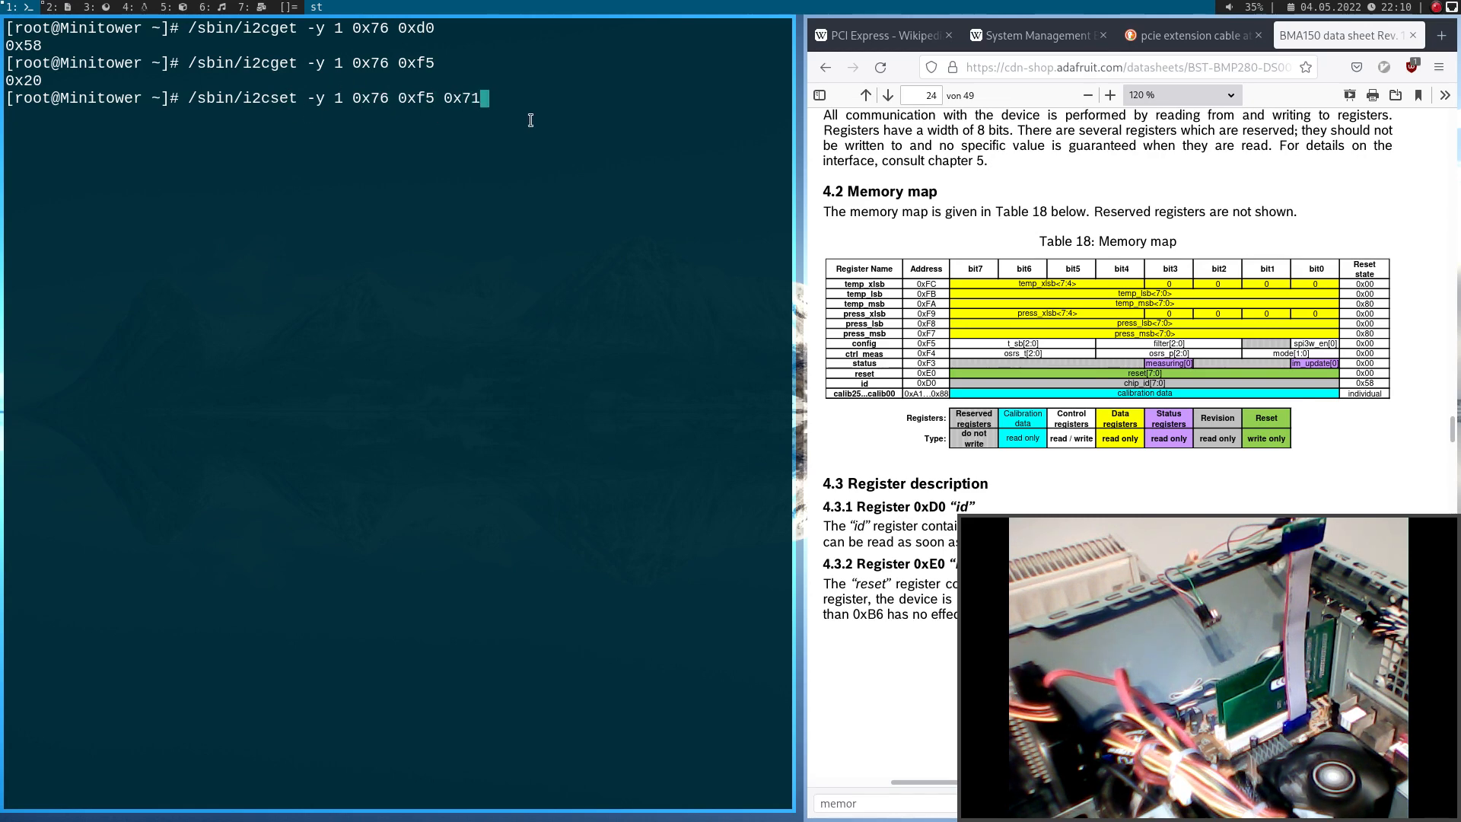
key(BackSpace)
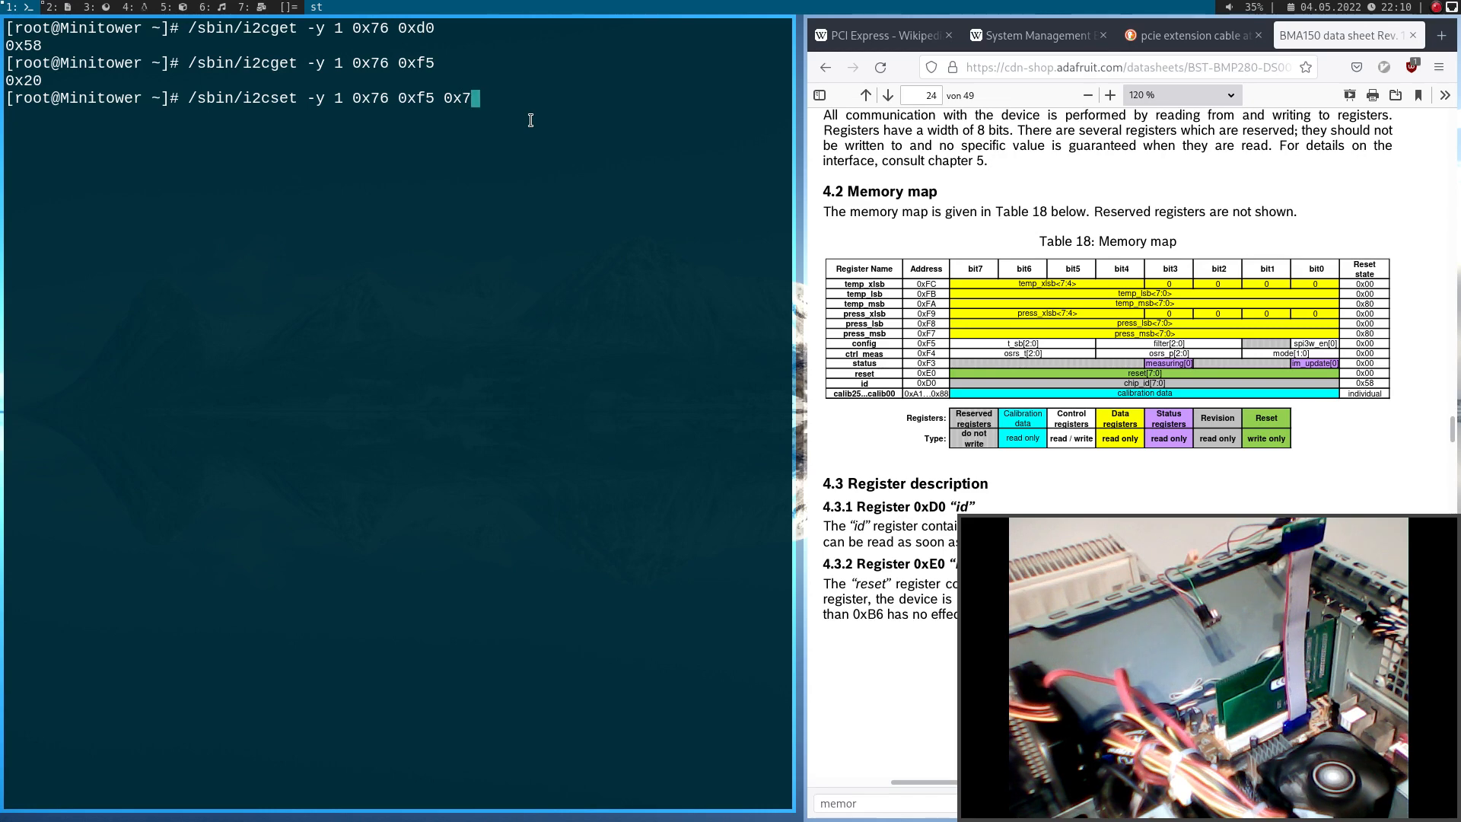
text(0)
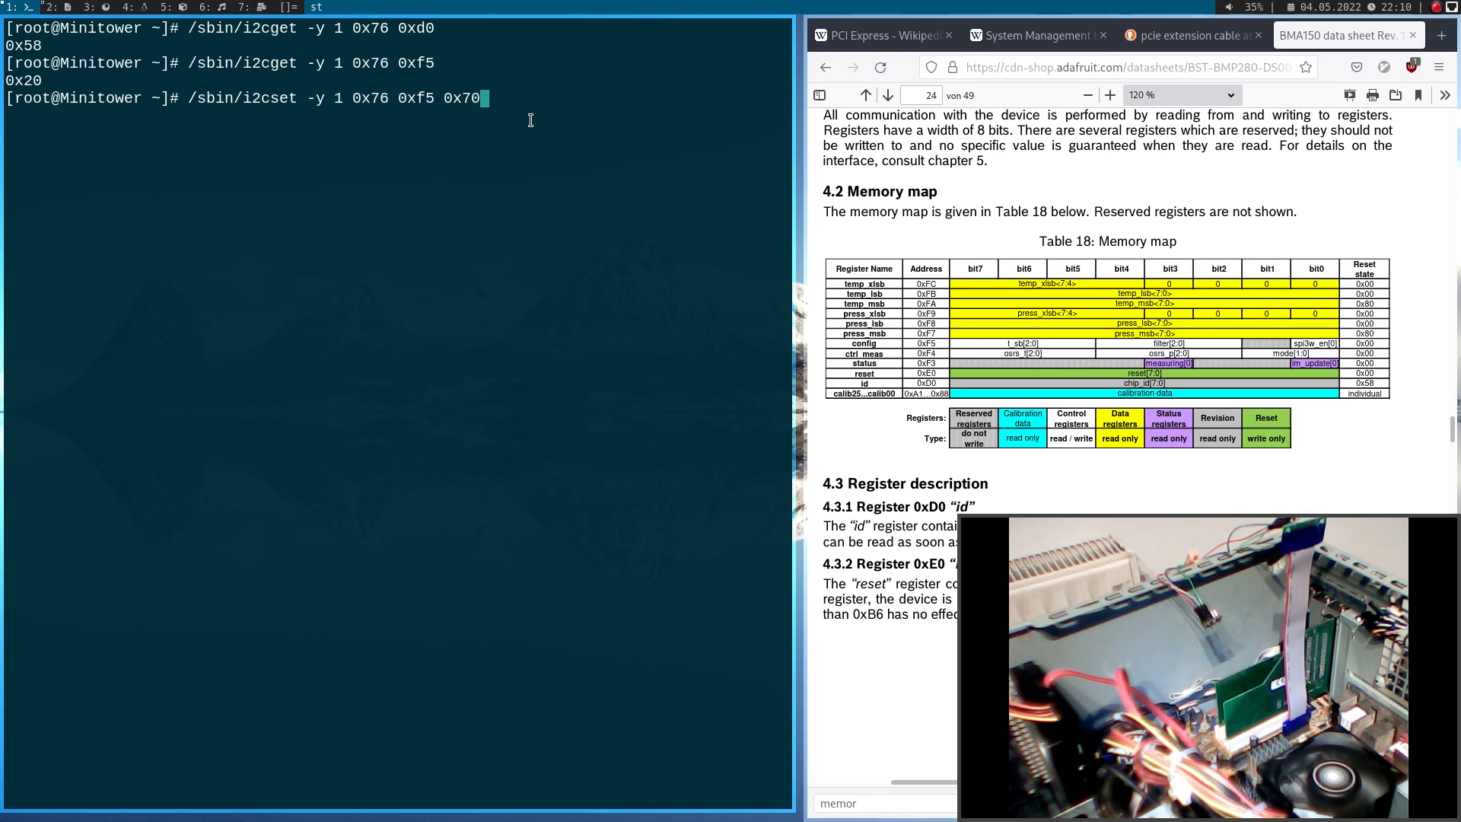
key(Return)
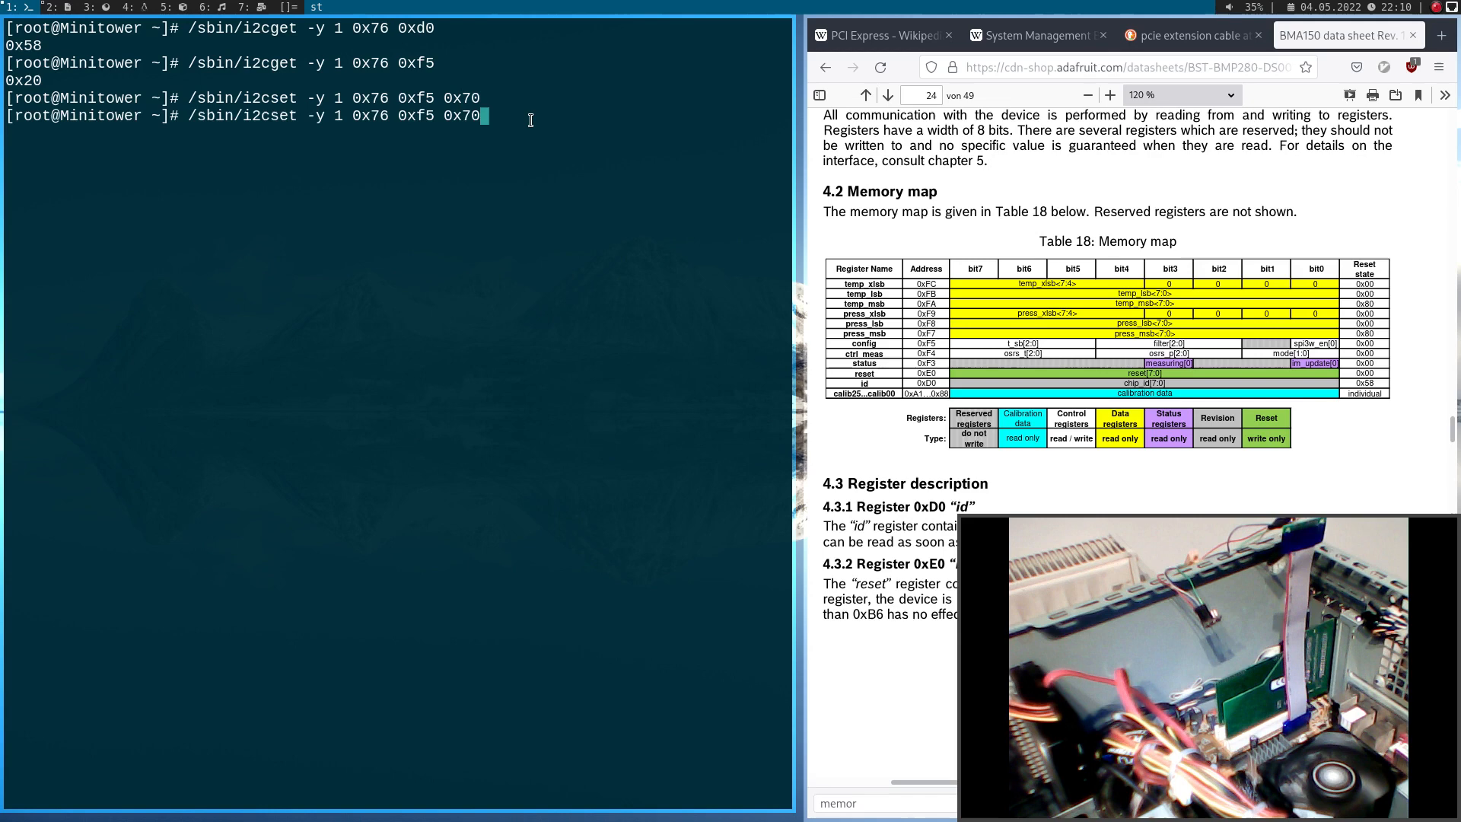
key(Return)
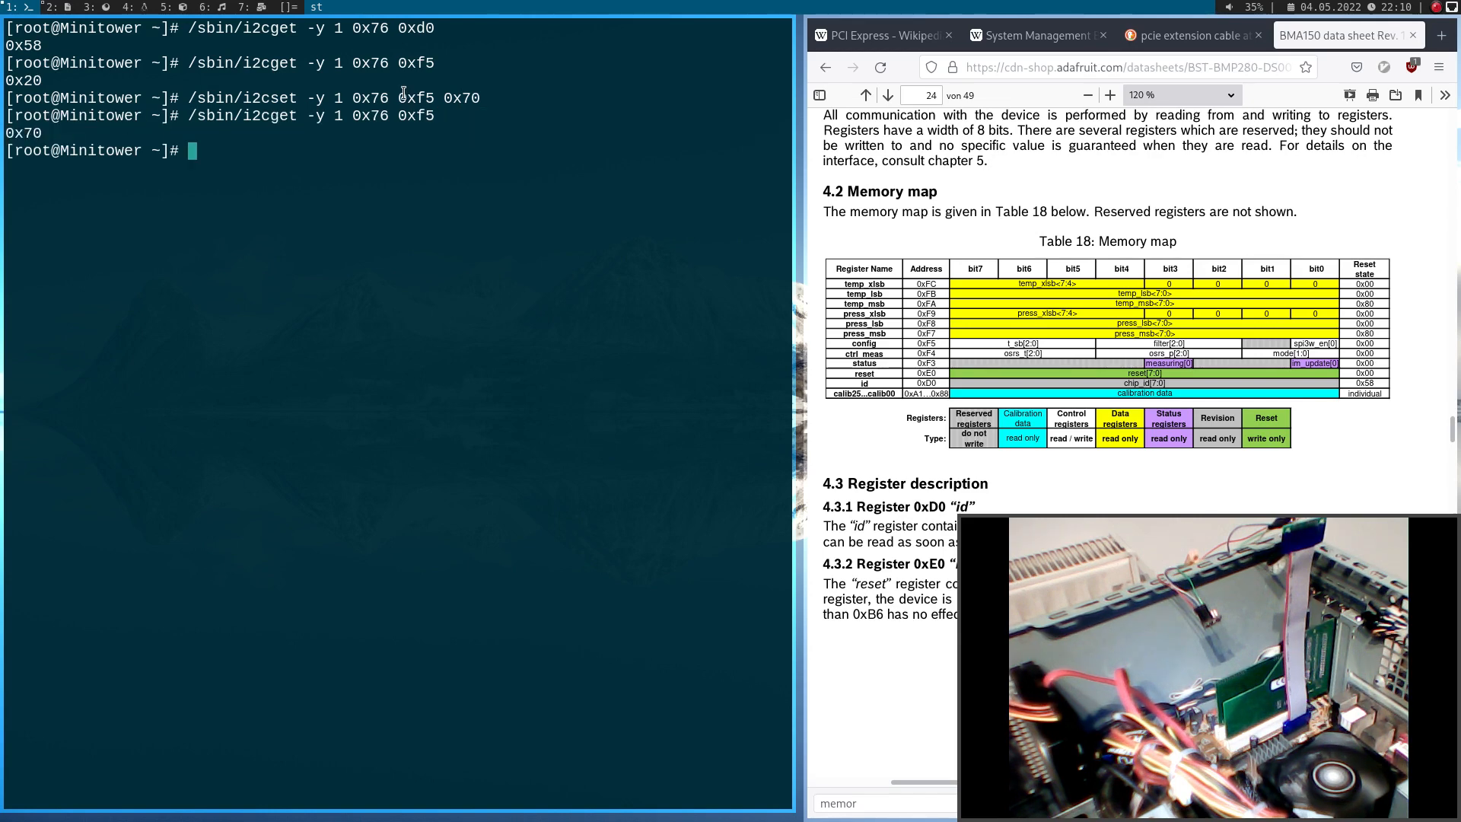
Restore config register 0xf5 to 0x20 with i2cset and verify it reads 0x20
text(/sbin/i2cset -y 1 0x76 0xf5 0x7)
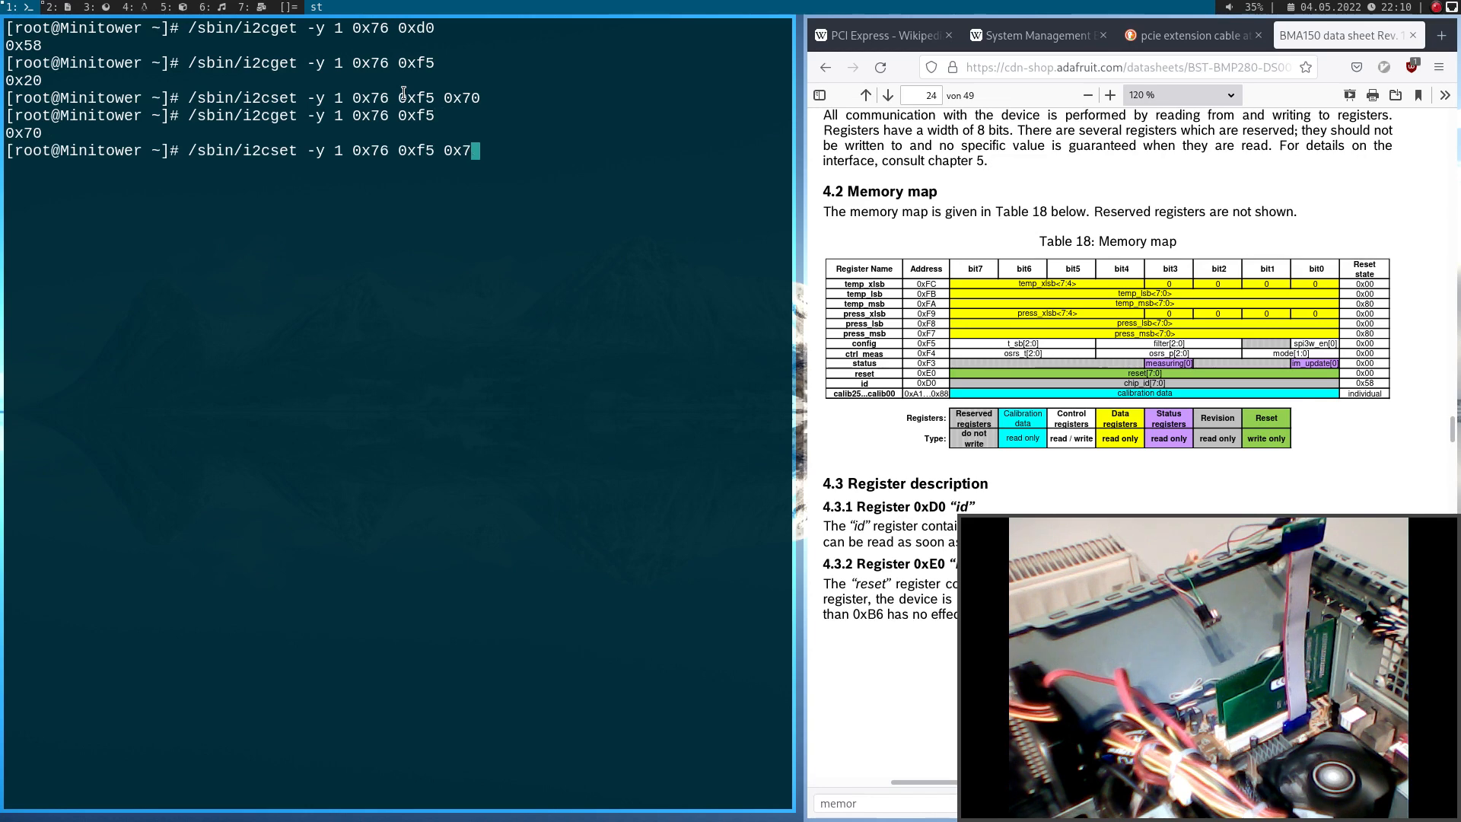
text(20)
key(Return)
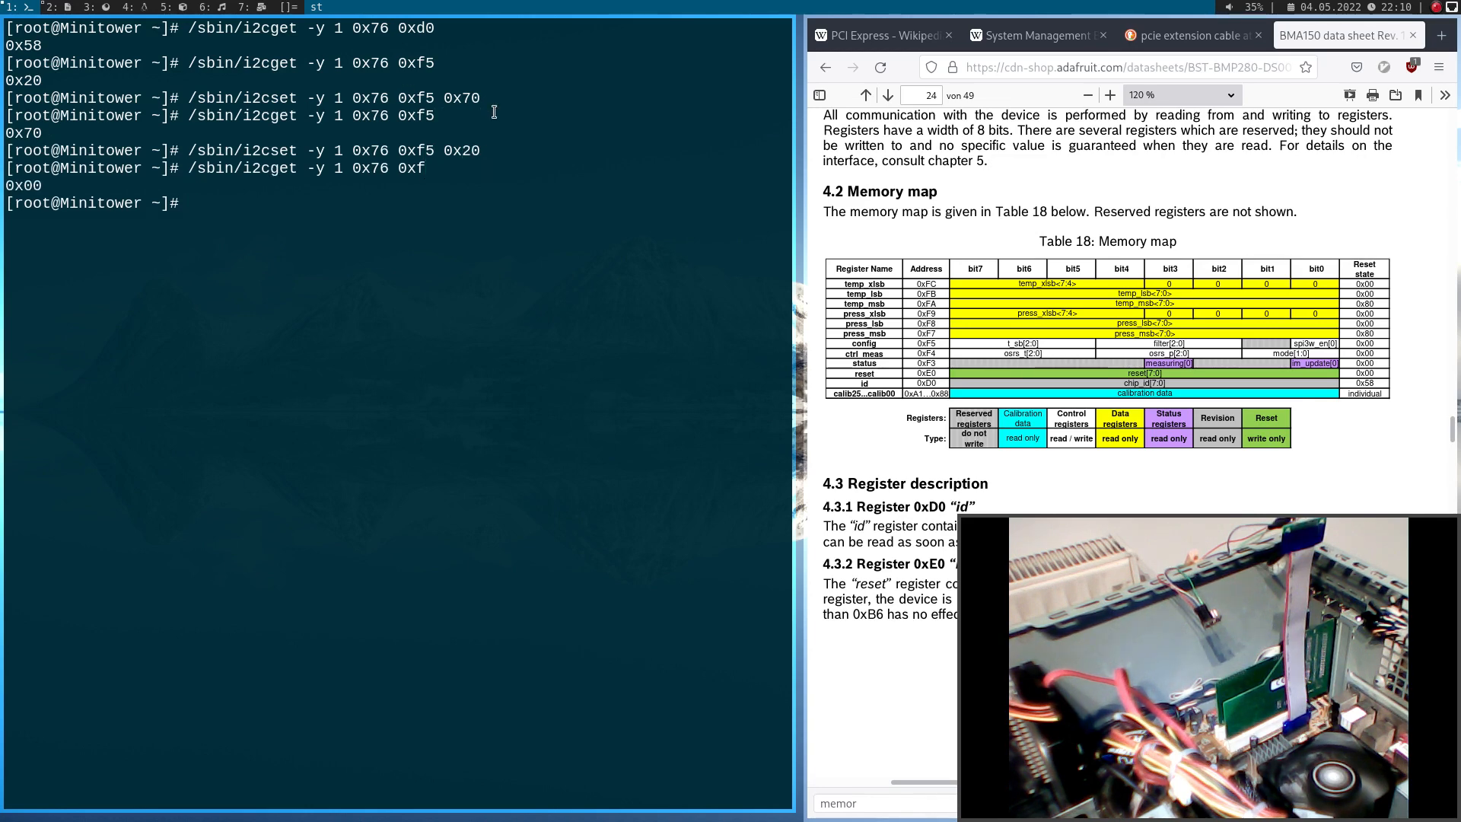
key(Return)
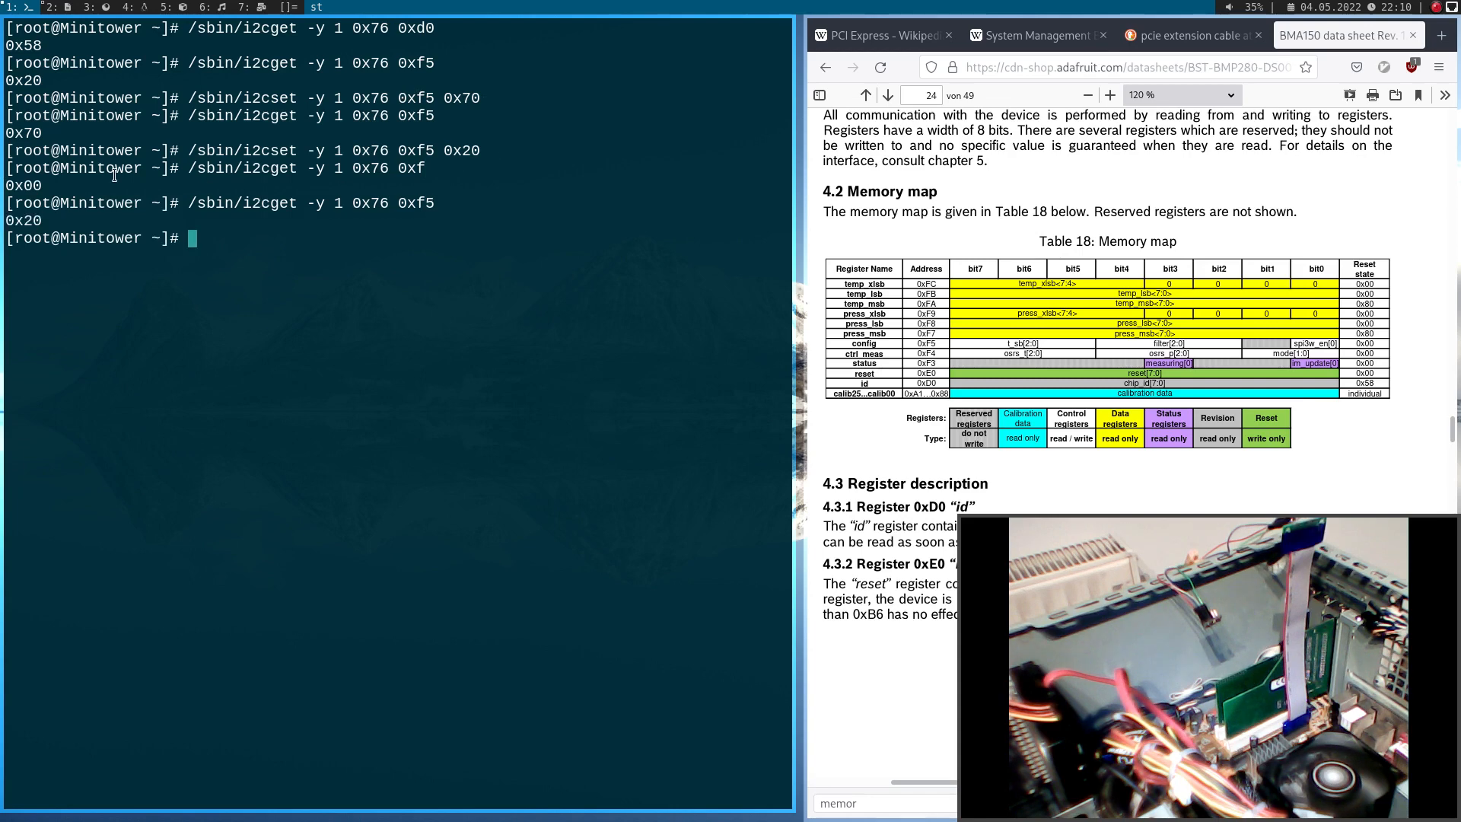